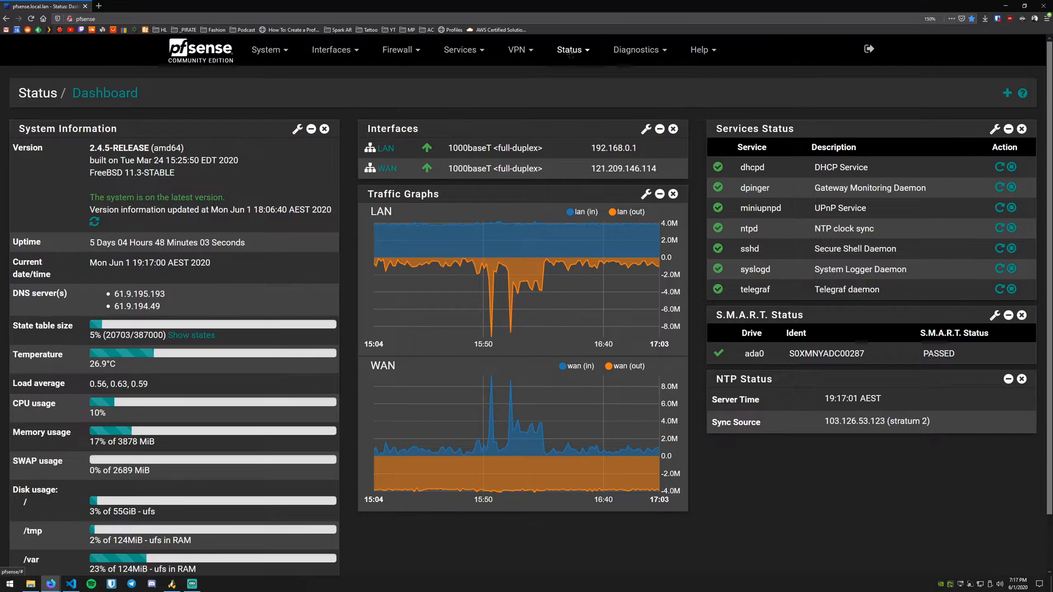
Show the interface status page with the WAN's current ISP DNS servers, tutorial notes alongside
left_click(568, 49)
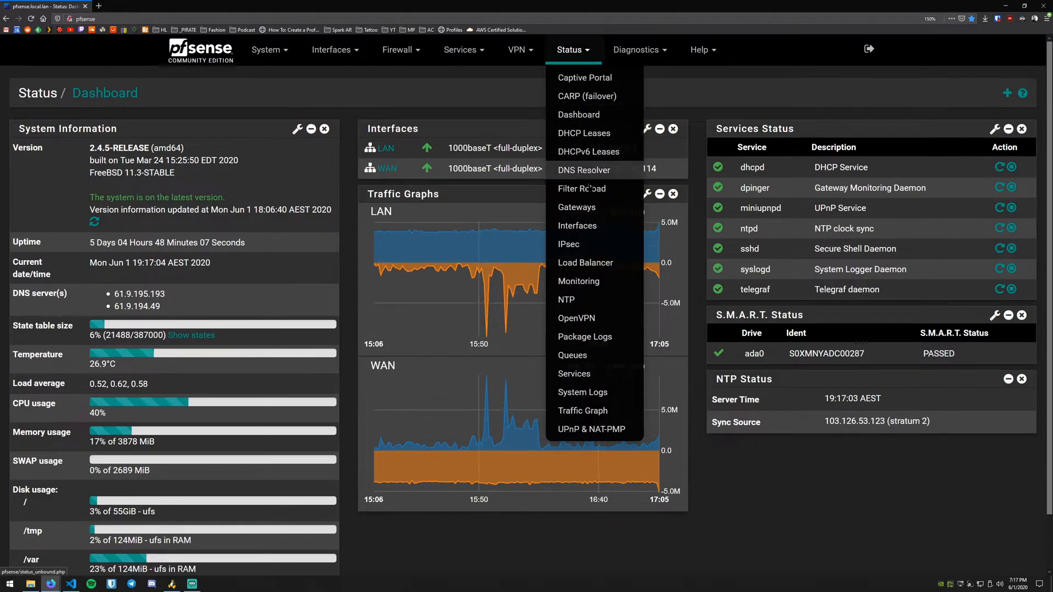
left_click(577, 226)
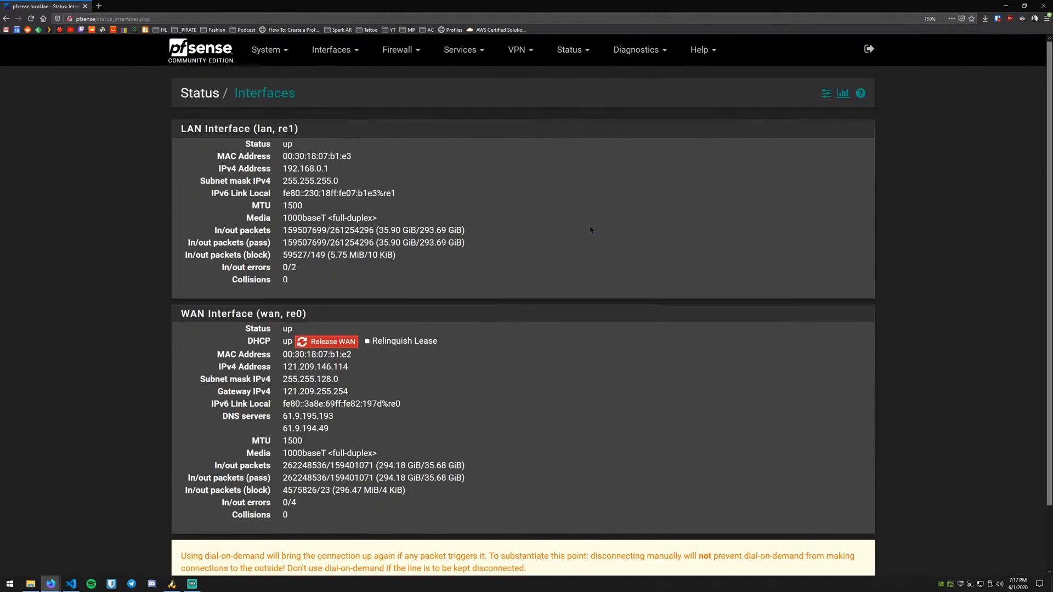
mouse_move(939, 292)
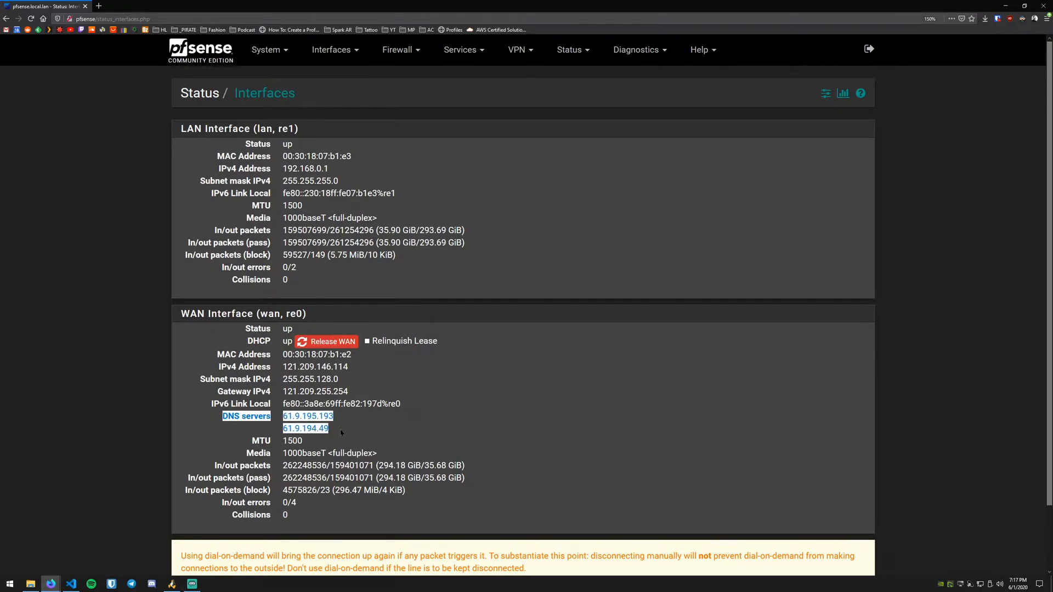
mouse_move(410, 423)
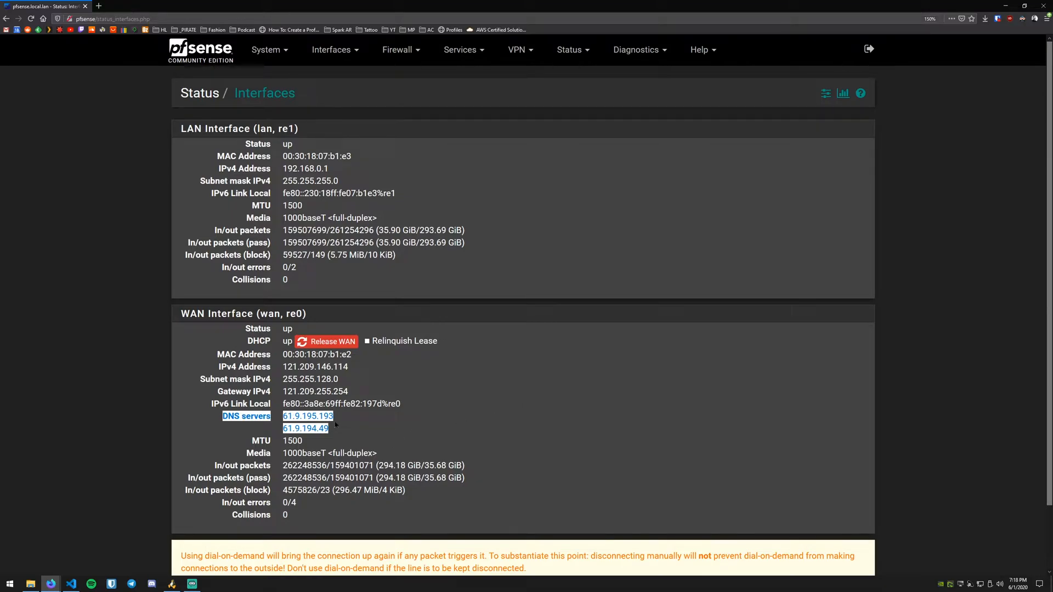
left_click(71, 584)
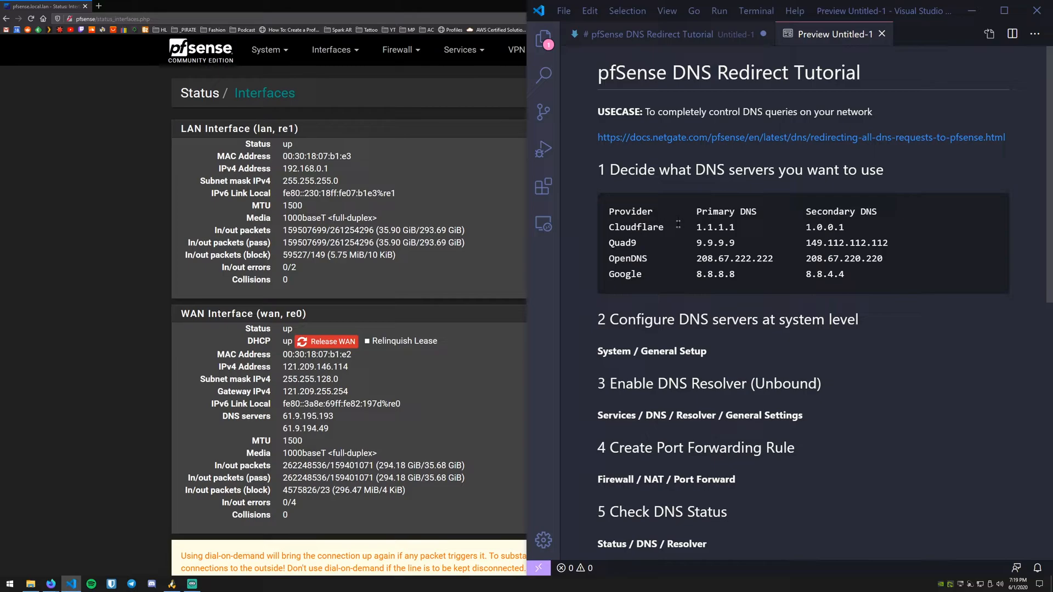
mouse_move(911, 231)
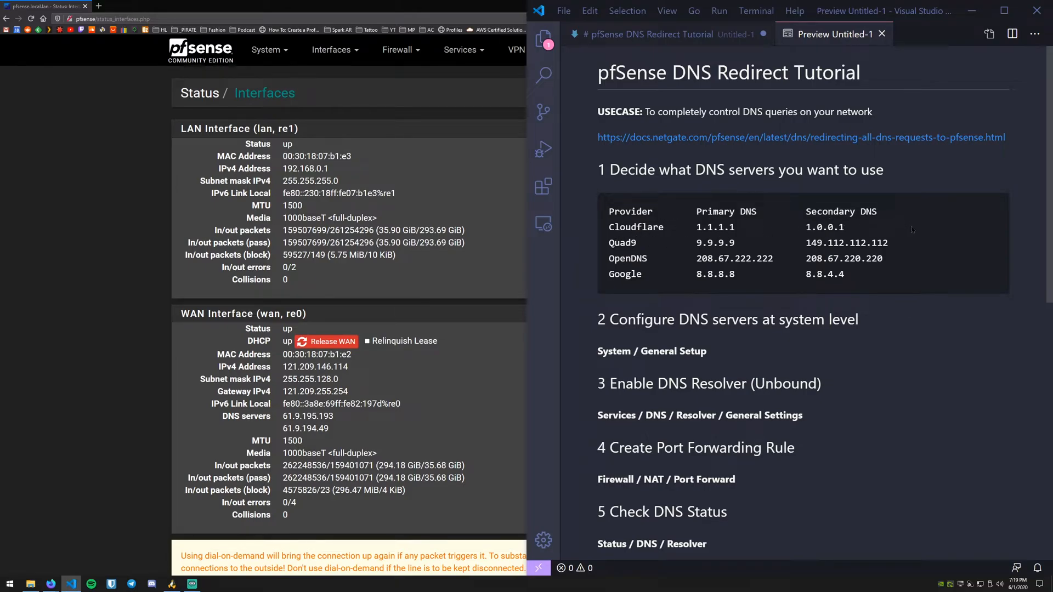
mouse_move(939, 188)
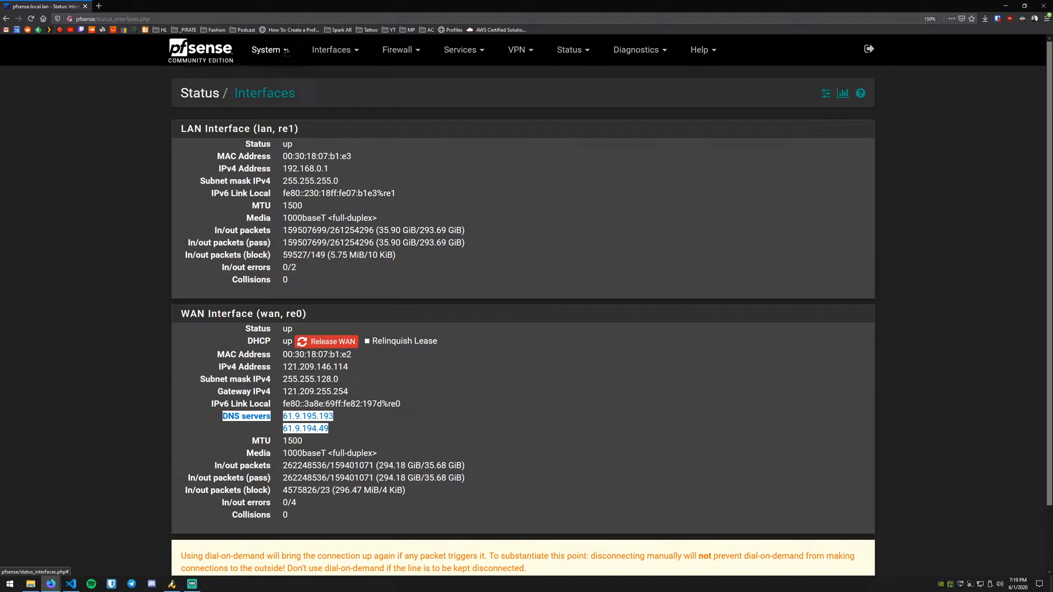
In General Setup, enter 1.1.1.1 as the first DNS server and add a second entry for 1.0.0.1
left_click(266, 49)
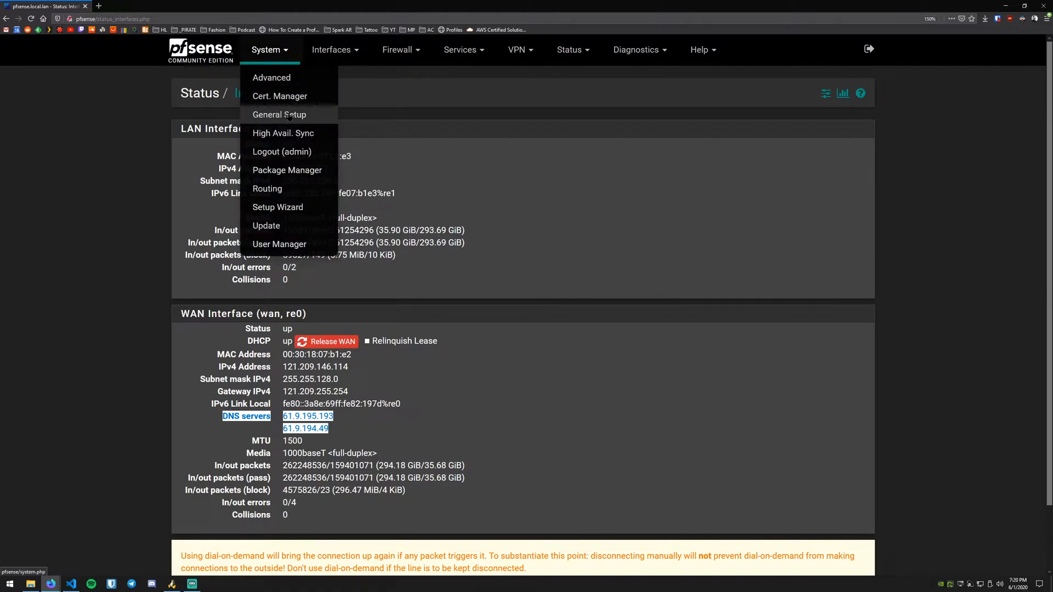
left_click(279, 115)
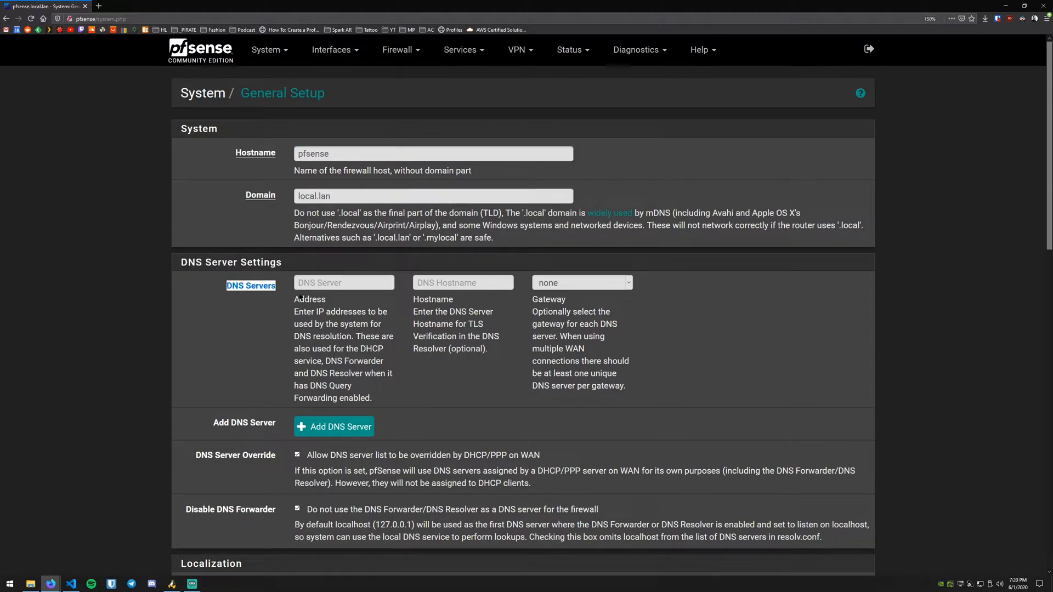
left_click(344, 283)
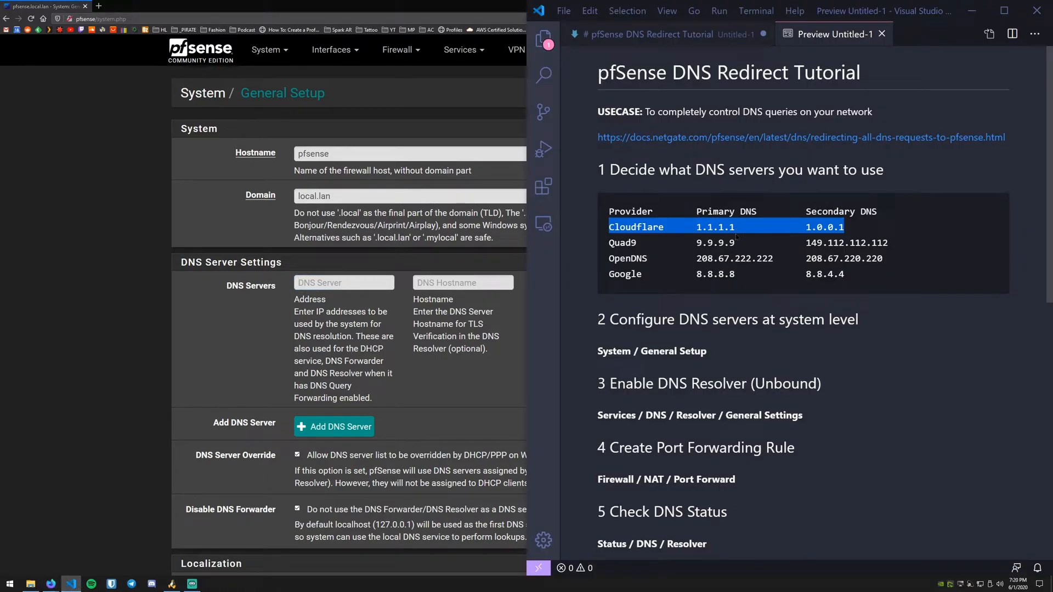
mouse_move(702, 227)
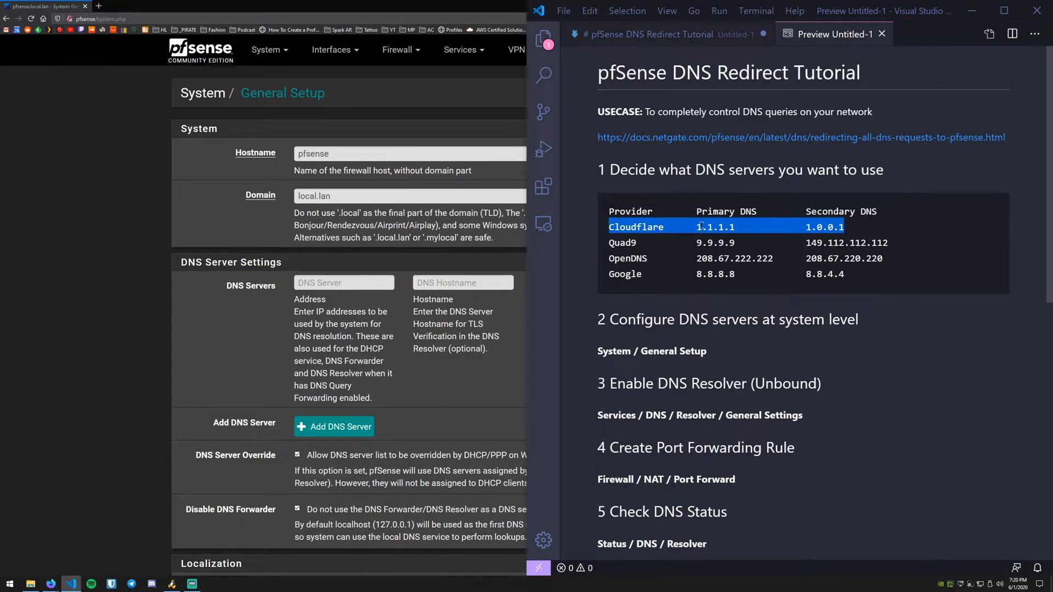
mouse_move(869, 228)
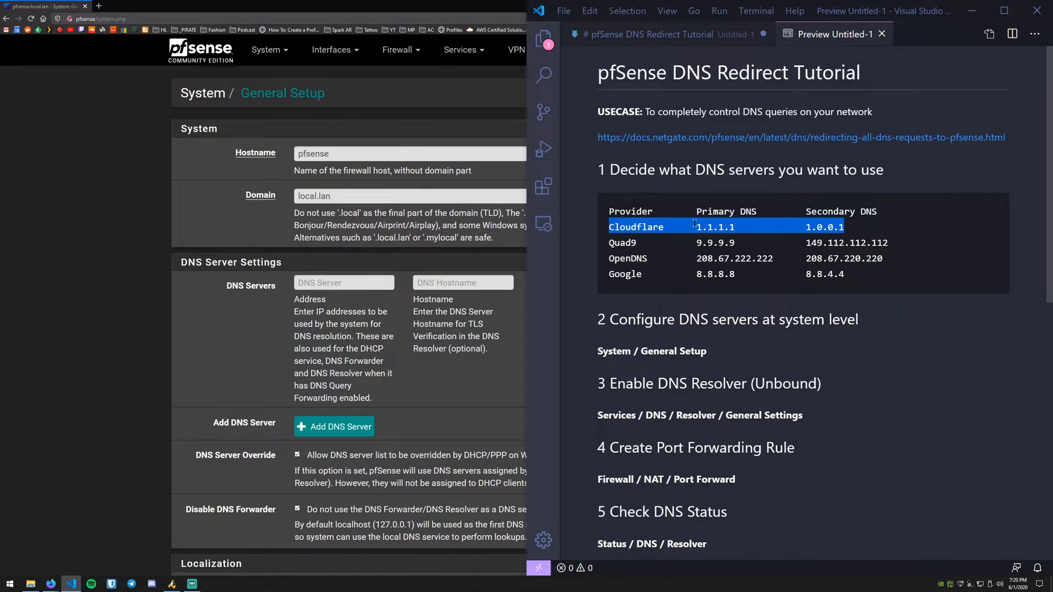
double_click(715, 227)
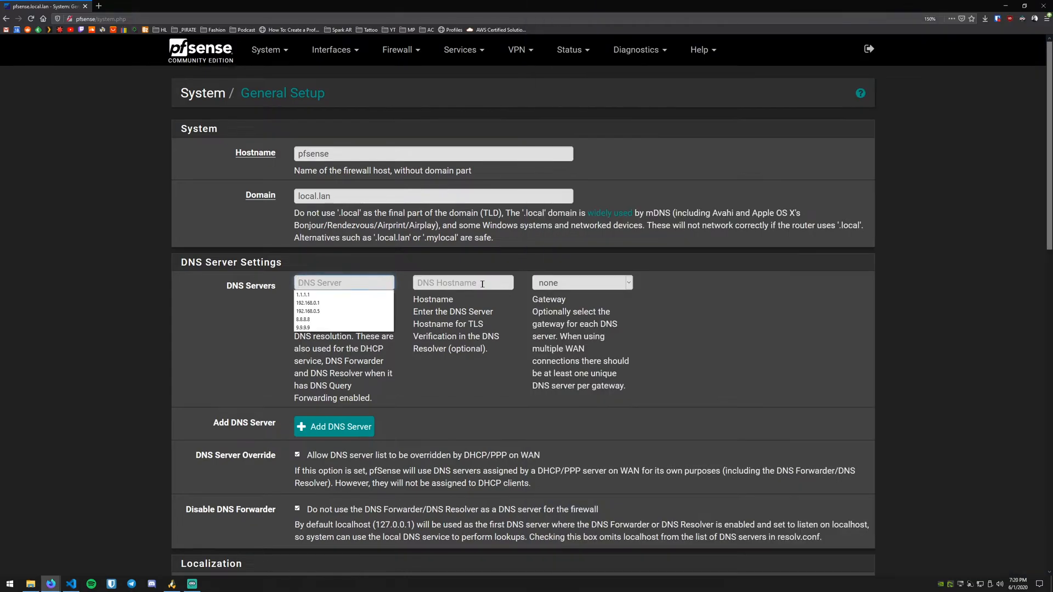
left_click(303, 293)
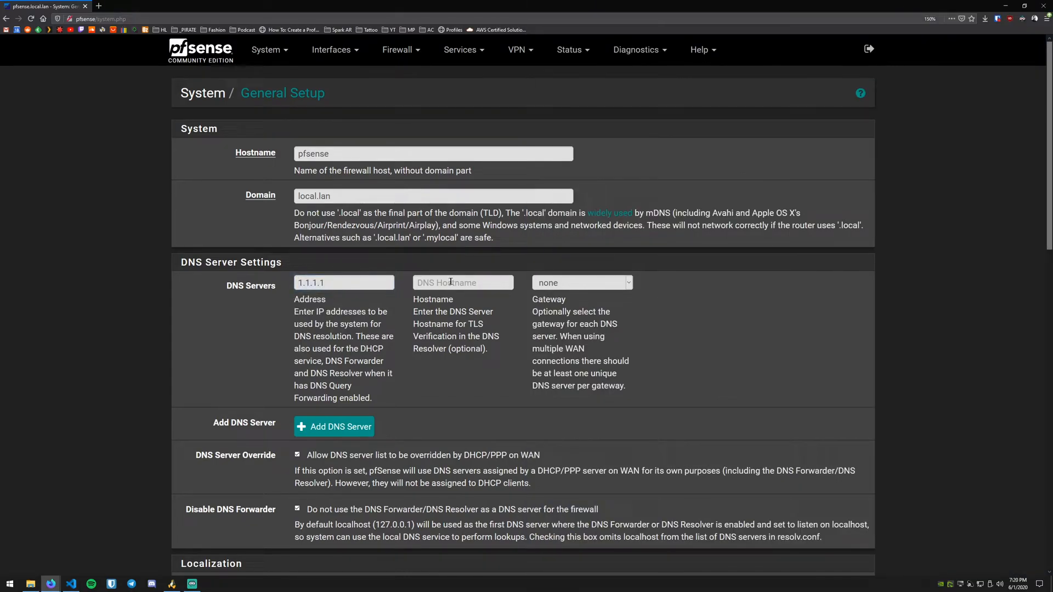
mouse_move(408, 396)
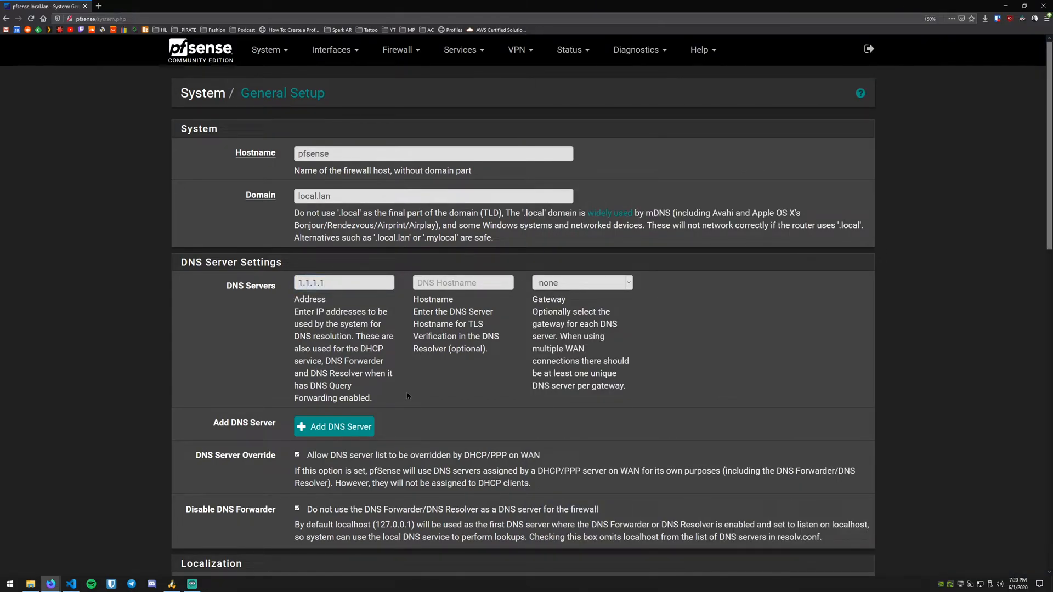
left_click(334, 426)
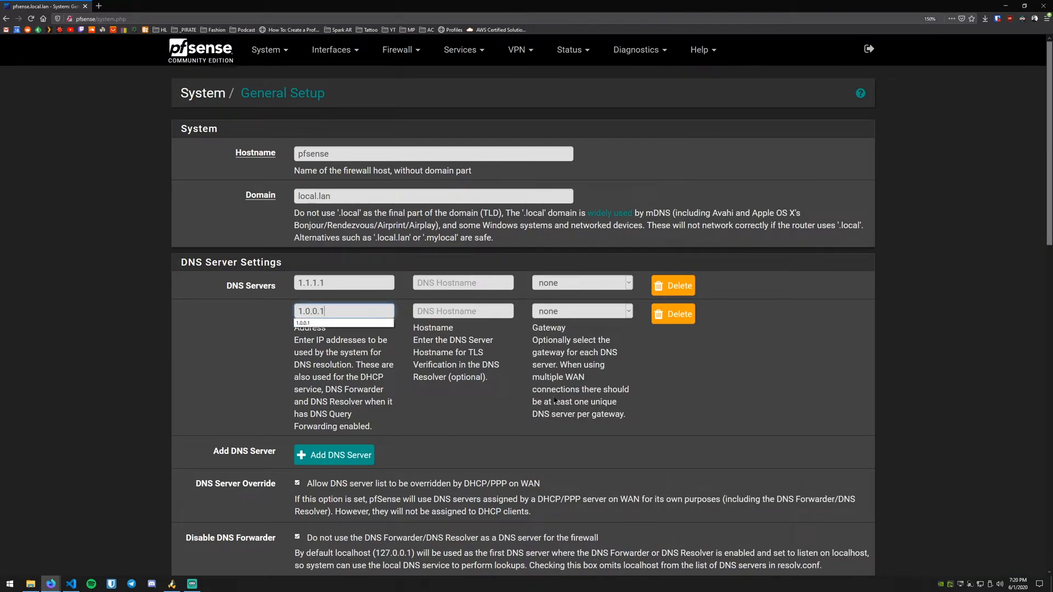
Uncheck DNS Server Override and Disable DNS Forwarder so the firewall uses 127.0.0.1, then save
scroll("down", 3)
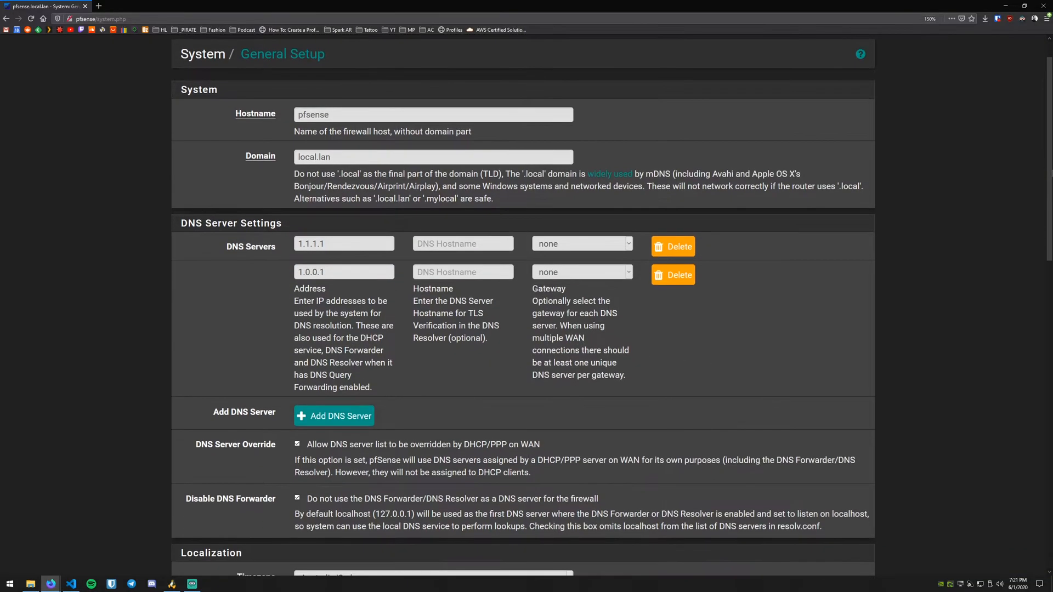
scroll("down", 3)
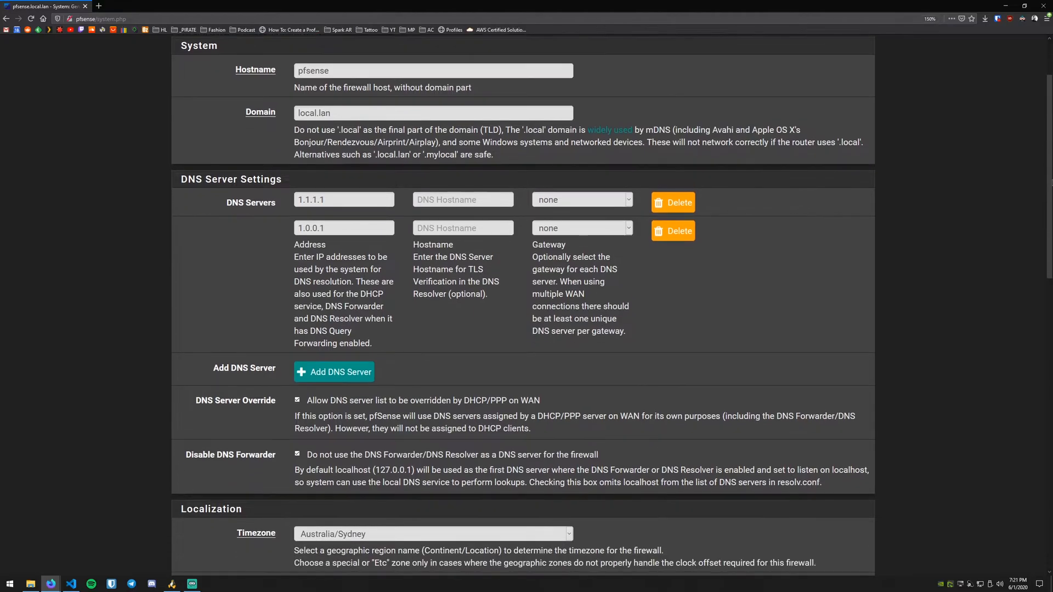
scroll("down", 3)
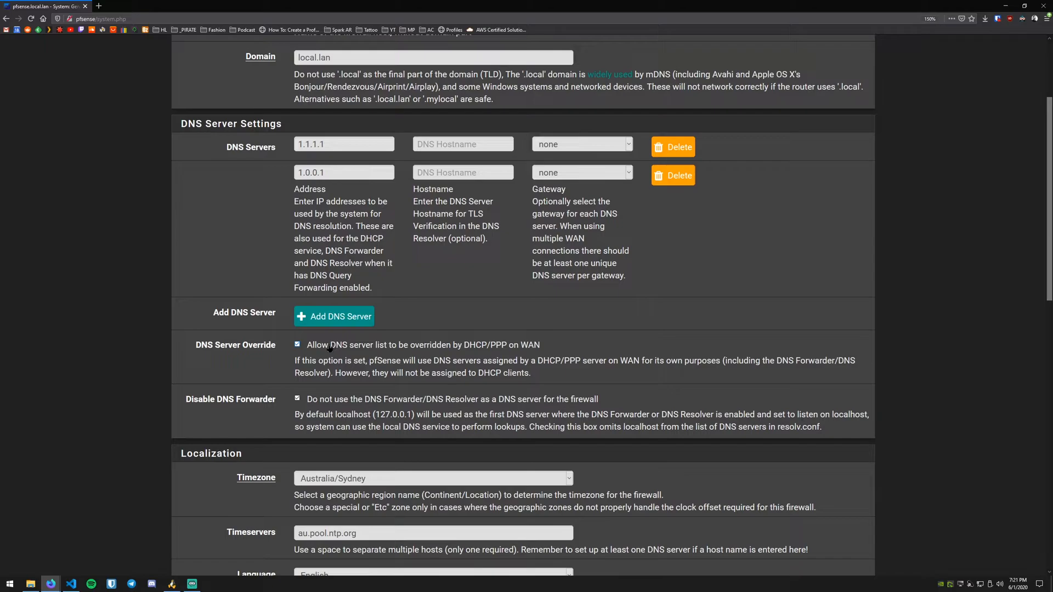
left_click(298, 344)
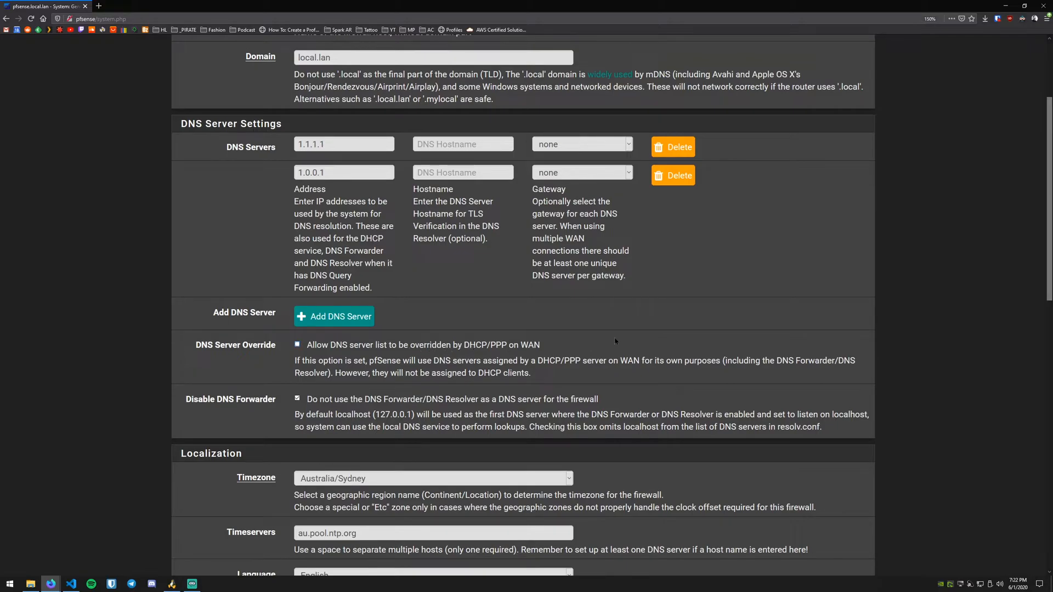
mouse_move(564, 325)
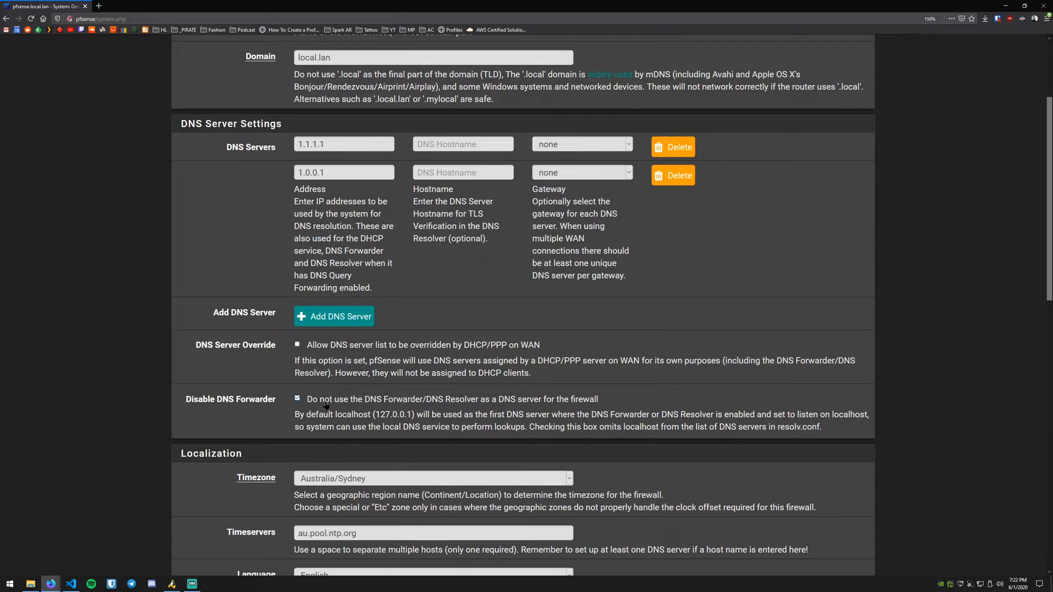
left_click(297, 399)
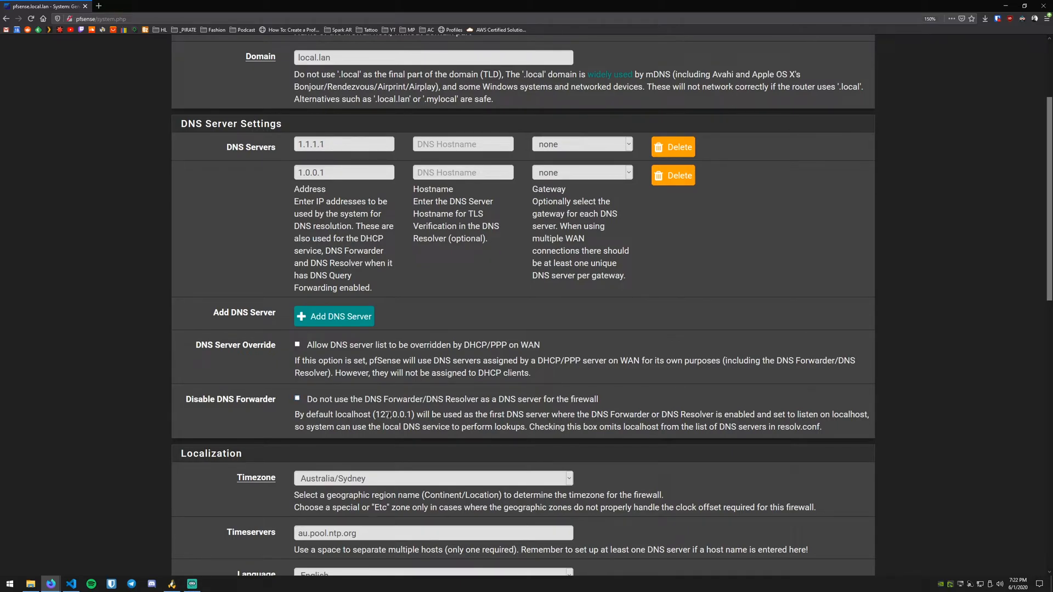
mouse_move(669, 403)
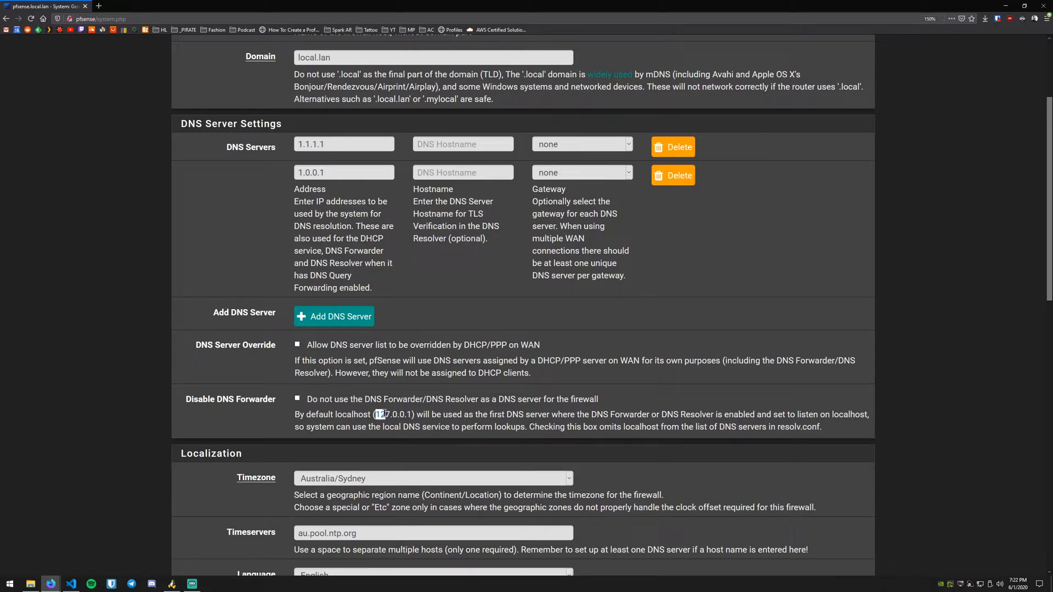
double_click(392, 415)
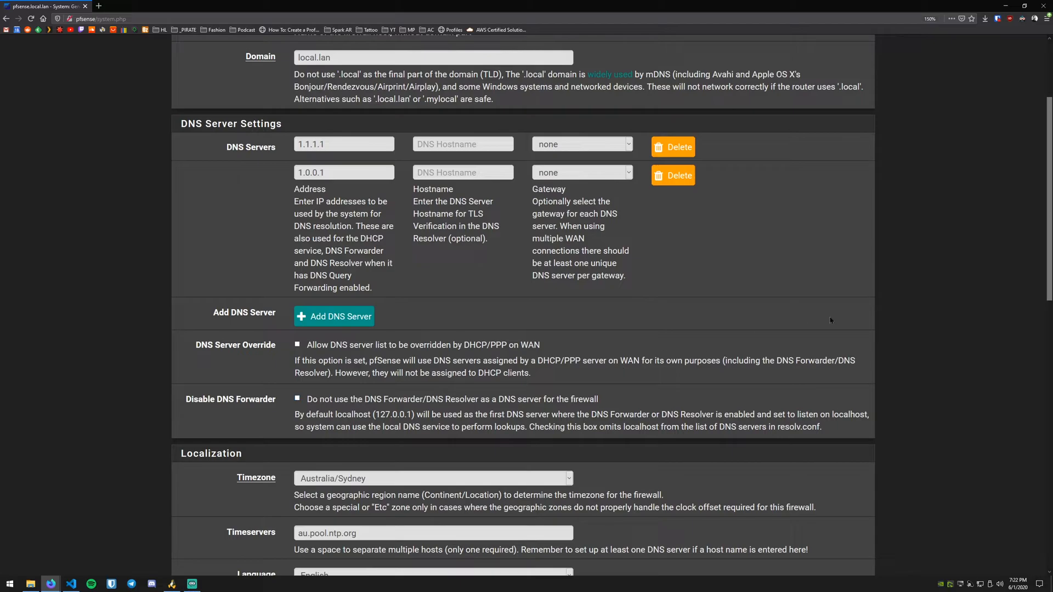
scroll("up", 3)
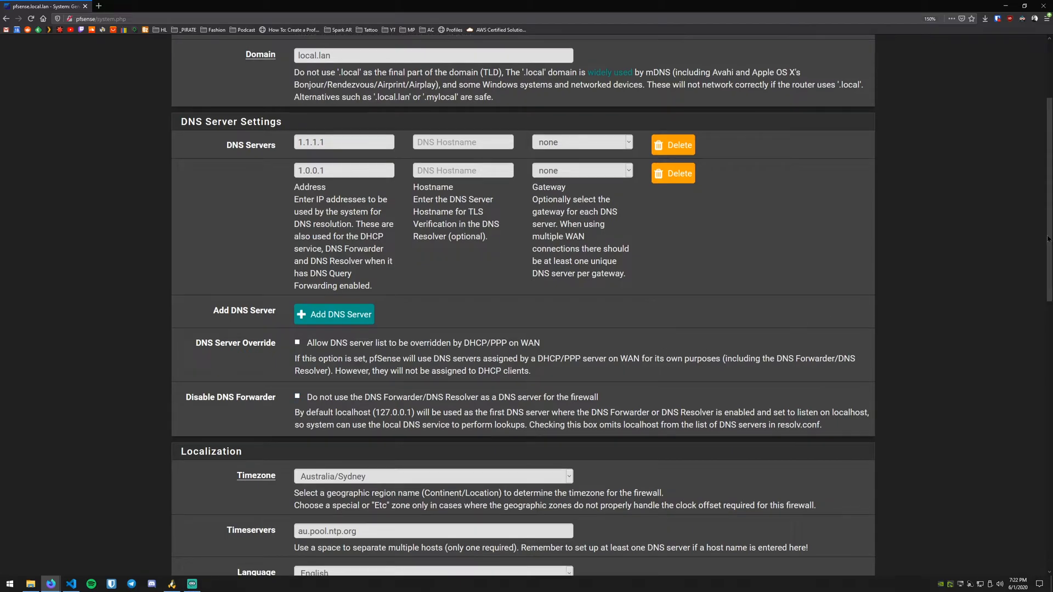
scroll("down", 3)
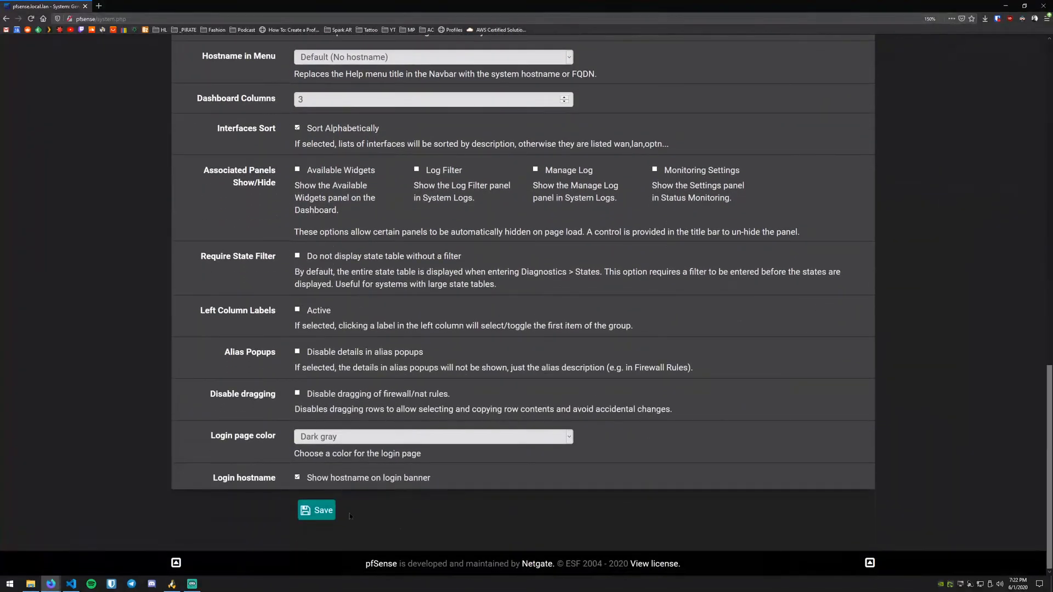
left_click(316, 510)
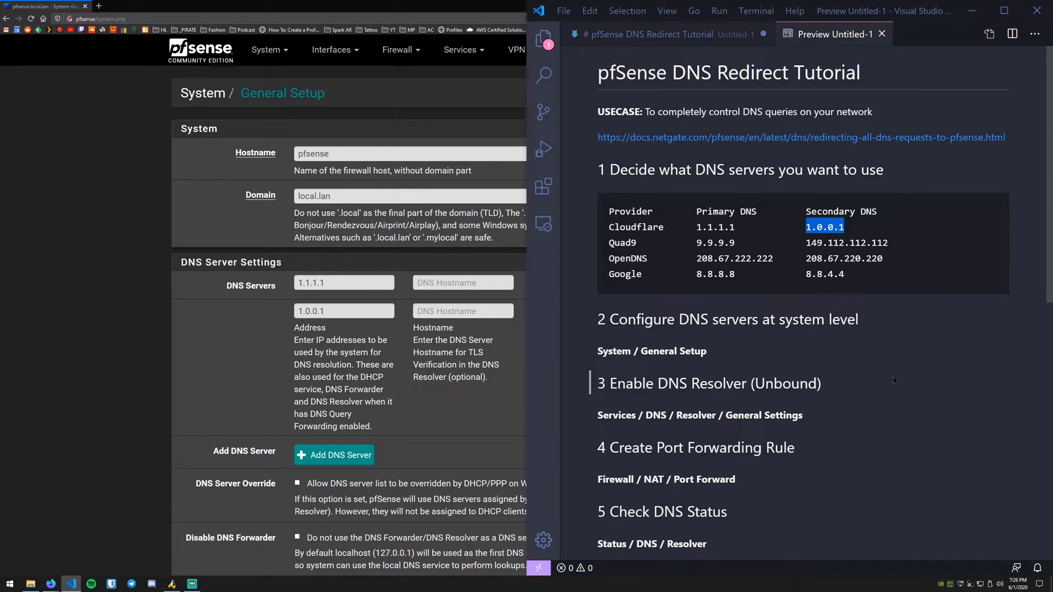
mouse_move(786, 381)
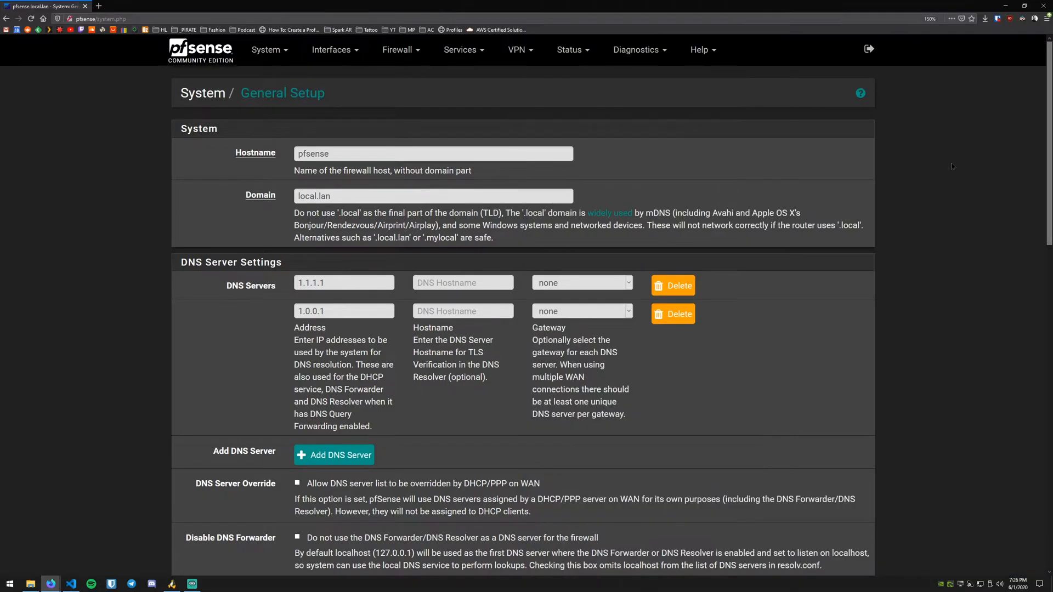
Bring up the Services menu from the saved General Setup page
left_click(460, 50)
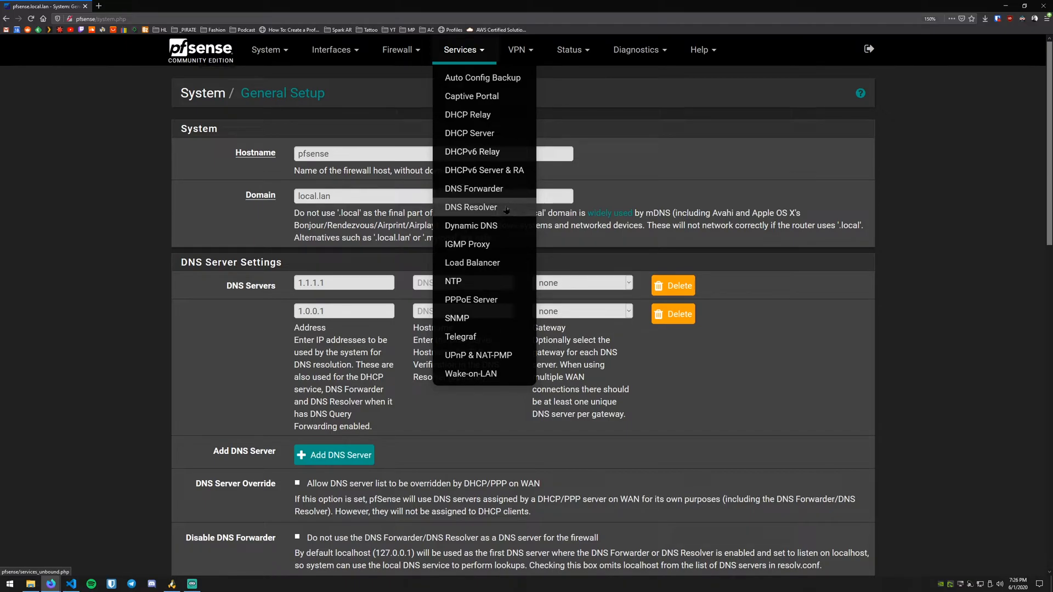
Enable the DNS Resolver with Forwarding Mode left on and save the settings
left_click(471, 208)
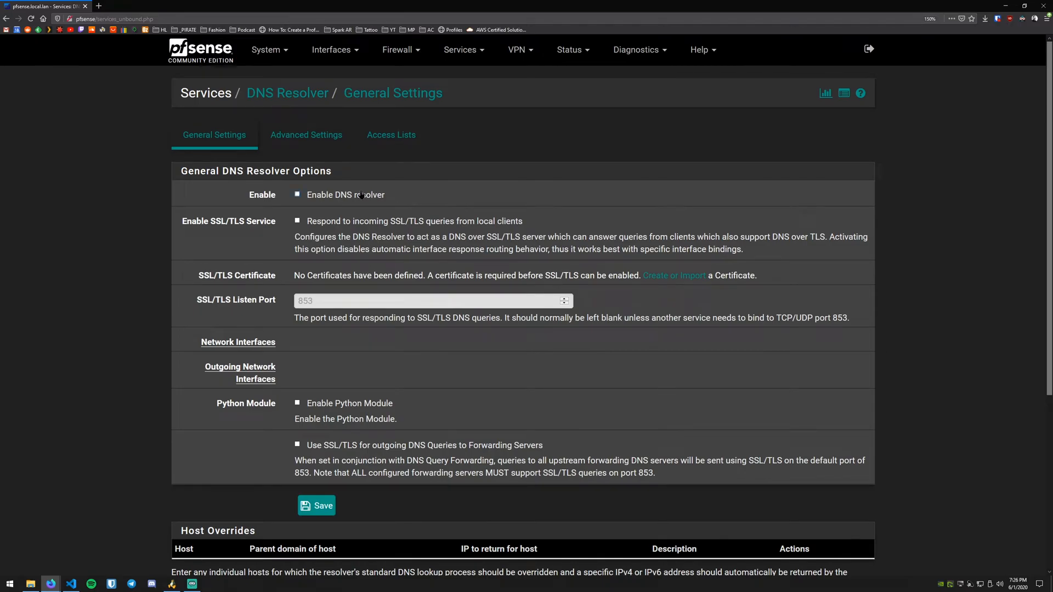
left_click(296, 195)
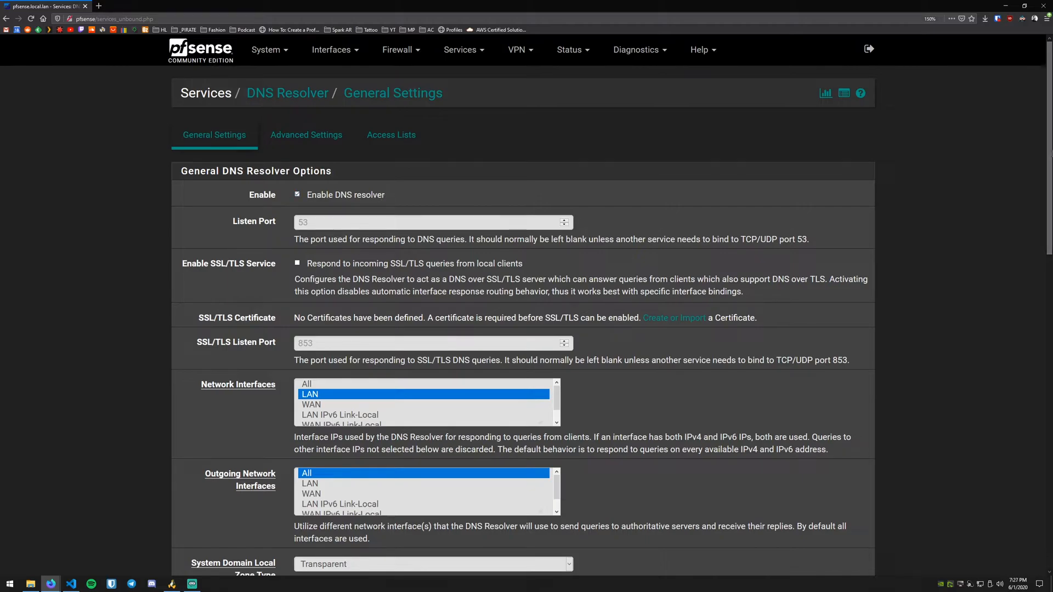
scroll("down", 3)
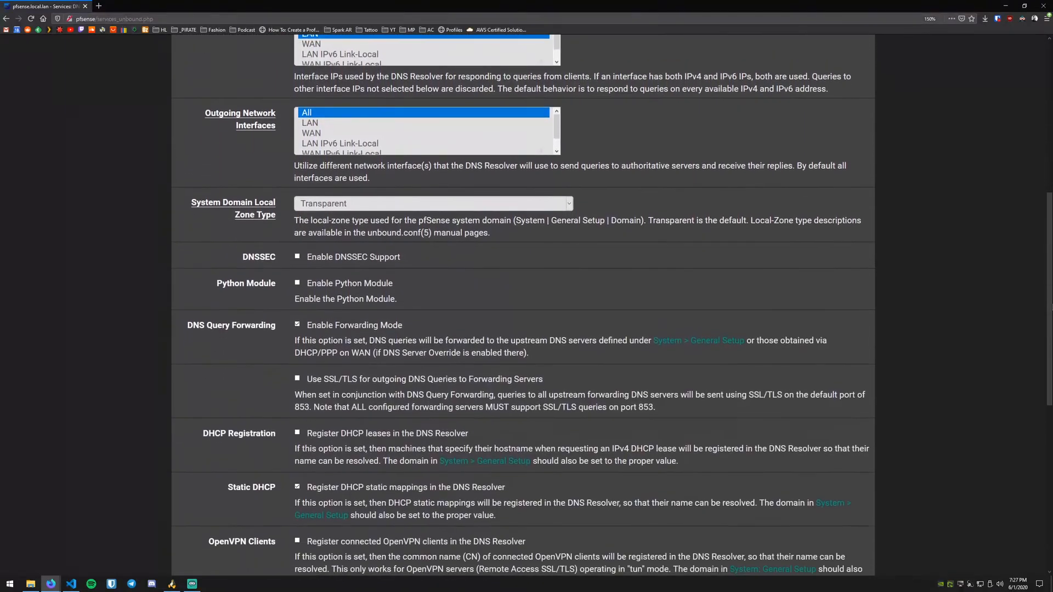
scroll("down", 3)
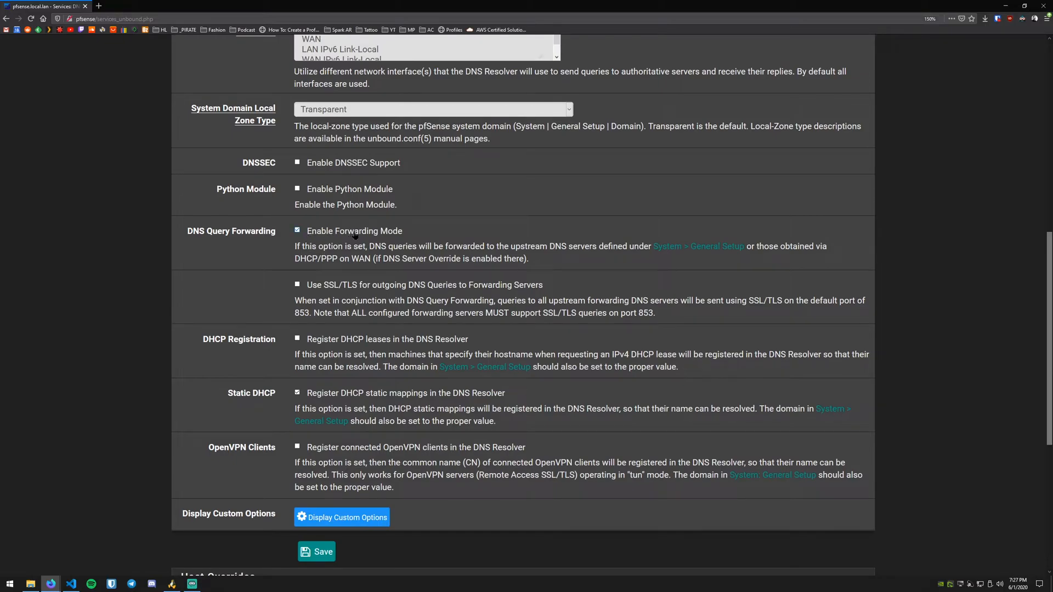
left_click(296, 231)
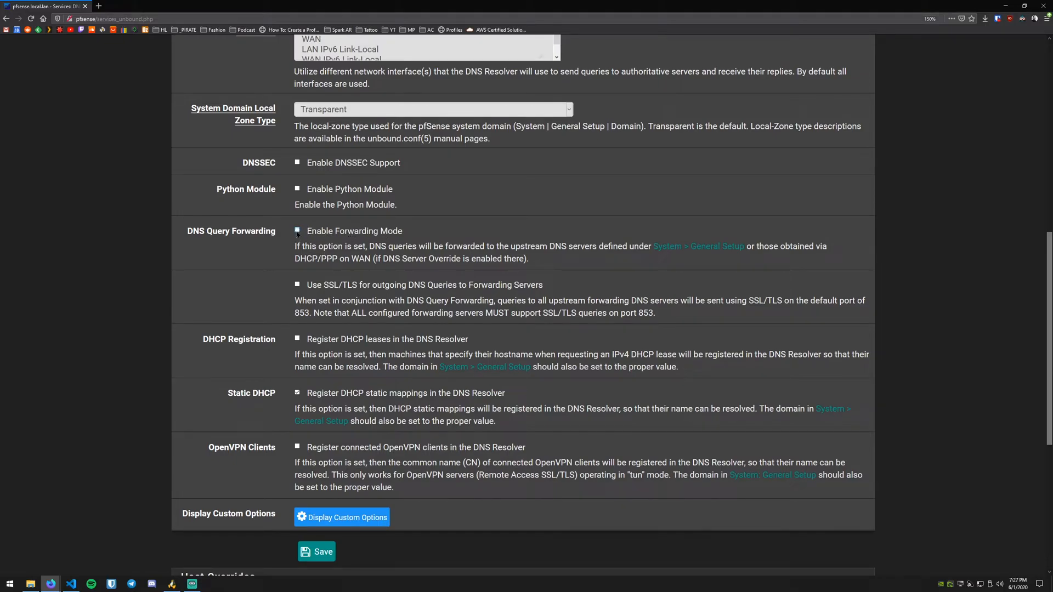
left_click(297, 230)
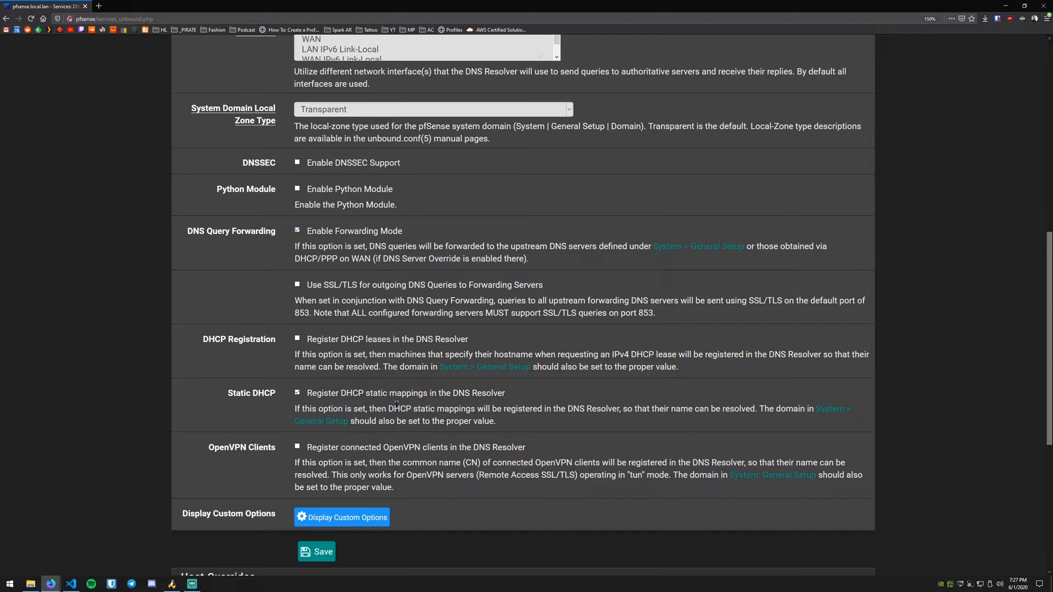
scroll("down", 3)
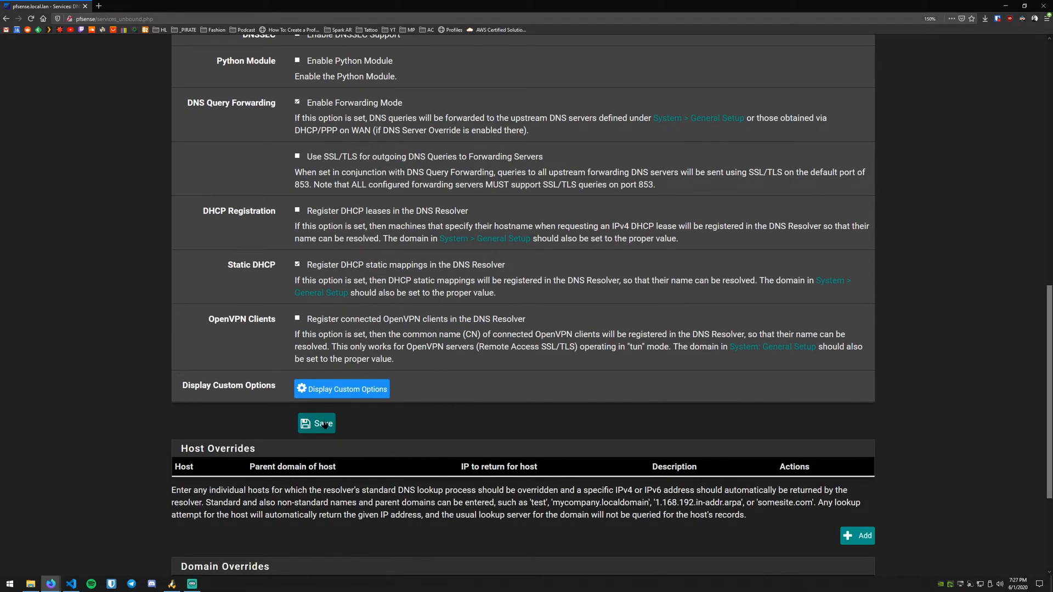
left_click(316, 423)
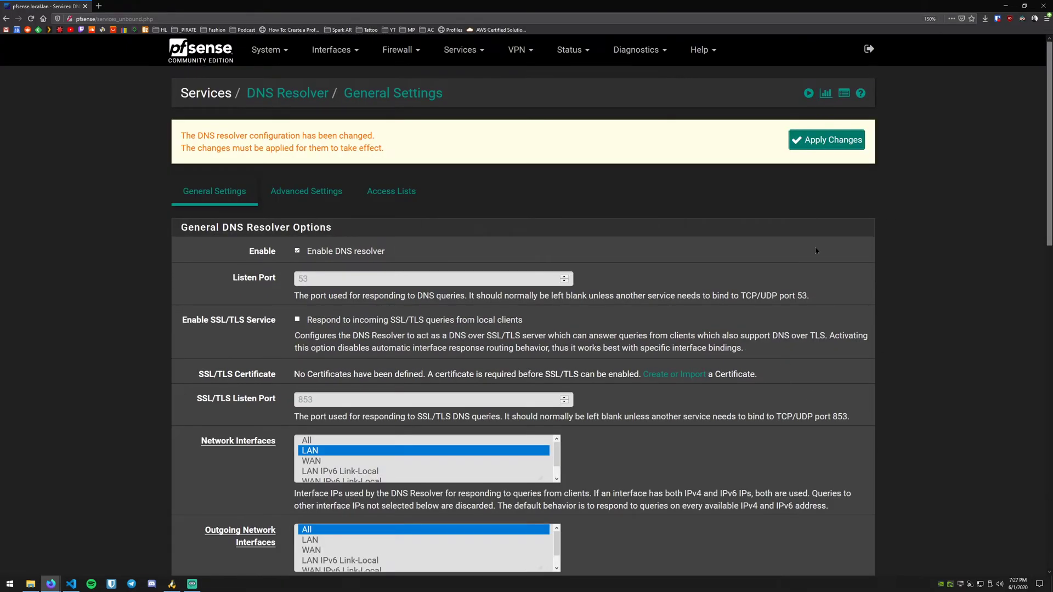
mouse_move(830, 147)
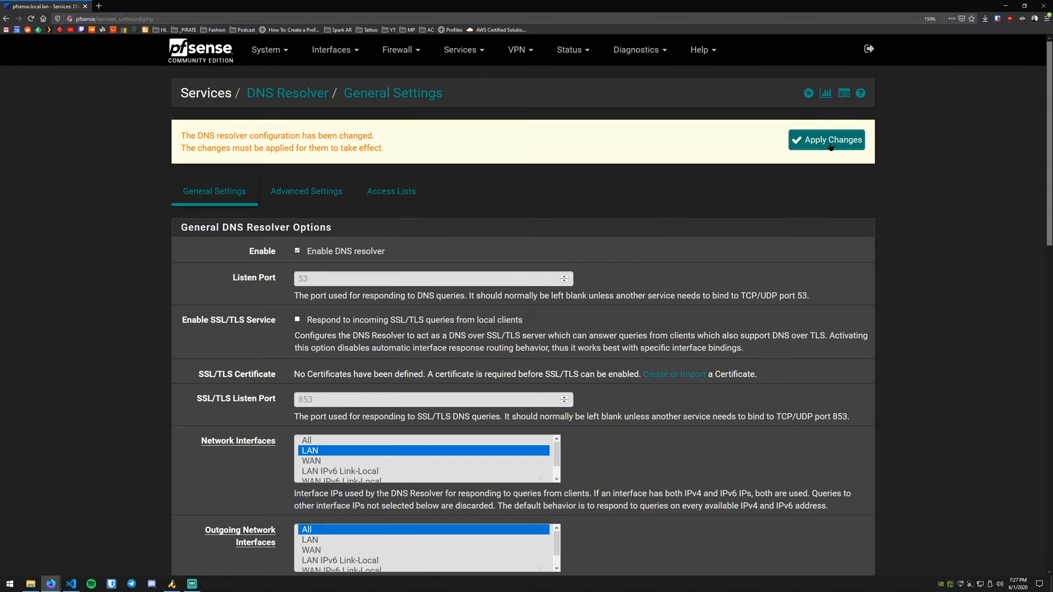
Apply the pending resolver changes and dismiss the success notice
left_click(827, 140)
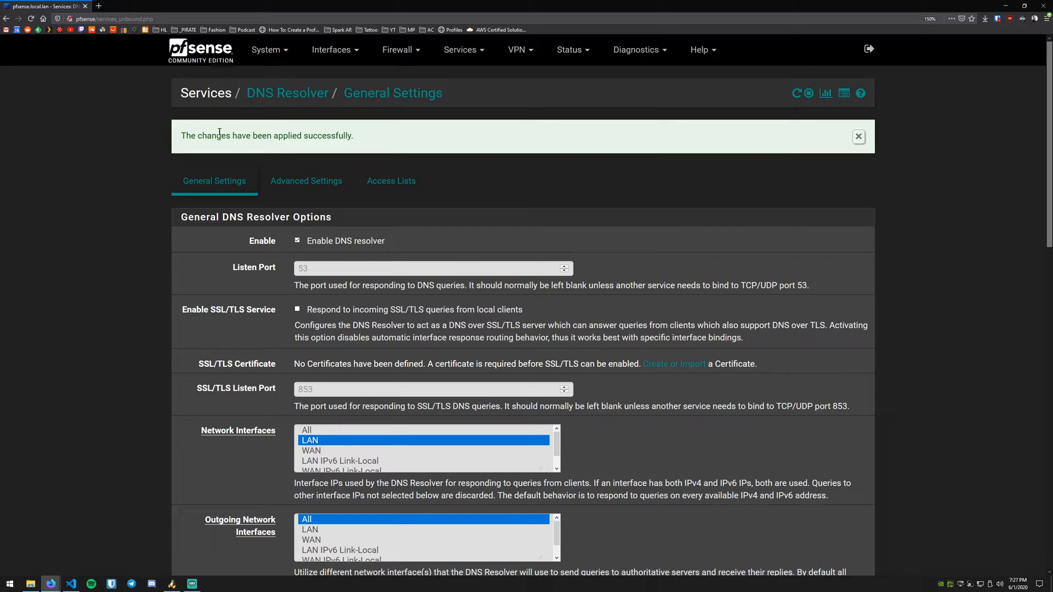
mouse_move(857, 136)
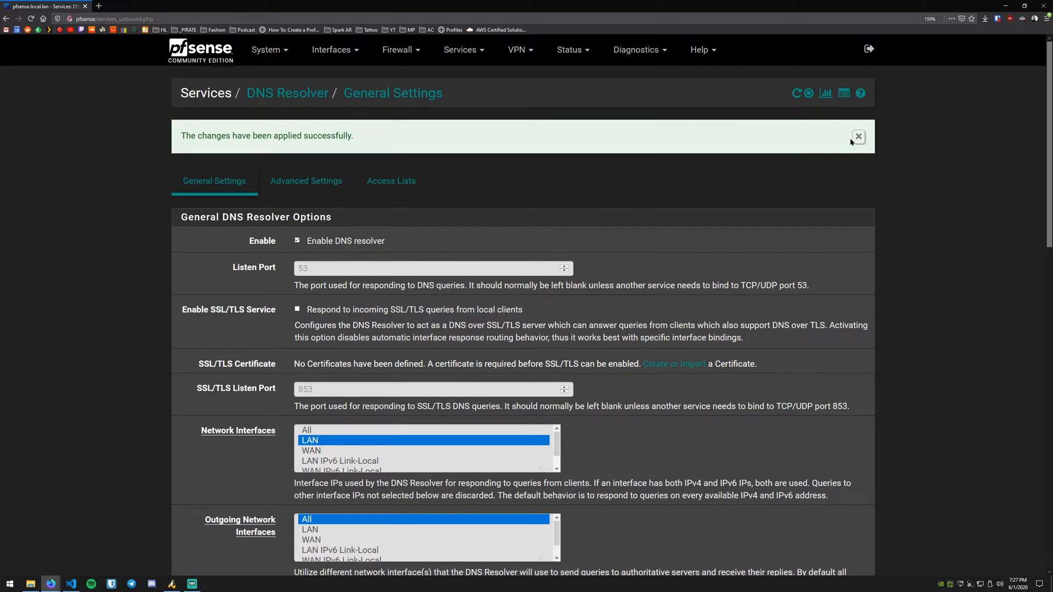
left_click(857, 136)
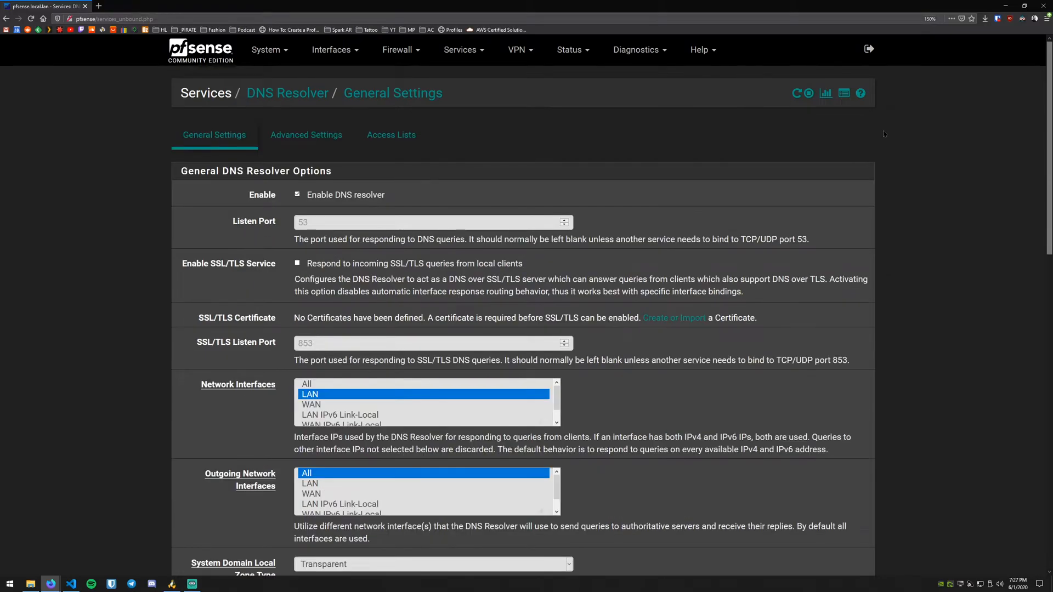
left_click(70, 584)
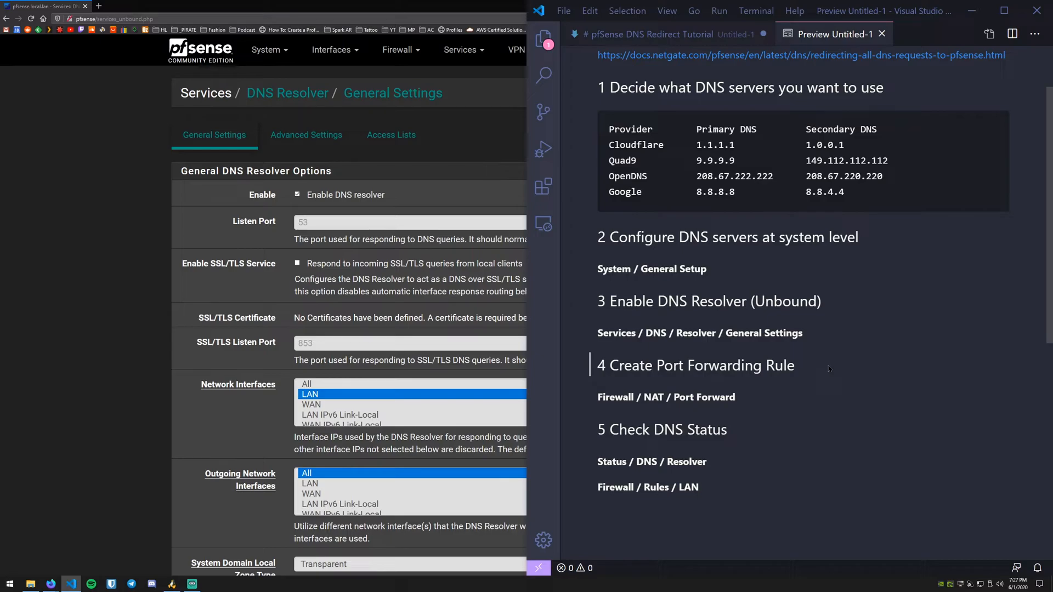
mouse_move(448, 179)
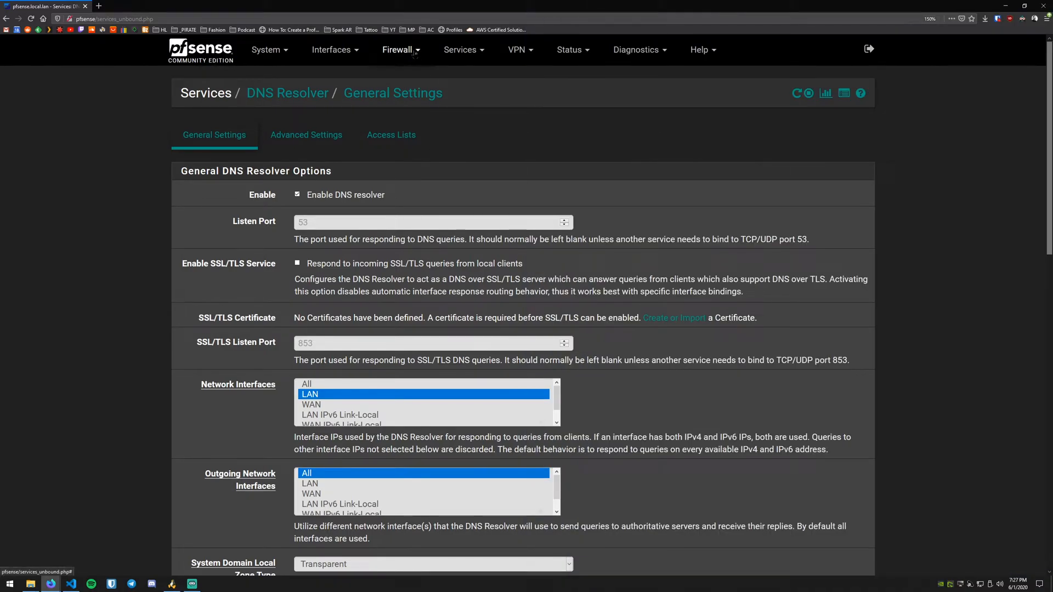
Under Firewall > NAT Port Forward, add a new redirect entry
left_click(397, 51)
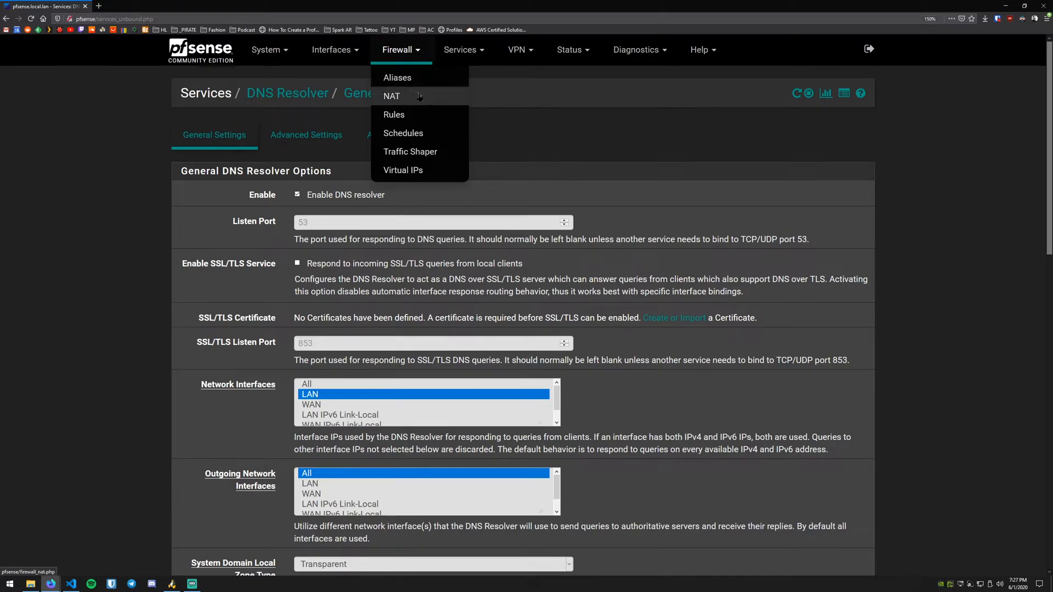
left_click(391, 96)
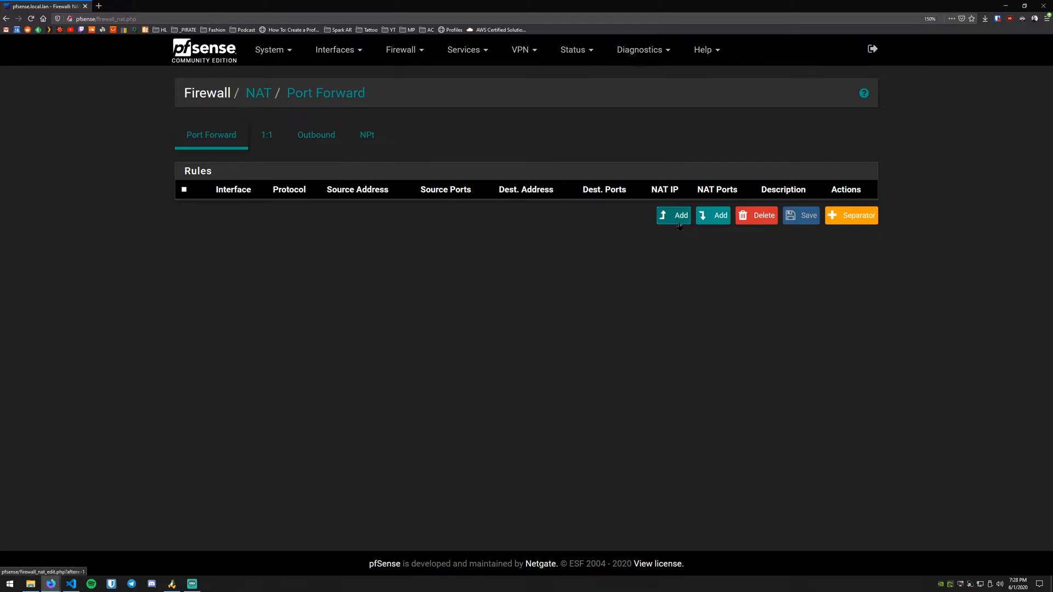
left_click(674, 215)
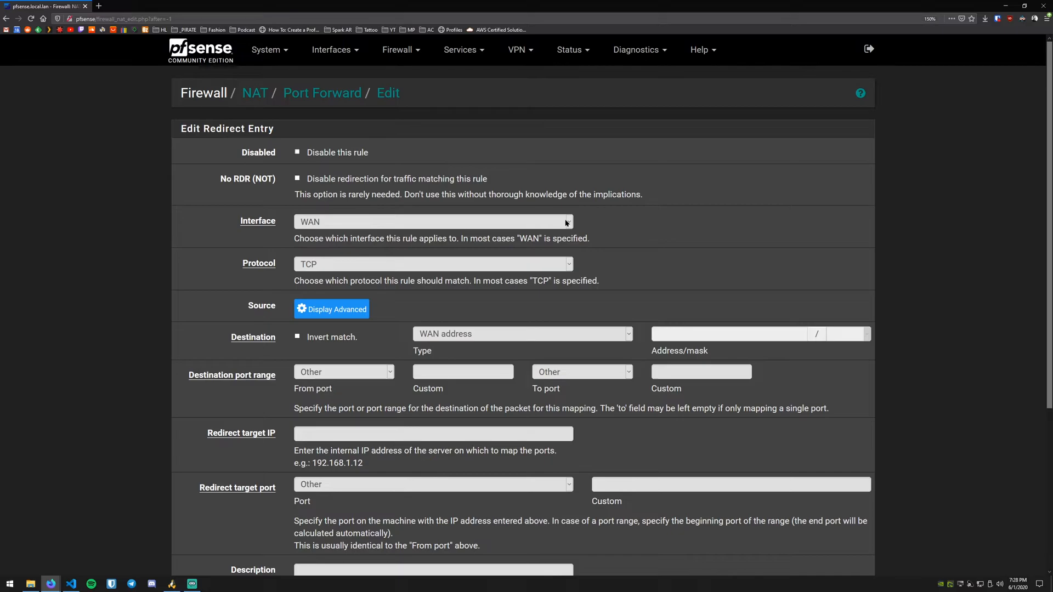
Set the rule to the LAN interface, TCP/UDP protocol, with the destination Invert match ticked
left_click(432, 221)
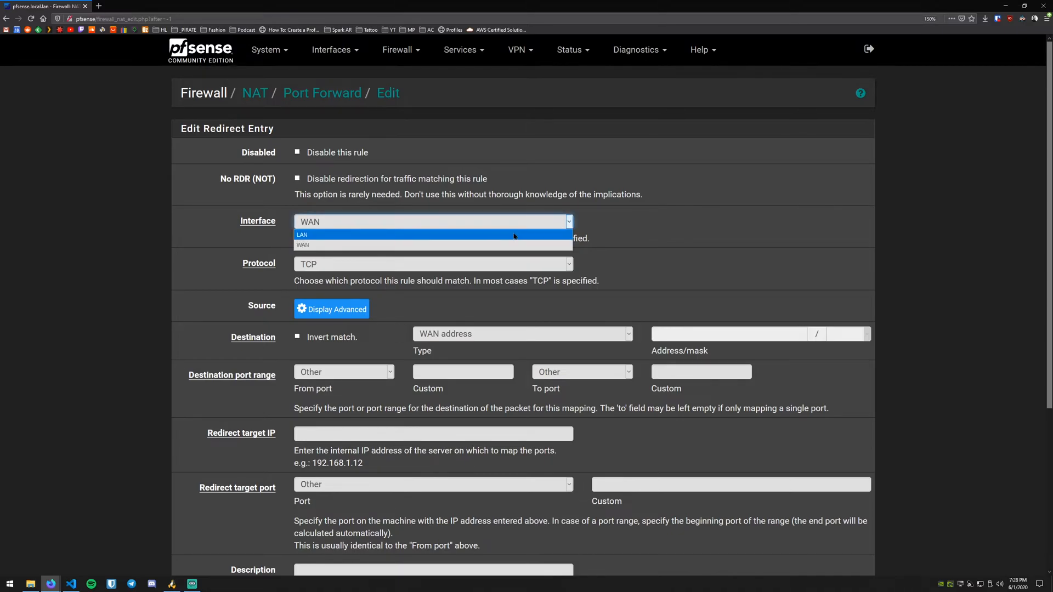
left_click(323, 234)
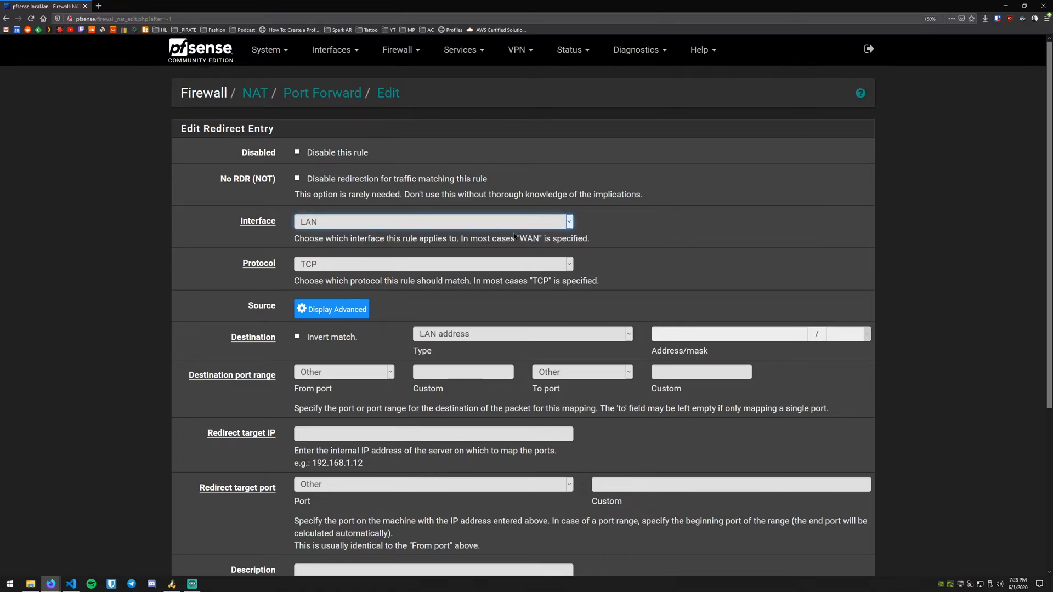
left_click(432, 263)
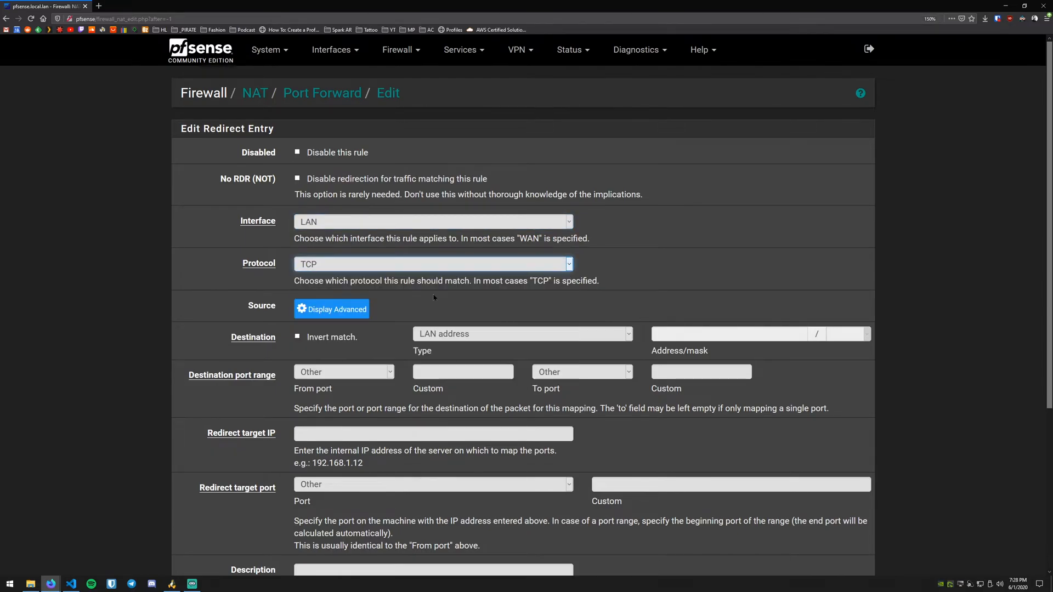
left_click(432, 263)
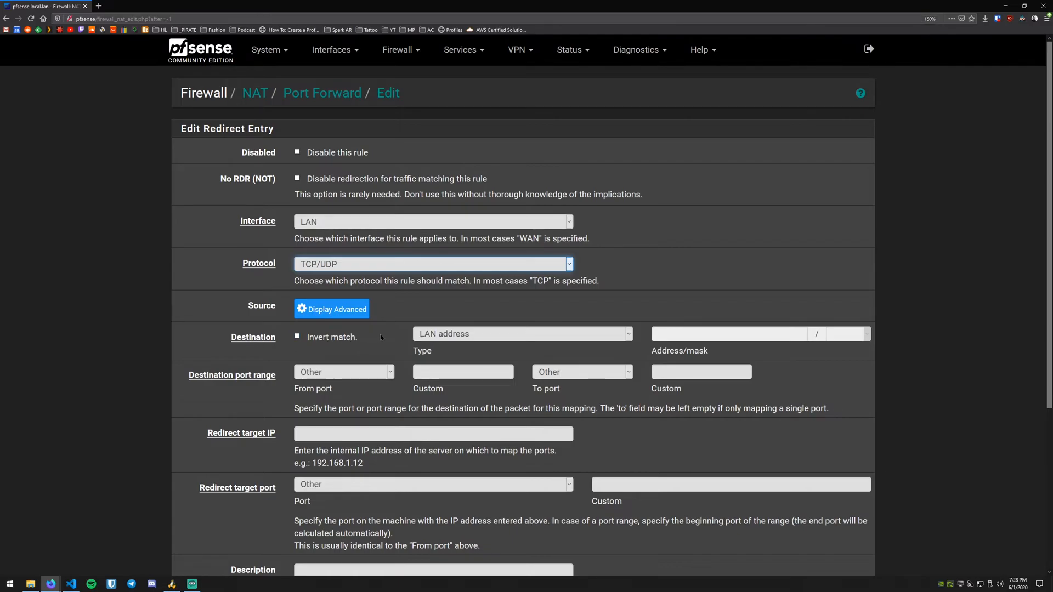
left_click(297, 338)
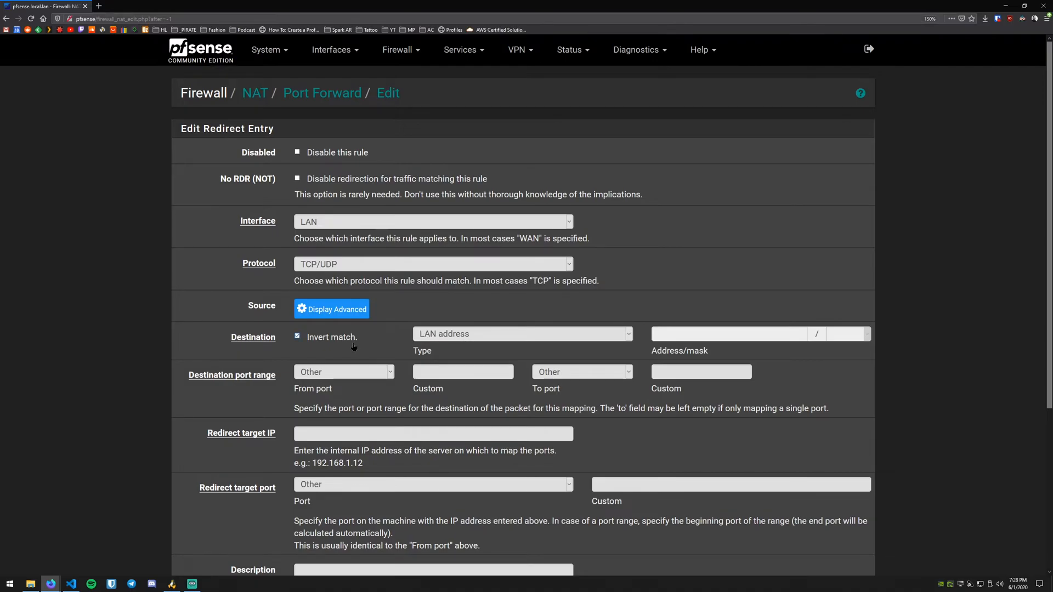
mouse_move(396, 344)
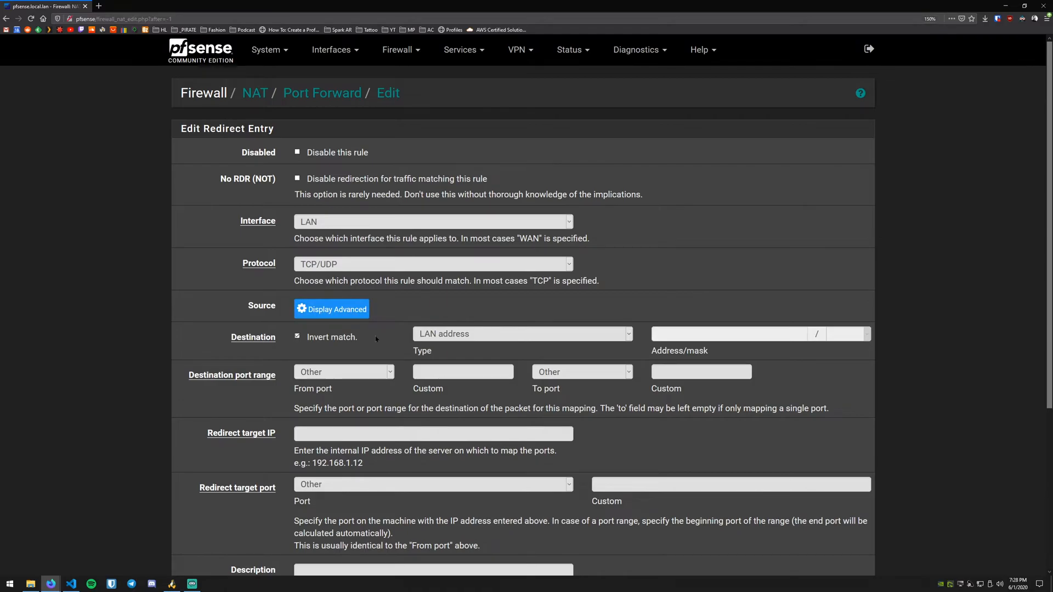
mouse_move(504, 379)
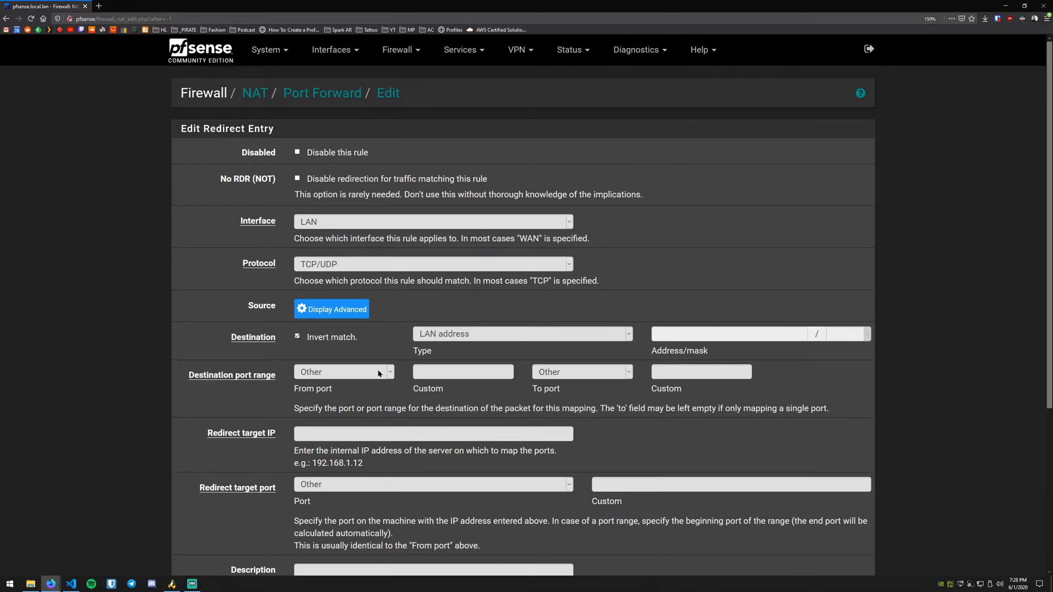
Set destination port DNS and redirect target 127.0.0.1 on port DNS
left_click(343, 372)
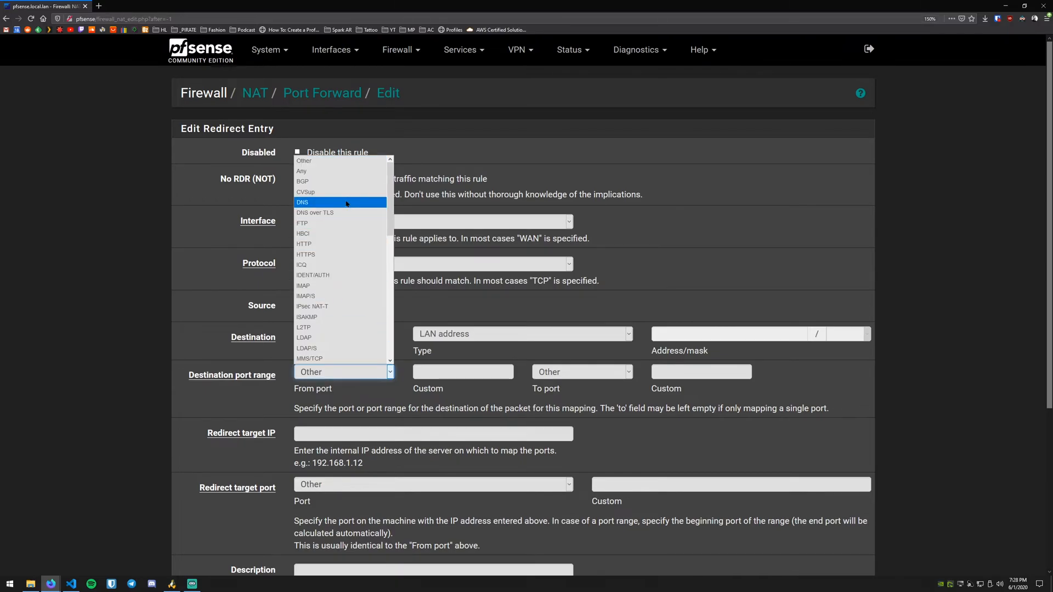
left_click(302, 202)
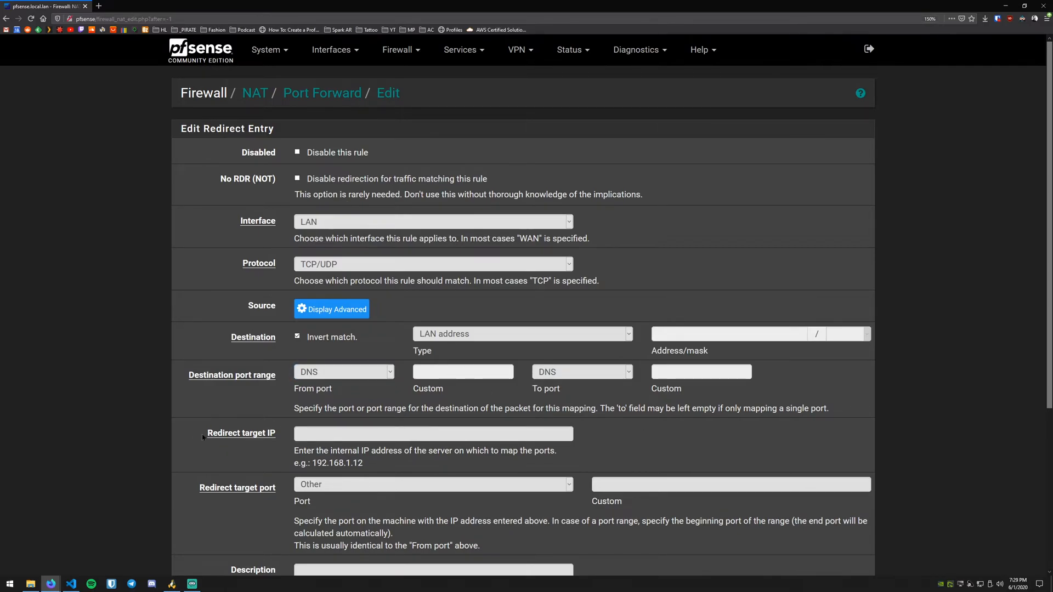
left_click(432, 434)
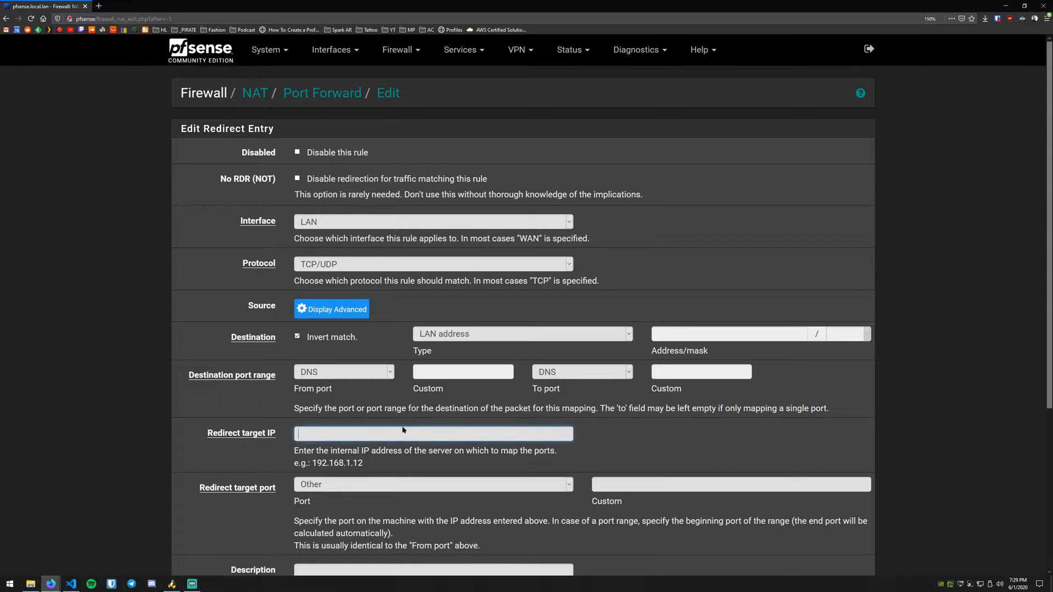
type("127.0.0.1")
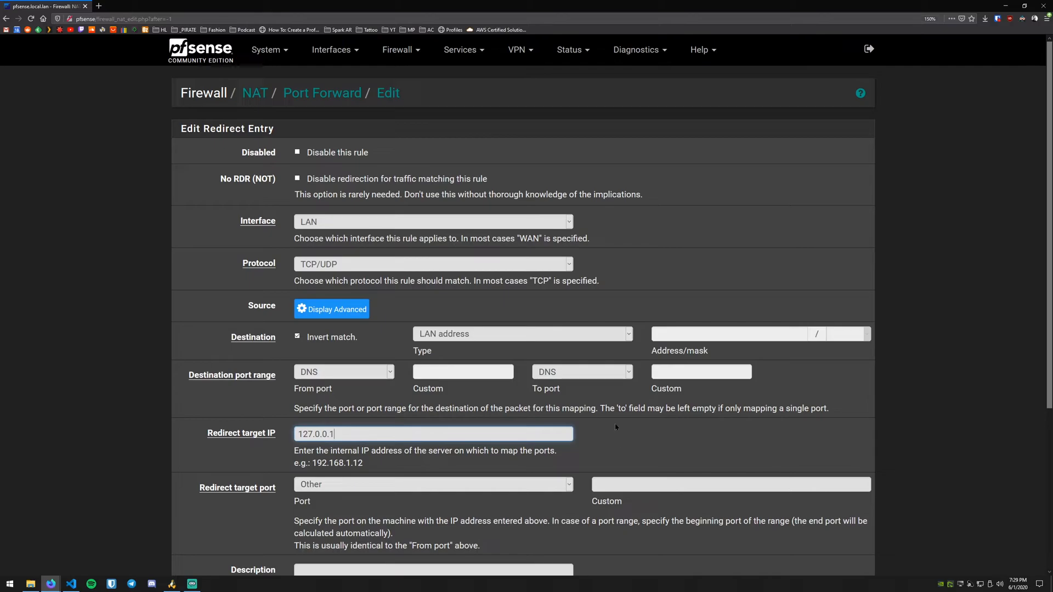
mouse_move(348, 436)
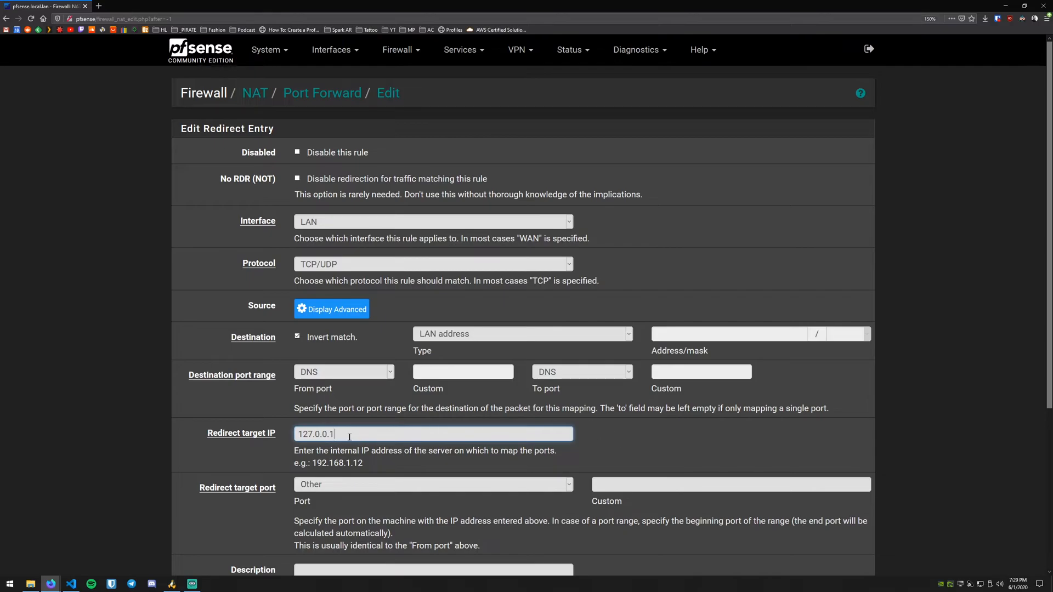
double_click(314, 435)
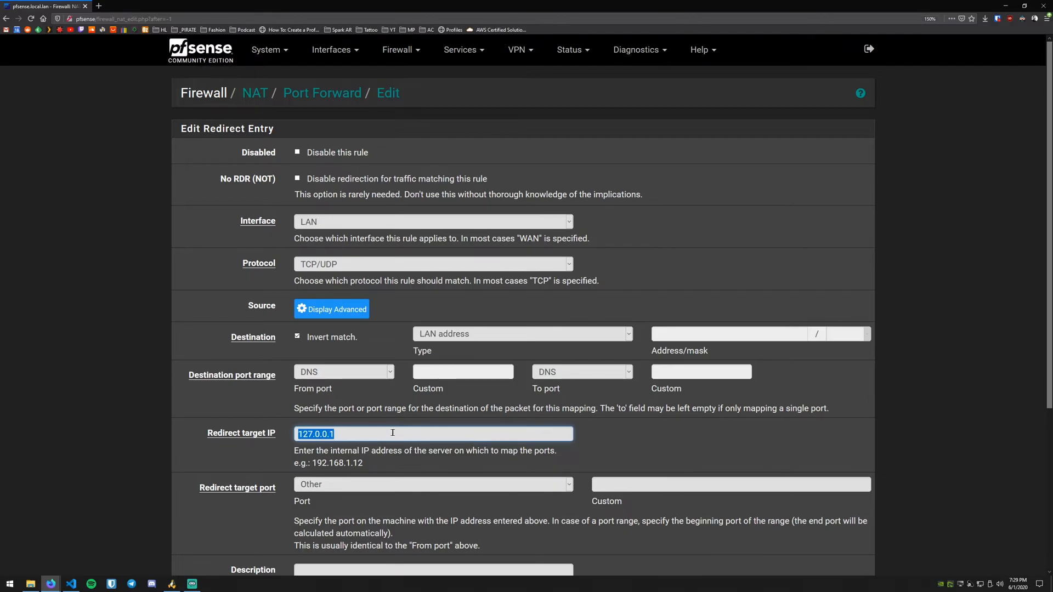
left_click(432, 485)
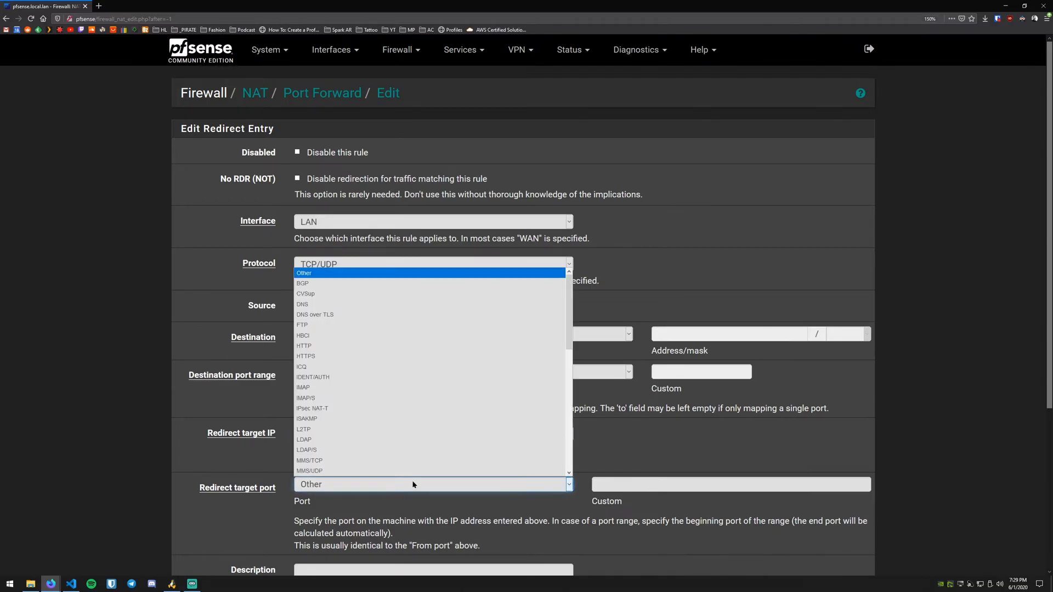
mouse_move(389, 304)
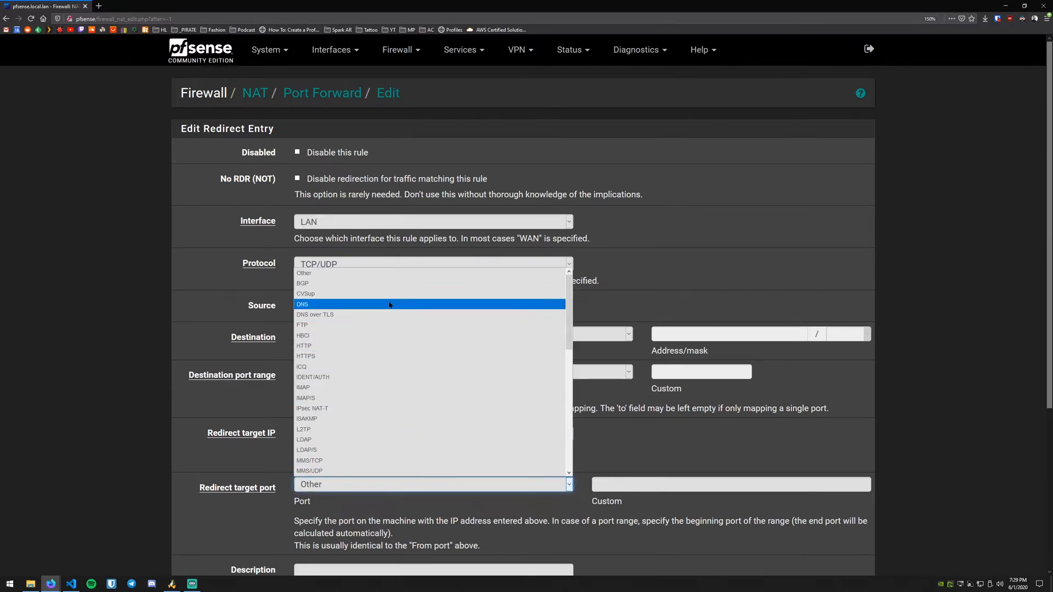
left_click(302, 304)
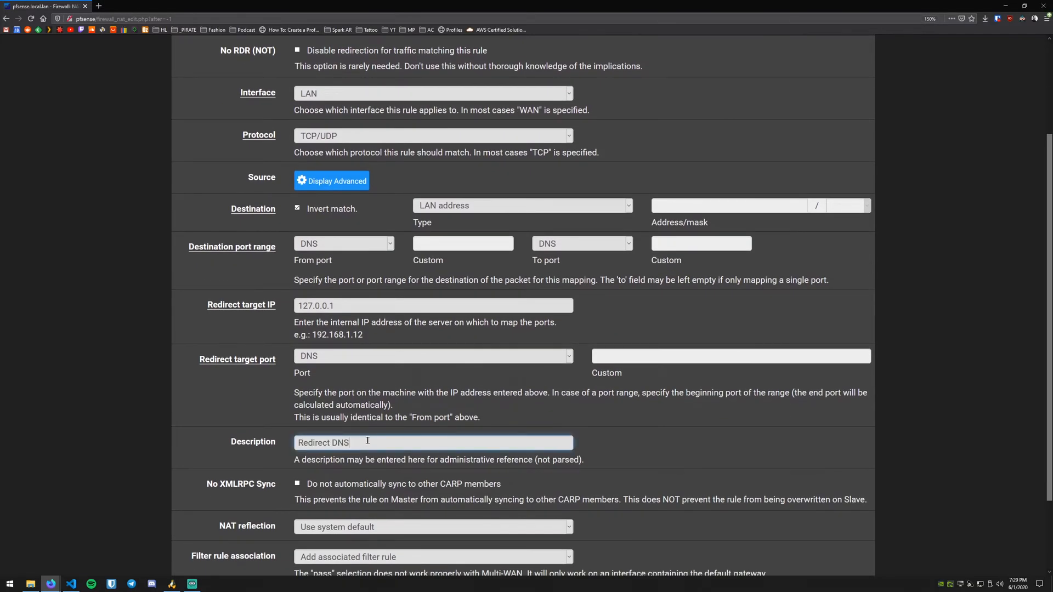
mouse_move(693, 436)
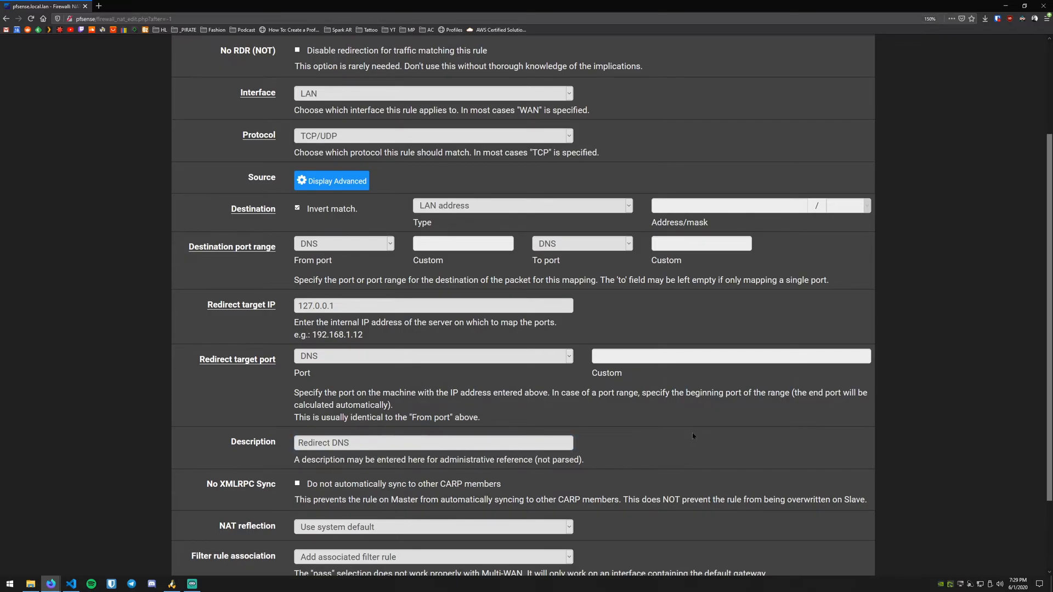
mouse_move(724, 439)
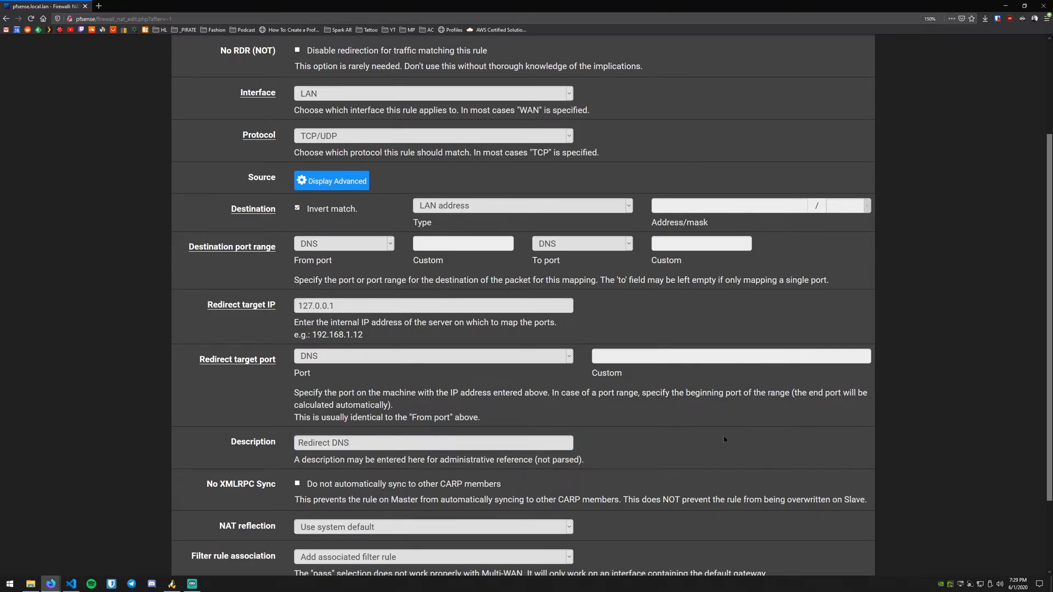
Set NAT reflection to Disable, leaving Filter rule association at Add associated filter rule
scroll("down", 3)
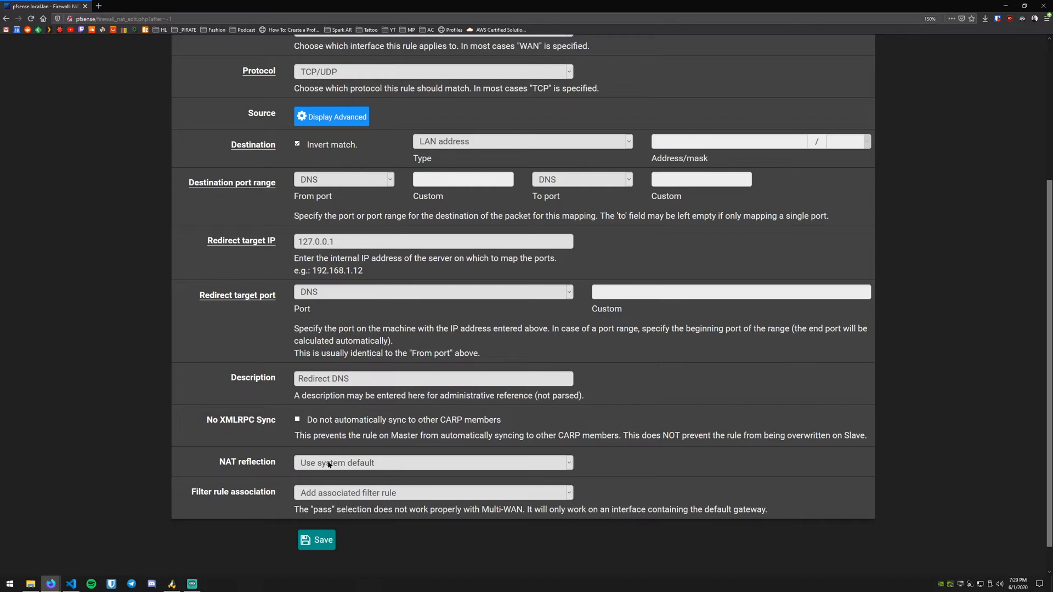
double_click(247, 461)
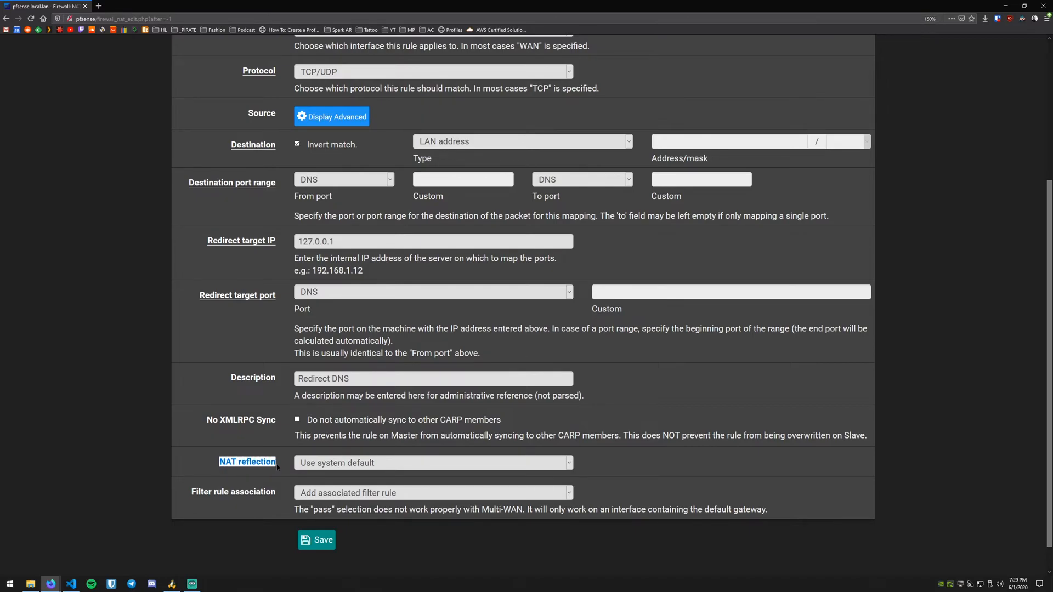
left_click(433, 463)
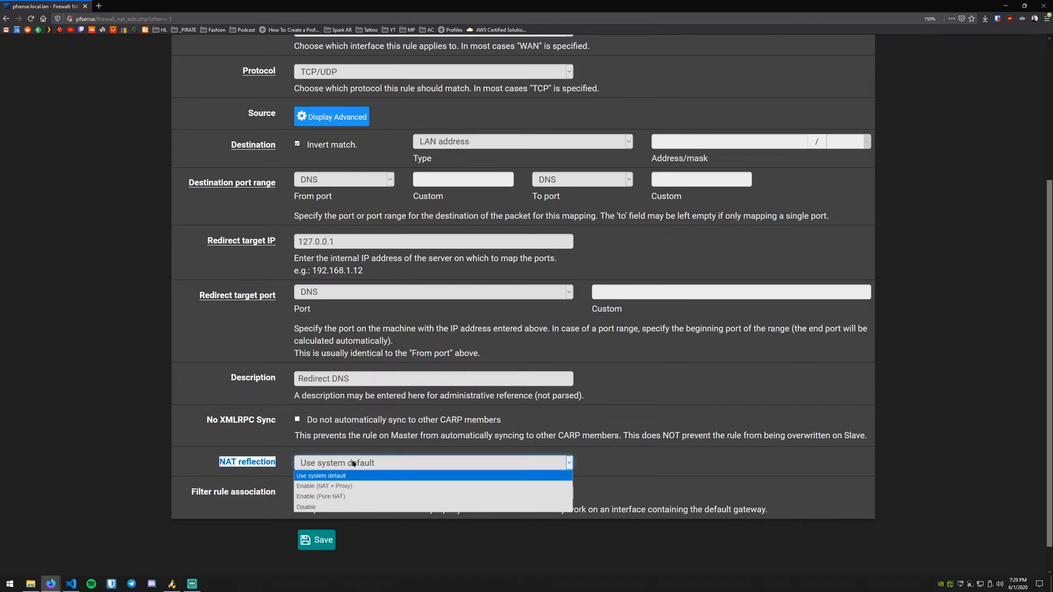
left_click(306, 506)
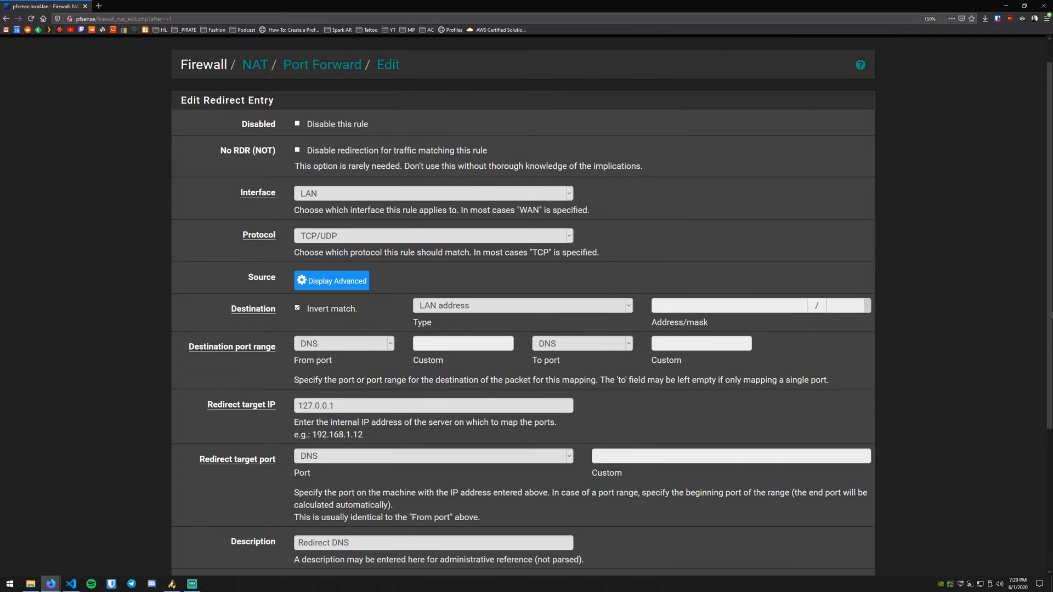
scroll("down", 3)
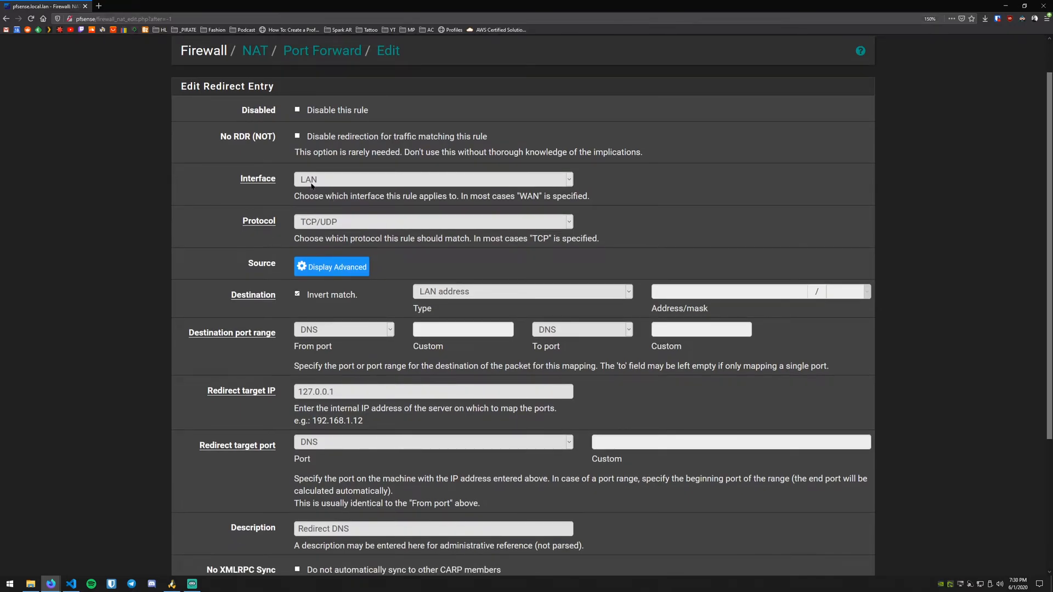
mouse_move(285, 229)
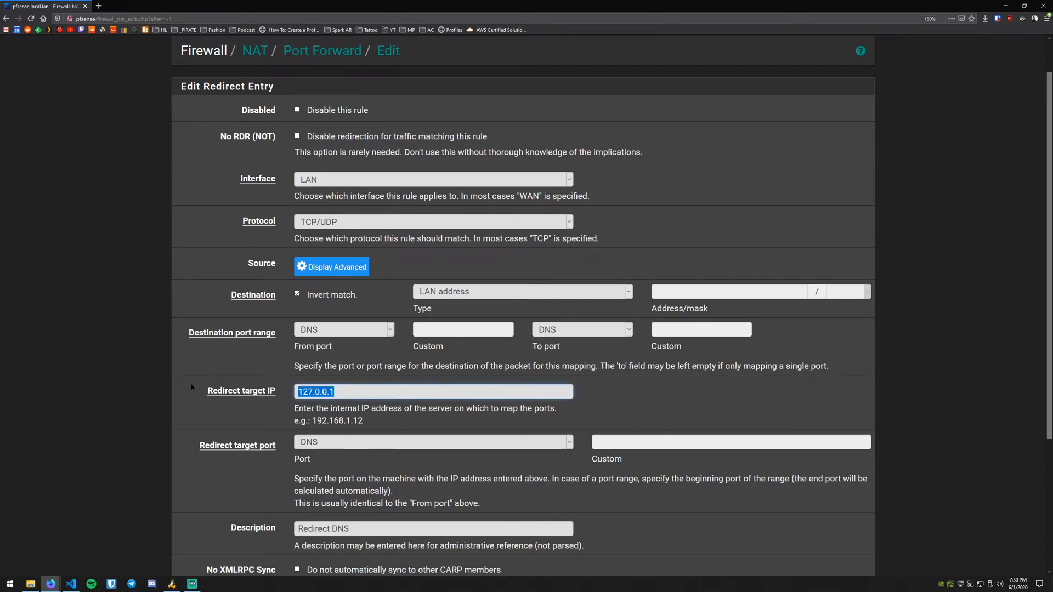
mouse_move(144, 348)
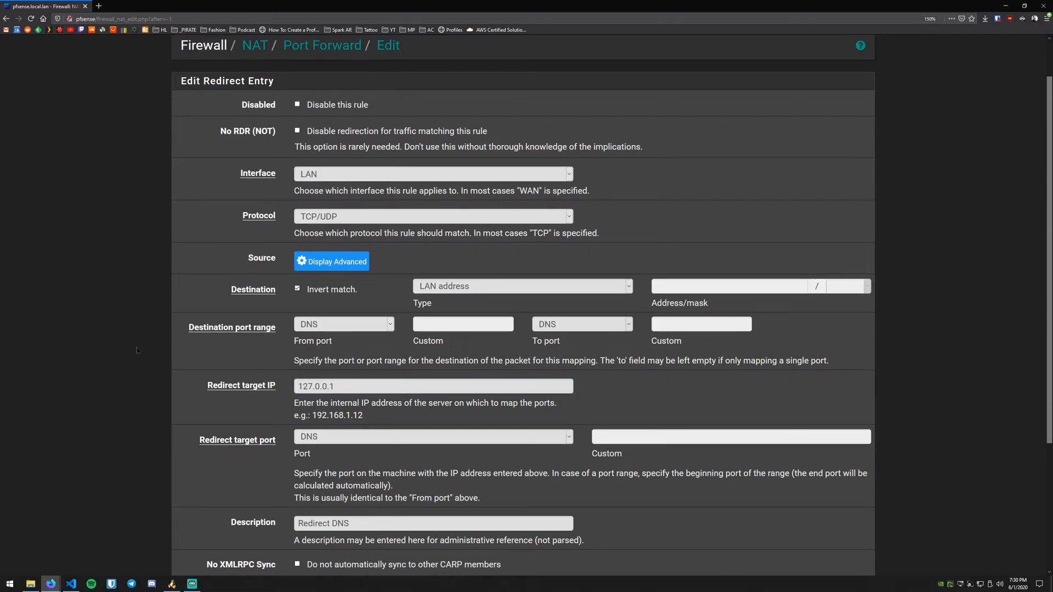
scroll("down", 3)
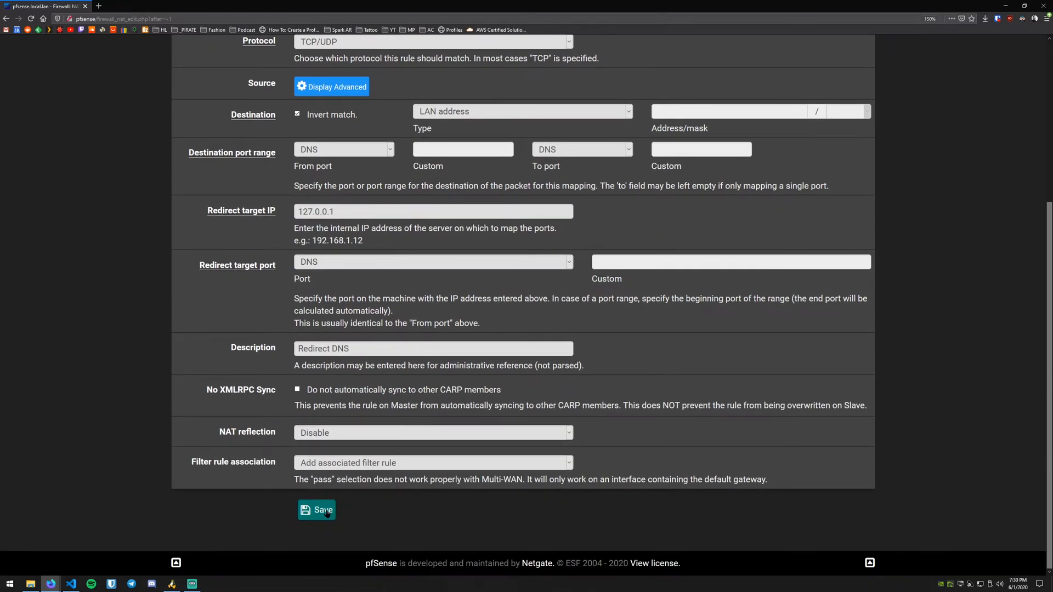
mouse_move(211, 481)
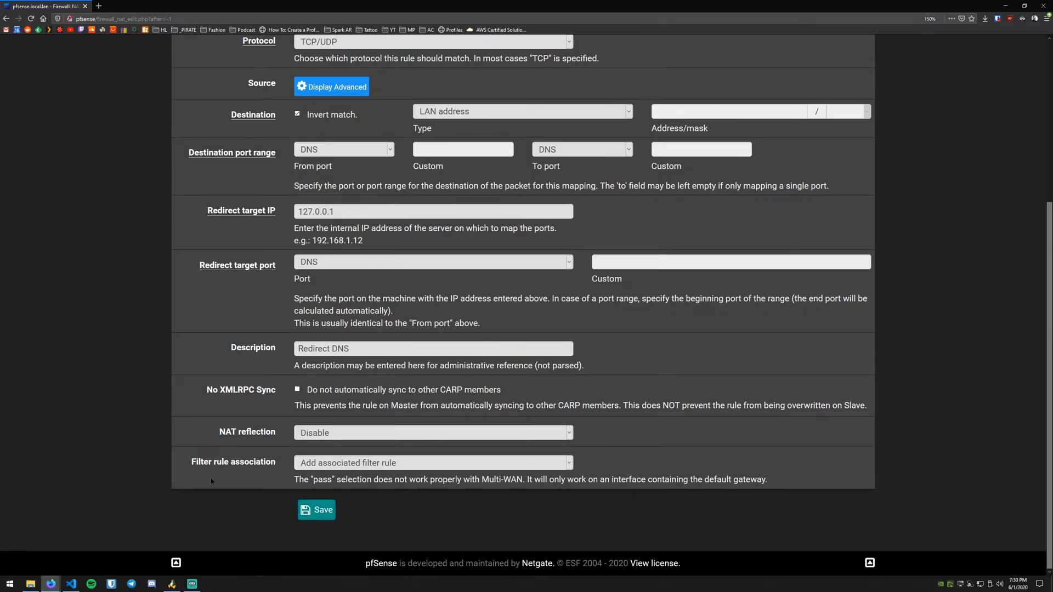
double_click(232, 461)
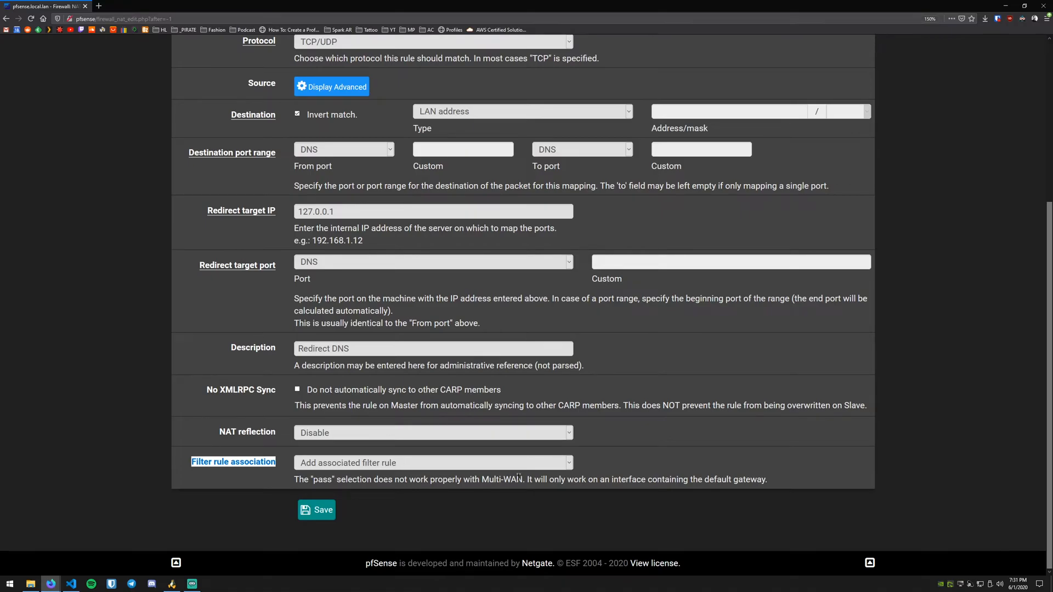
mouse_move(442, 516)
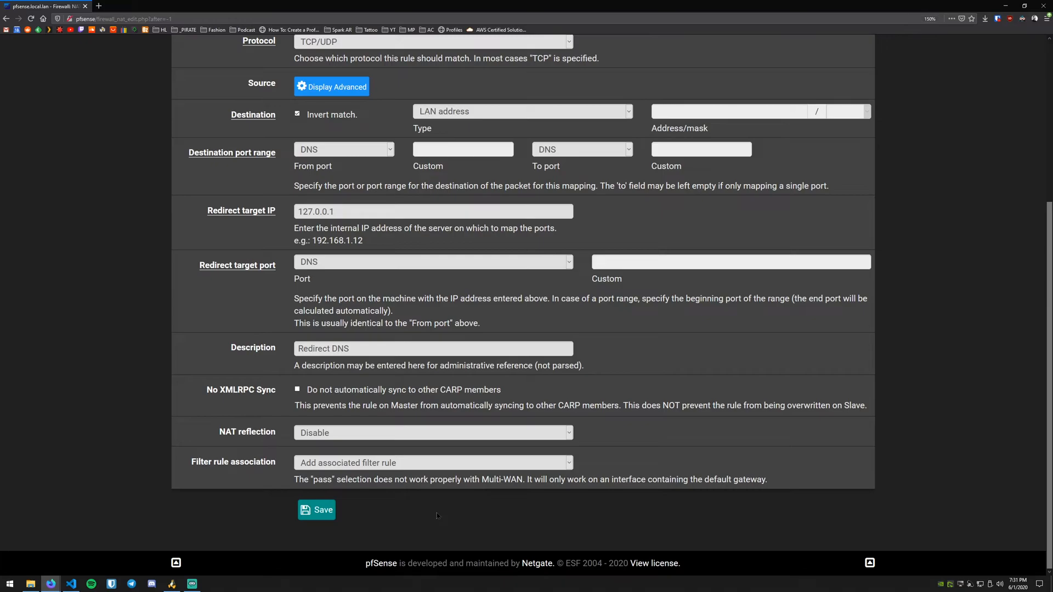
mouse_move(432, 518)
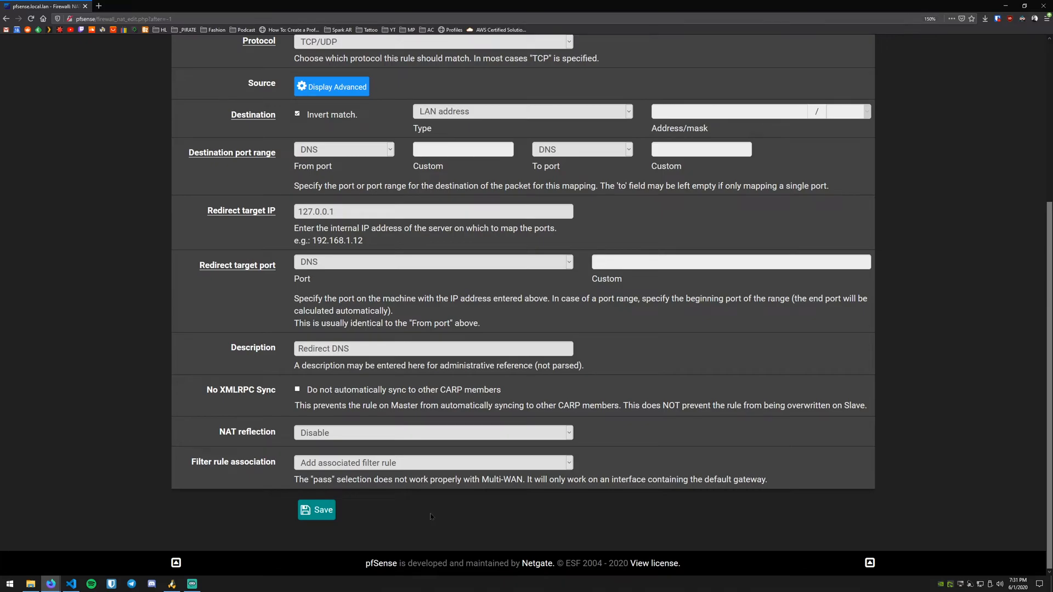
mouse_move(336, 518)
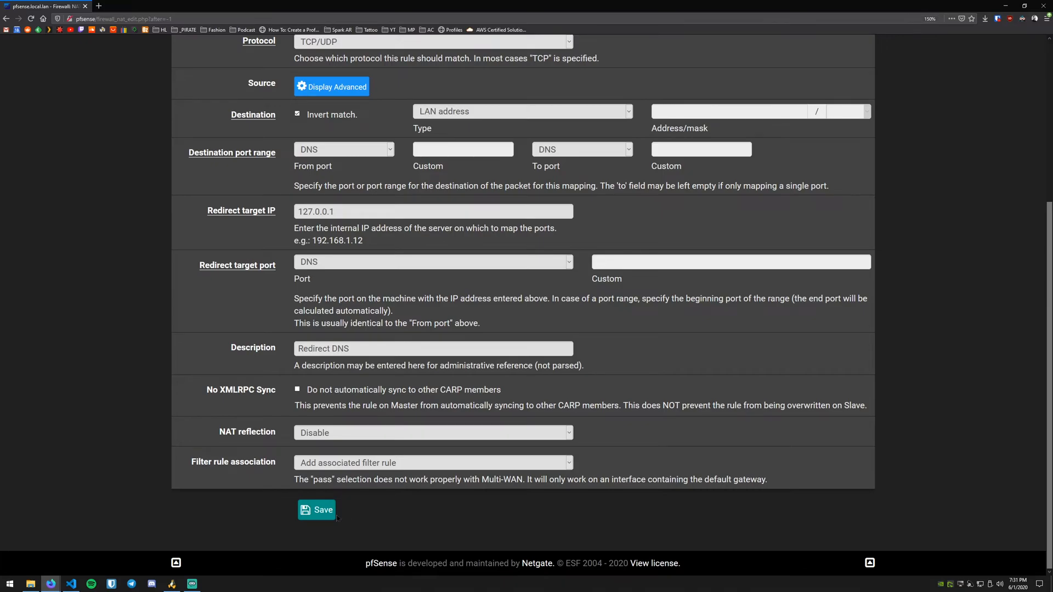
Save the Redirect DNS rule and apply the NAT changes on the Port Forward page
left_click(316, 510)
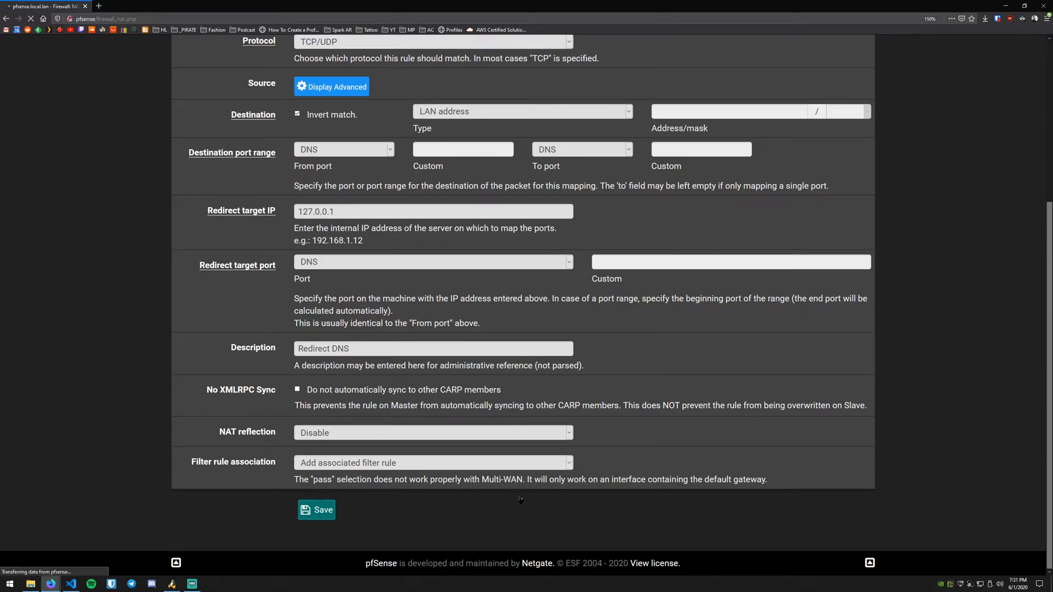
left_click(316, 510)
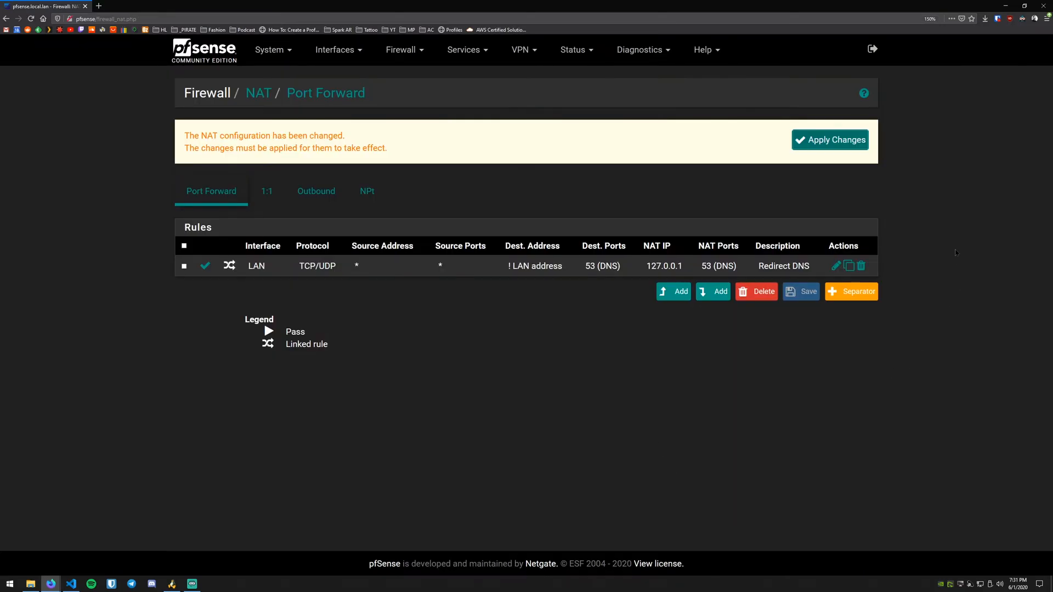
left_click(835, 140)
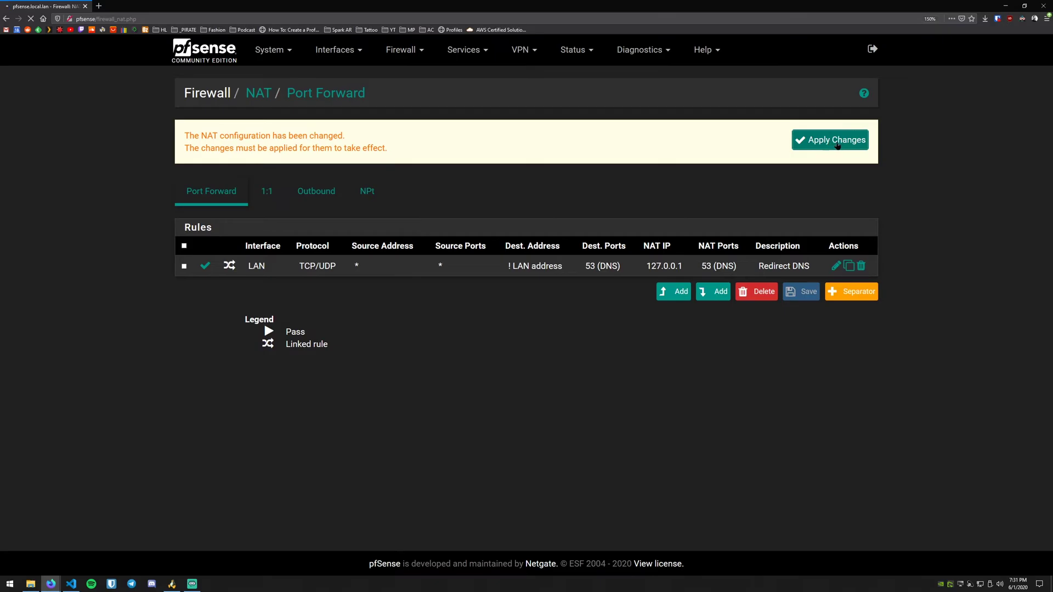
left_click(829, 140)
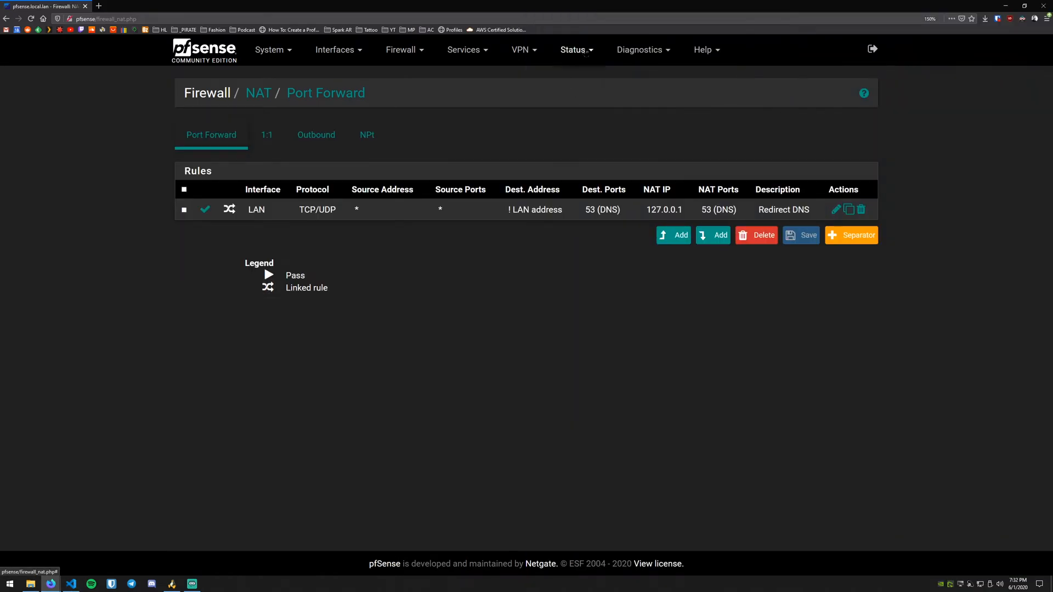
left_click(574, 50)
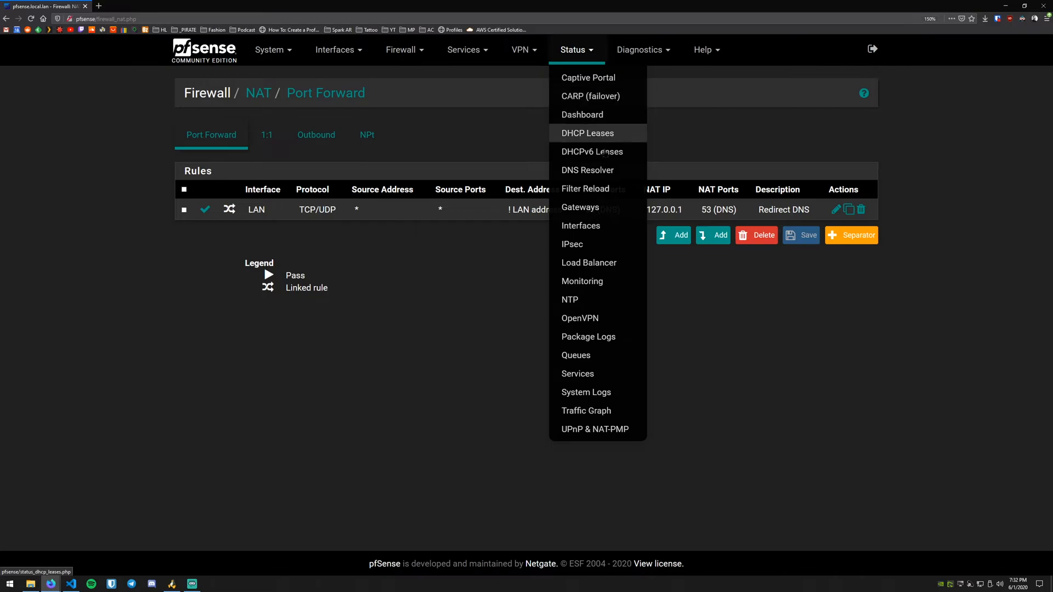
mouse_move(616, 174)
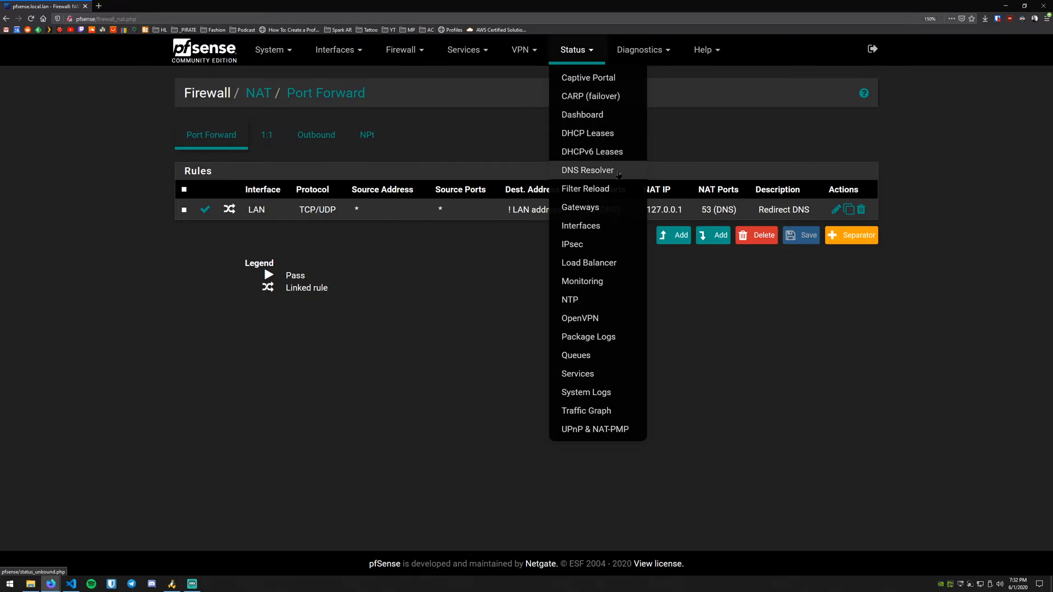
View the DNS Resolver status showing 1.1.1.1 and 1.0.0.1 responding, then return to the tutorial notes
left_click(588, 170)
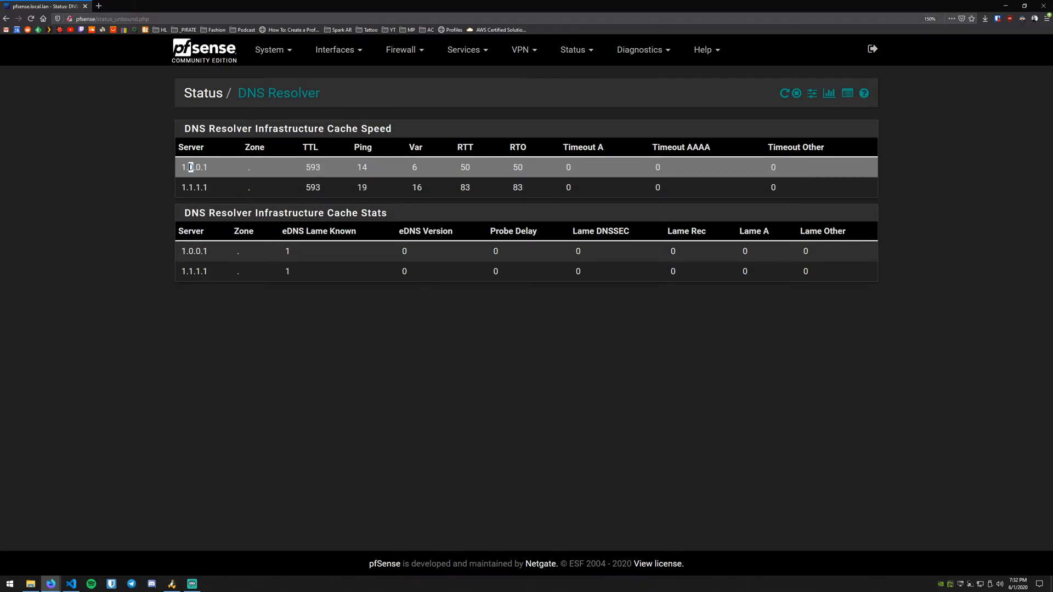
mouse_move(315, 147)
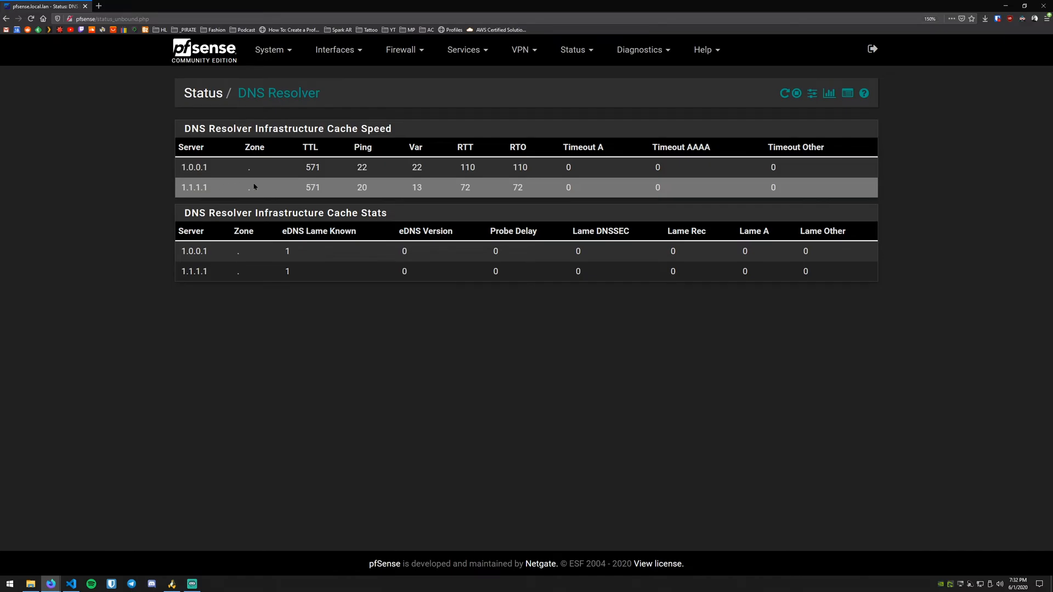
mouse_move(578, 394)
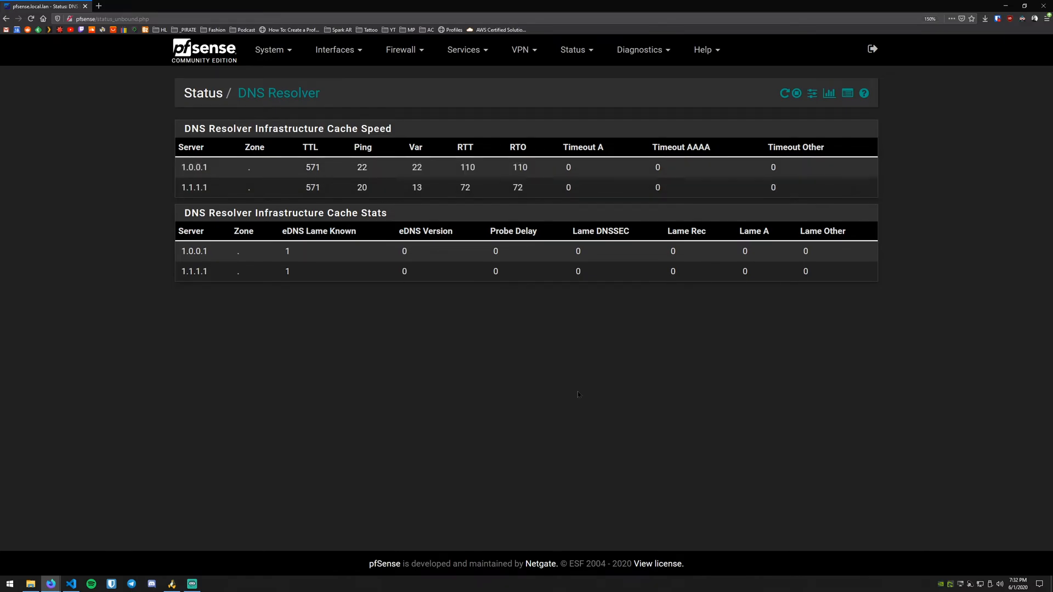
left_click(70, 584)
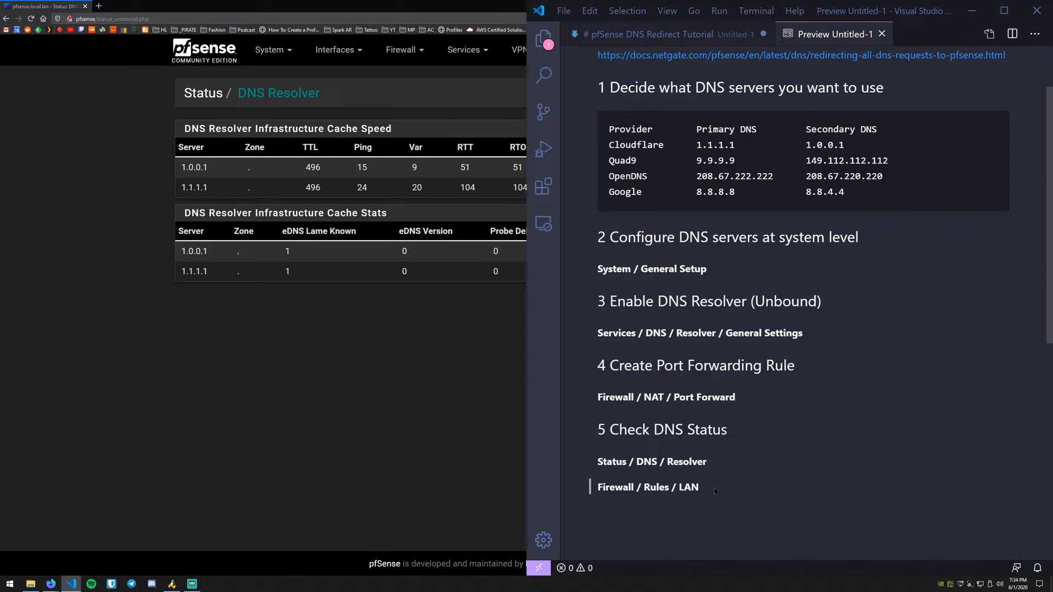
Return to the pfSense web interface and go to the firewall rules page
left_click(50, 584)
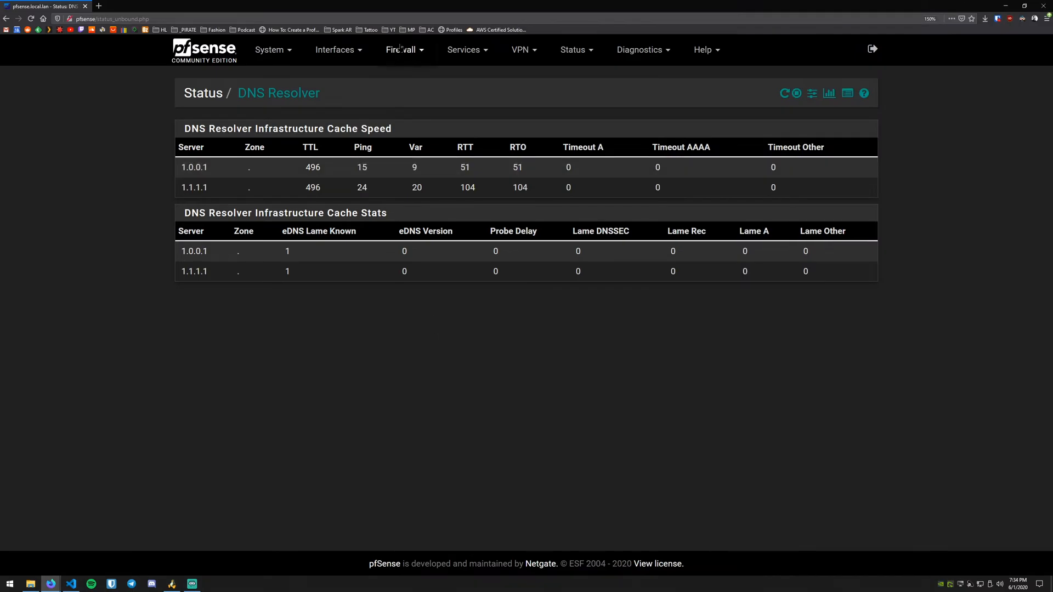
left_click(399, 50)
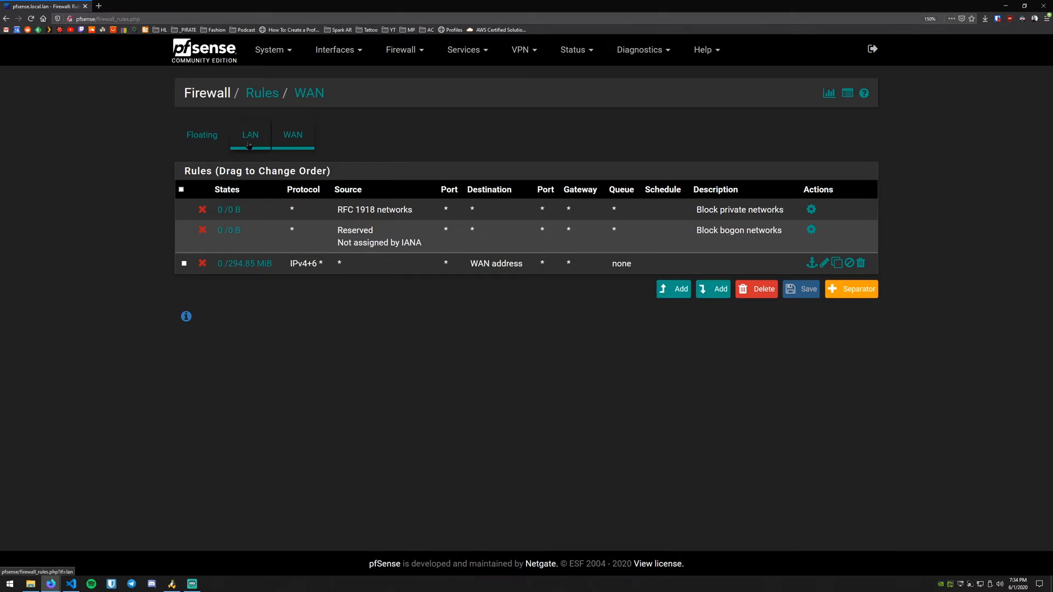
On the LAN rules list, move the NAT Redirect DNS rule to second place, after the Anti-Lockout Rule
left_click(250, 133)
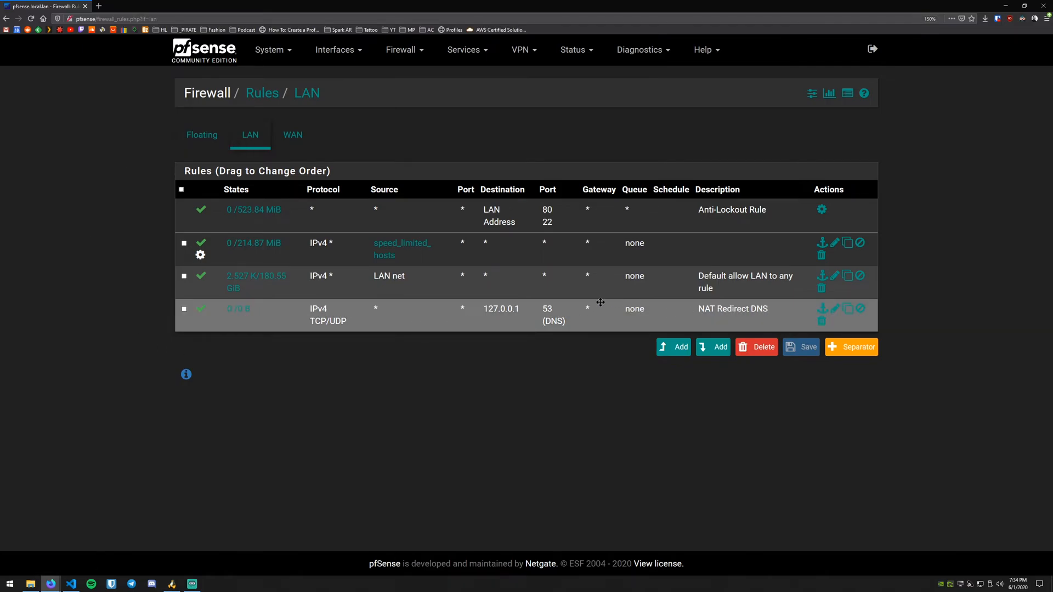
mouse_move(727, 310)
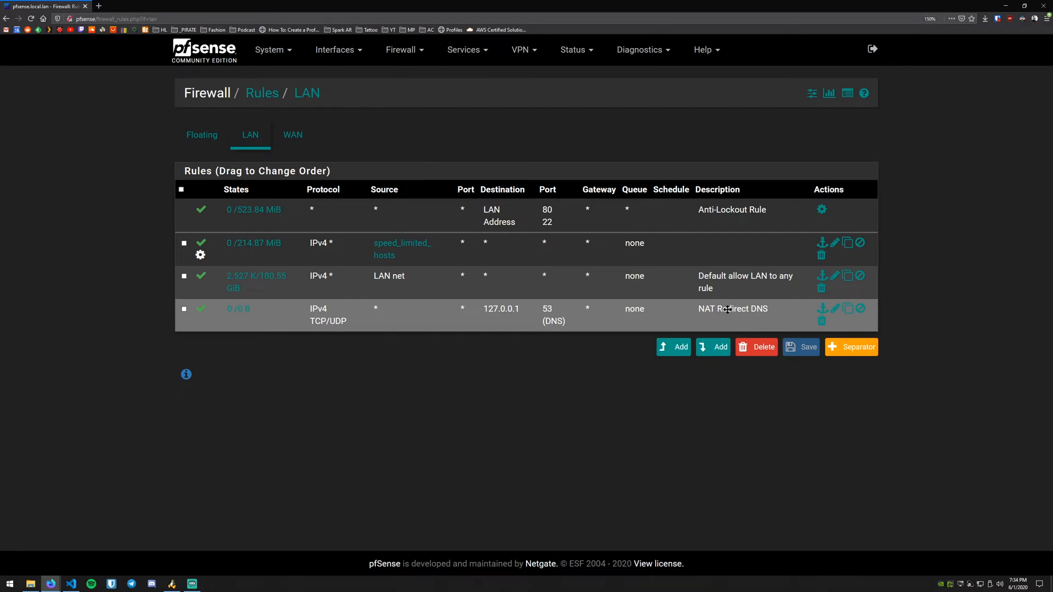
mouse_move(404, 323)
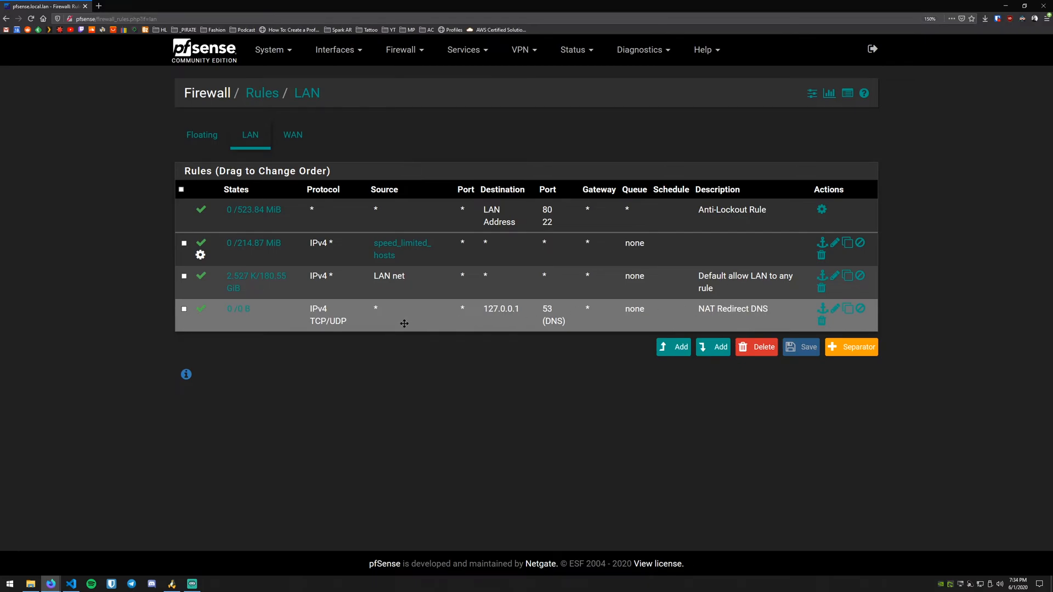
mouse_move(403, 322)
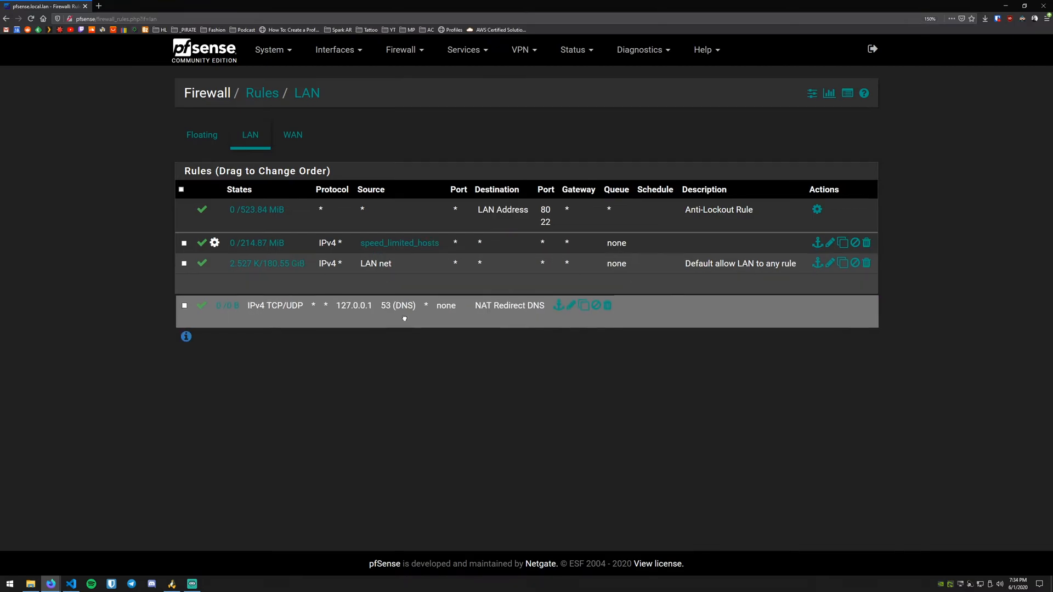
left_click_drag(402, 305, 443, 253)
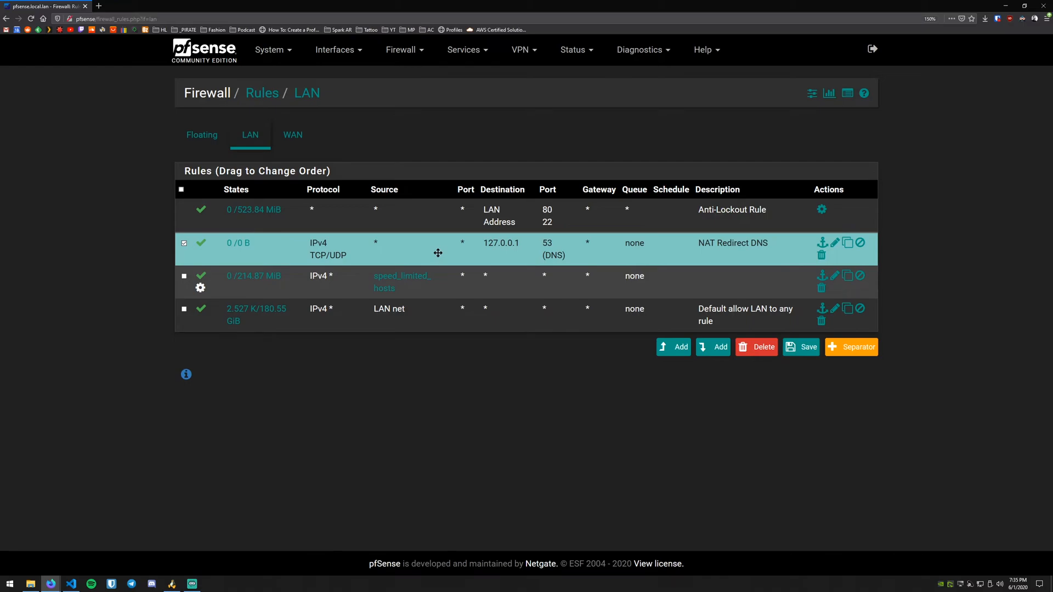
mouse_move(434, 237)
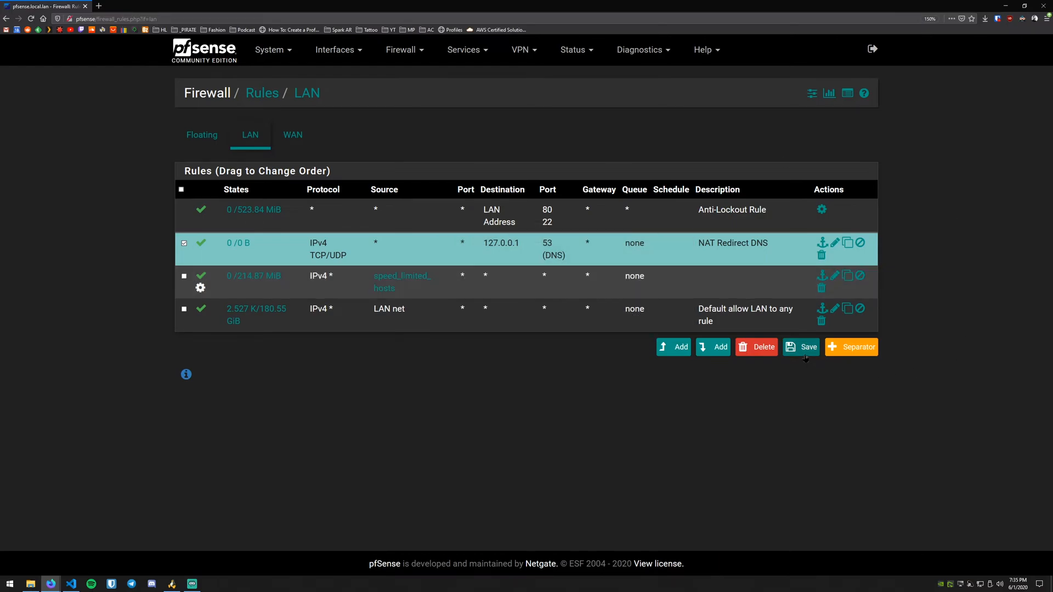
mouse_move(805, 357)
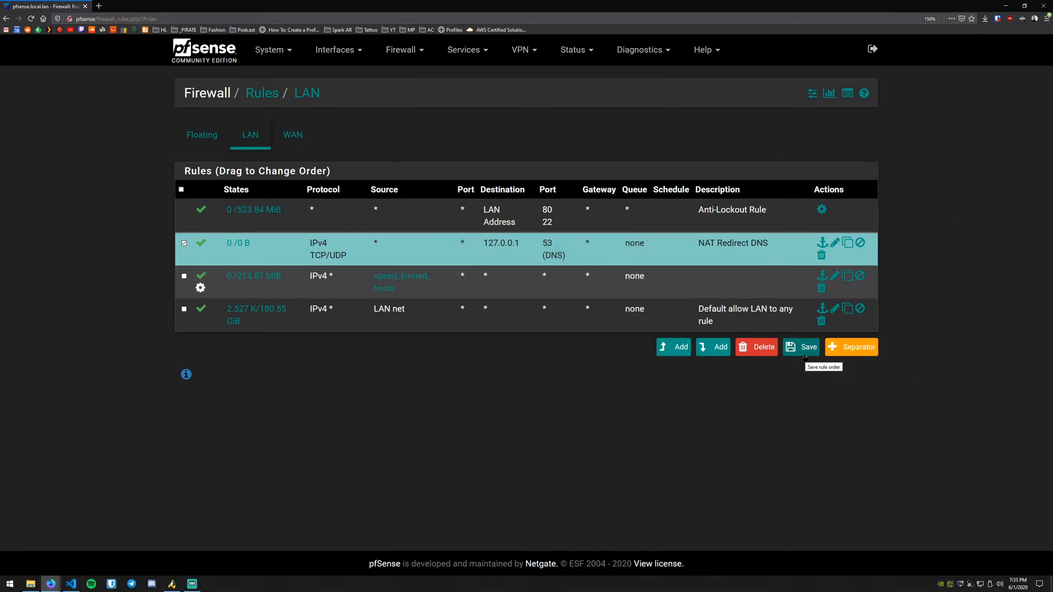
Save the new rule order and apply the changed firewall rules, dismissing the success notice
left_click(800, 346)
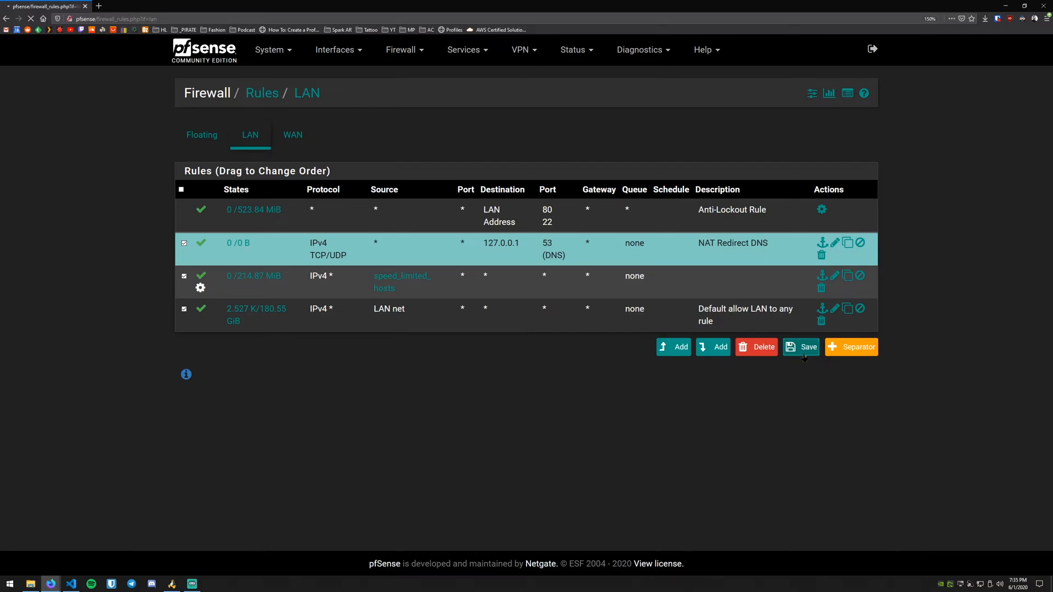
left_click(800, 347)
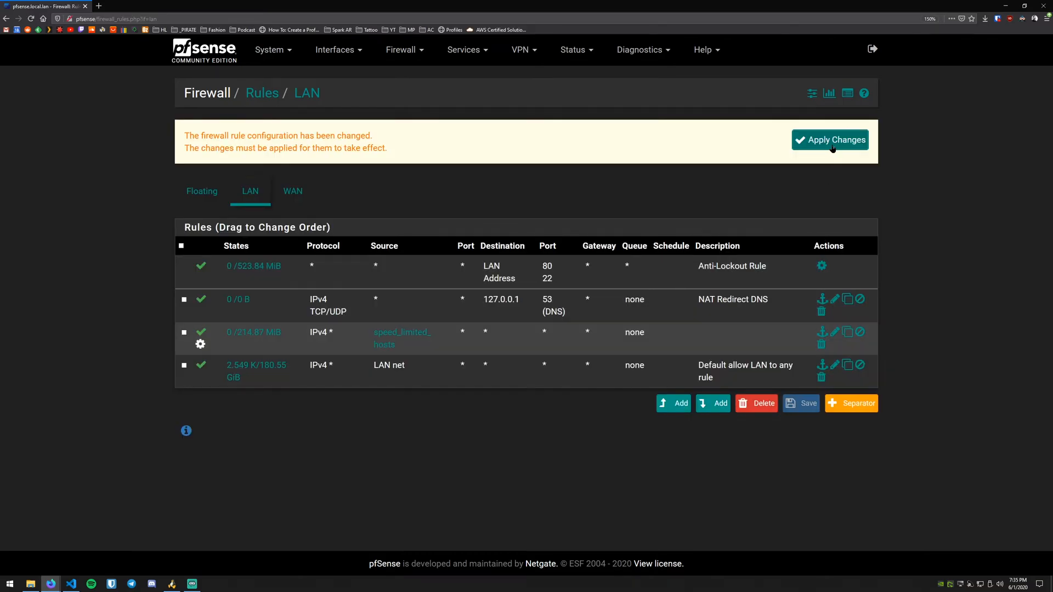
left_click(829, 140)
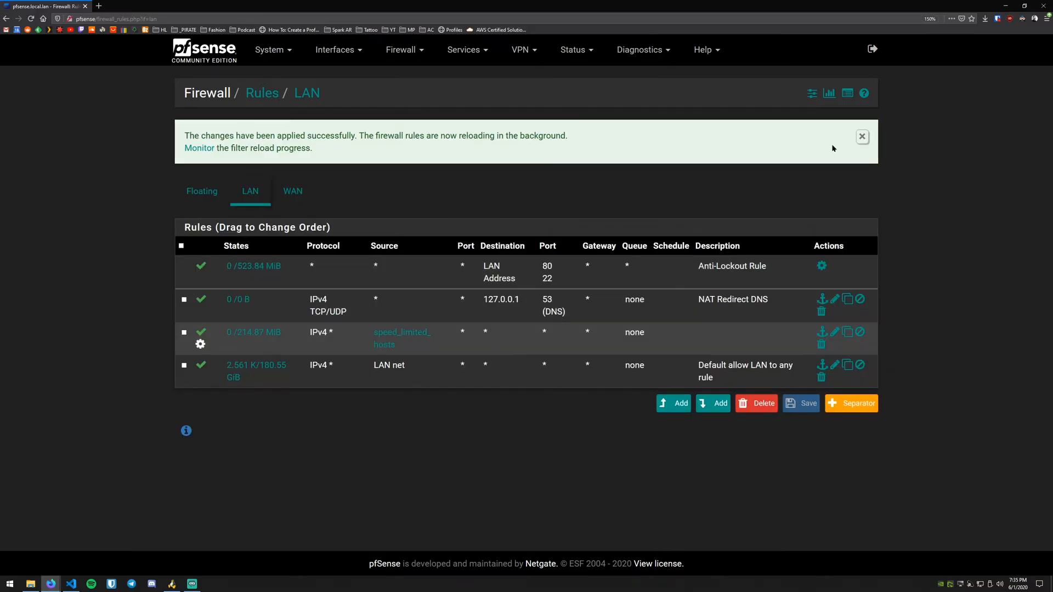
left_click(862, 136)
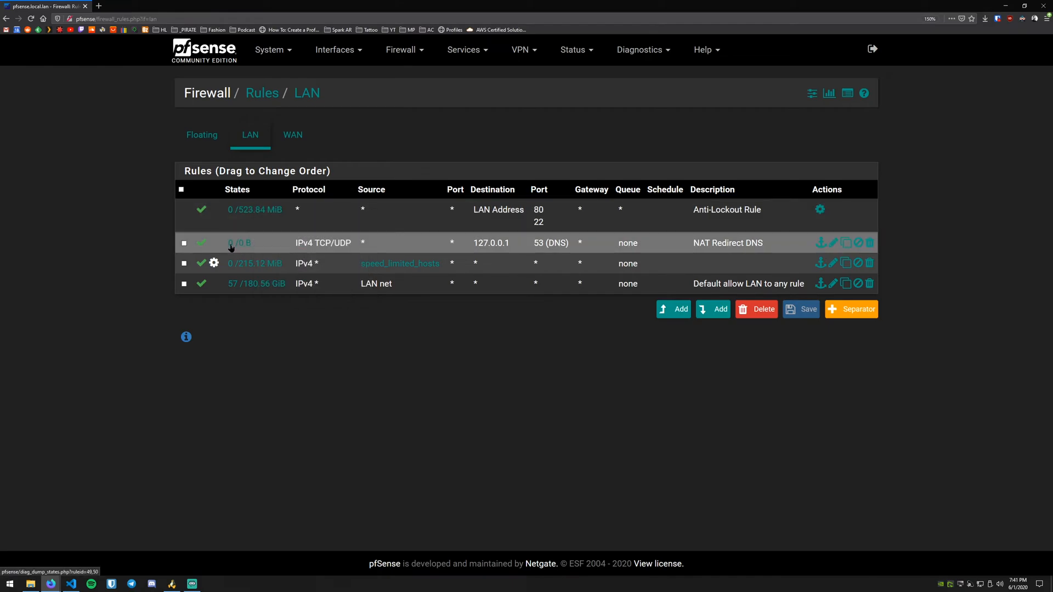
mouse_move(245, 247)
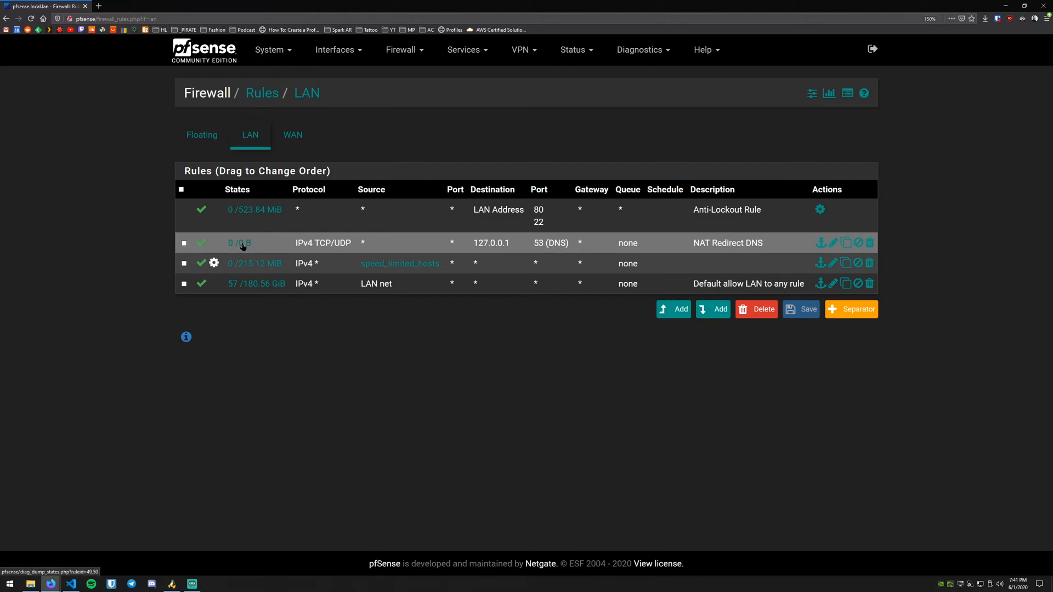
In the WSL terminal, dig google.com and highlight the 172.217.167.78 answer from 192.168.0.1
left_click(171, 584)
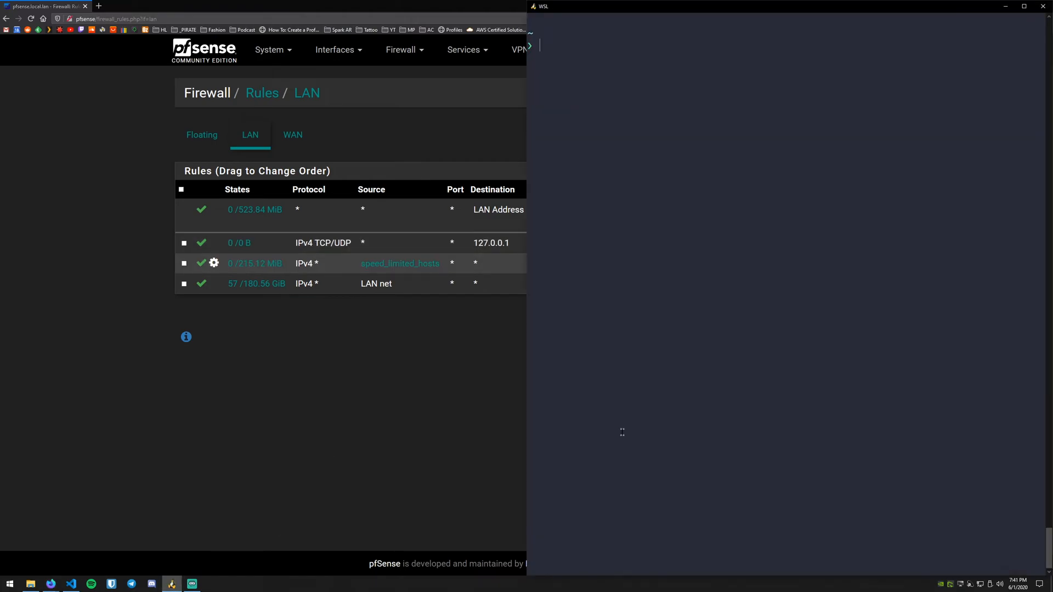
type("dig")
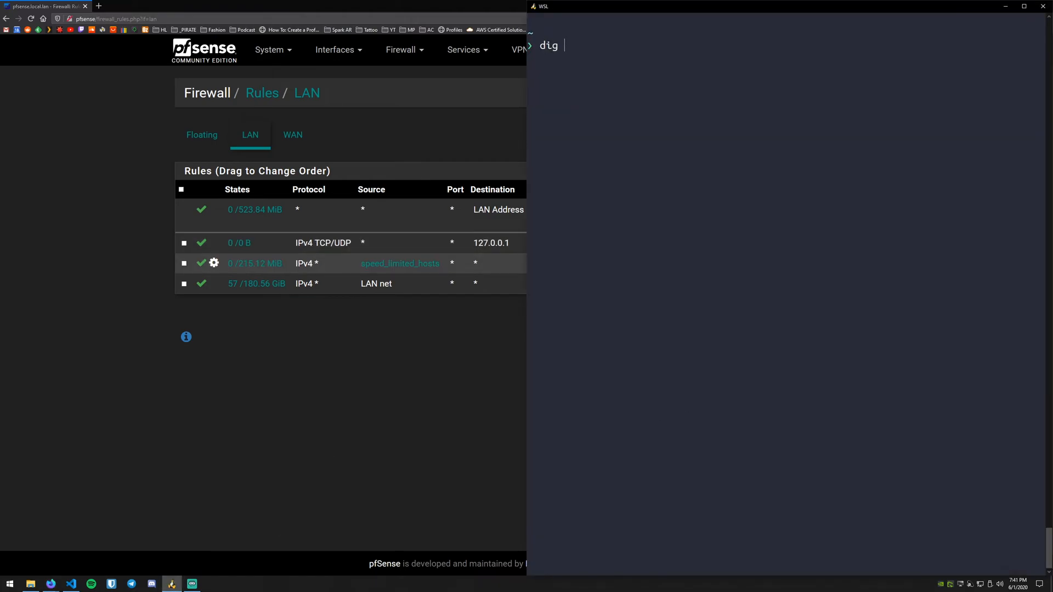
type("google.com")
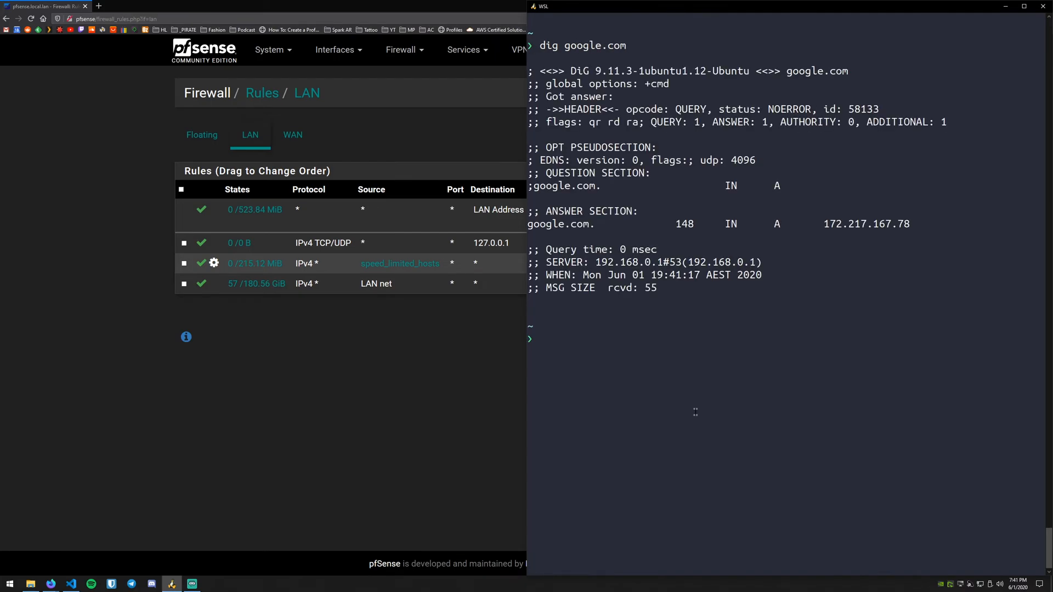
mouse_move(864, 221)
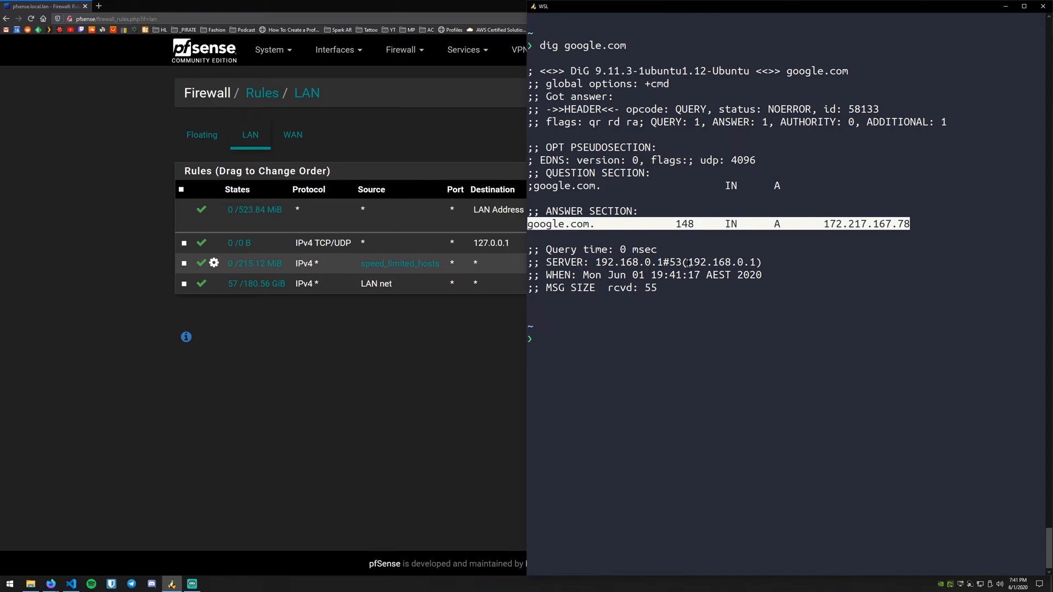
double_click(722, 263)
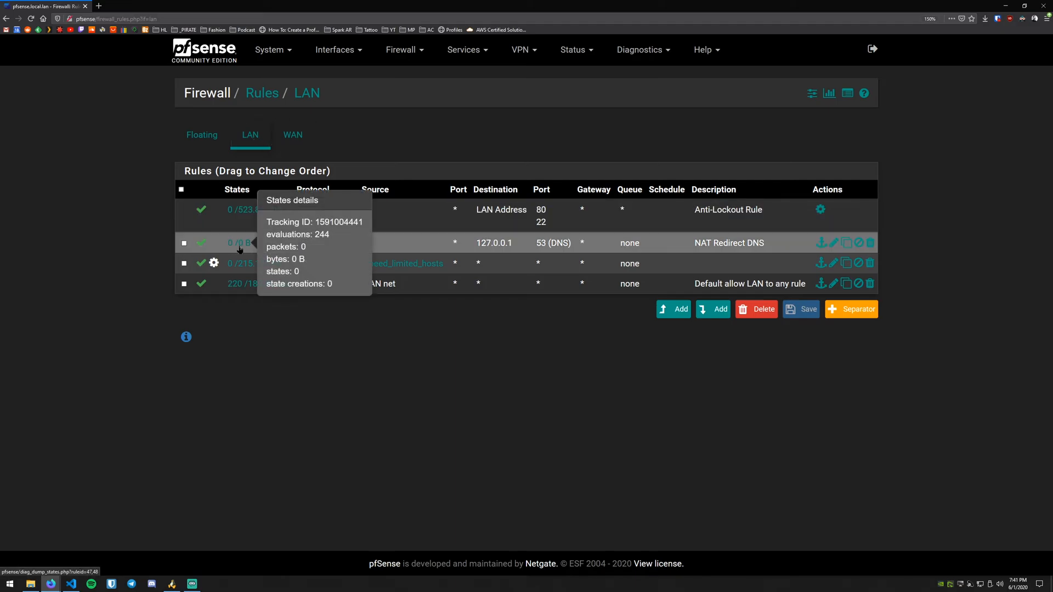
mouse_move(251, 237)
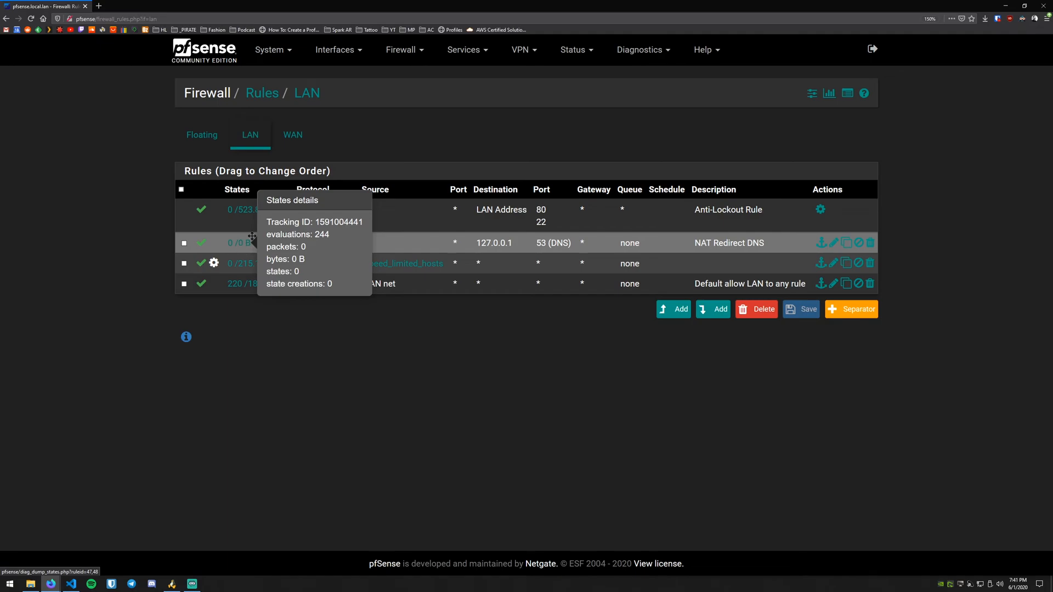
mouse_move(356, 347)
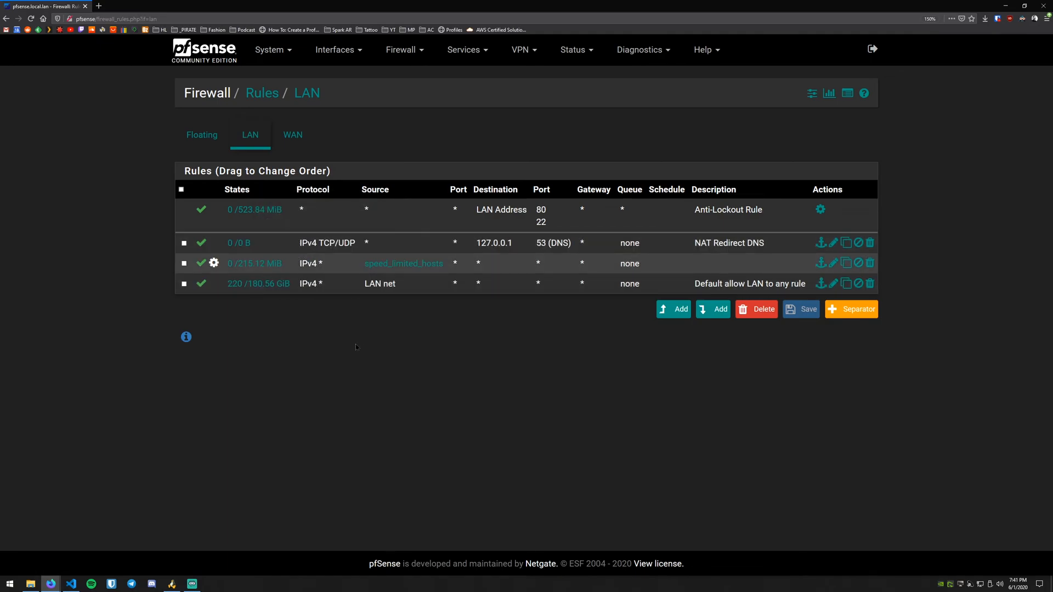
mouse_move(501, 266)
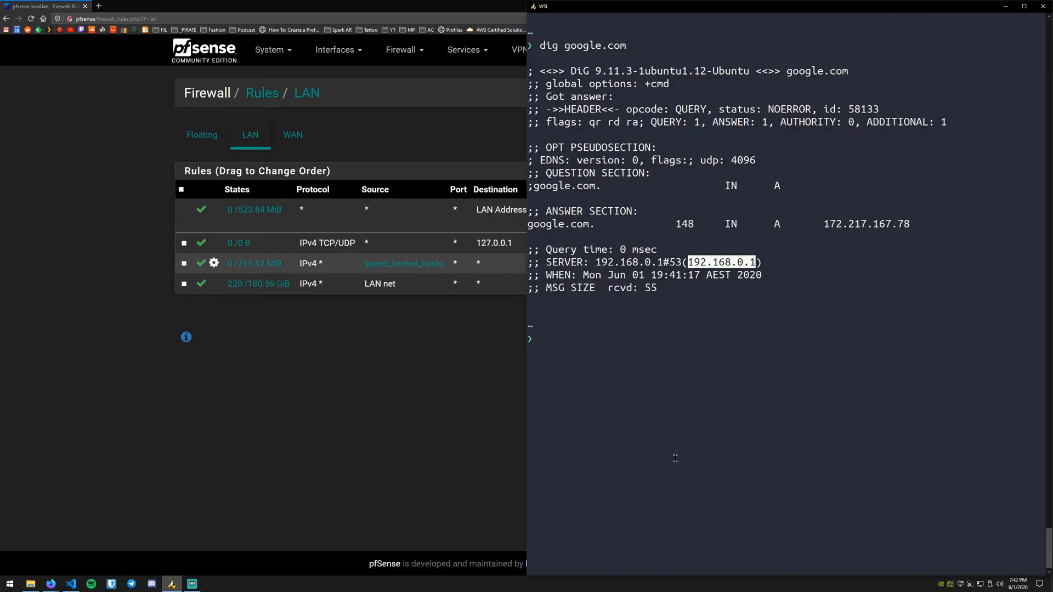
Dig google.com against 8.8.8.8 directly, returning 172.217.167.78, and highlight server 8.8.8.8
type("dig")
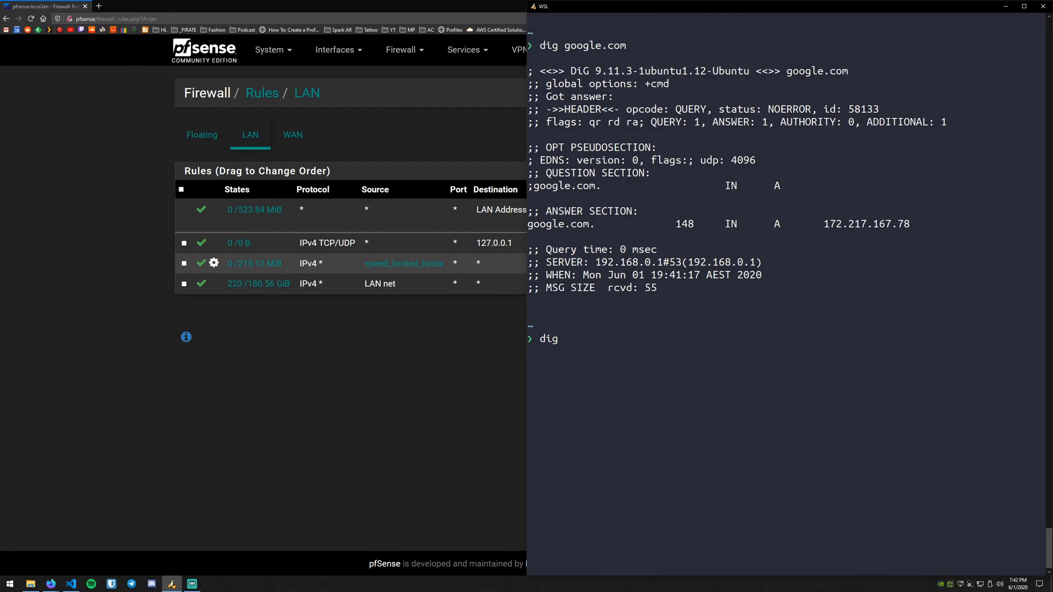
type("@8.8.8.8")
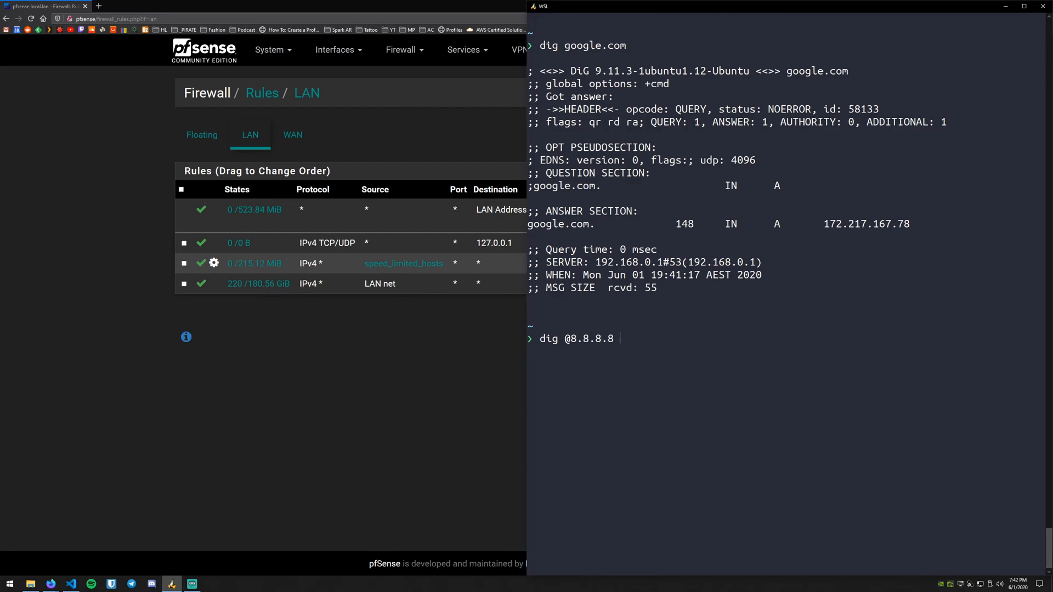
type("google.com")
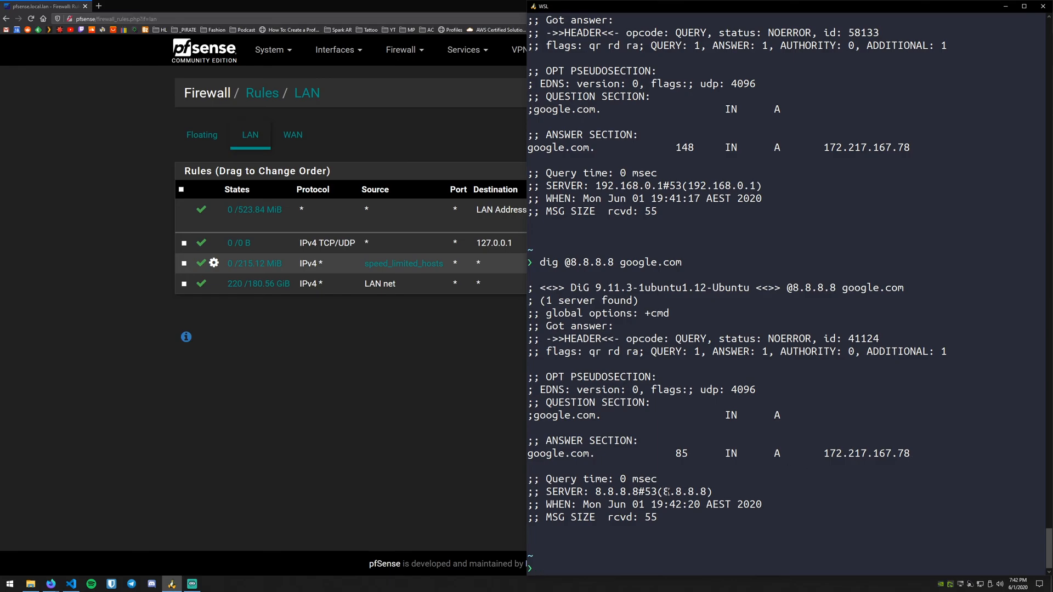
double_click(685, 492)
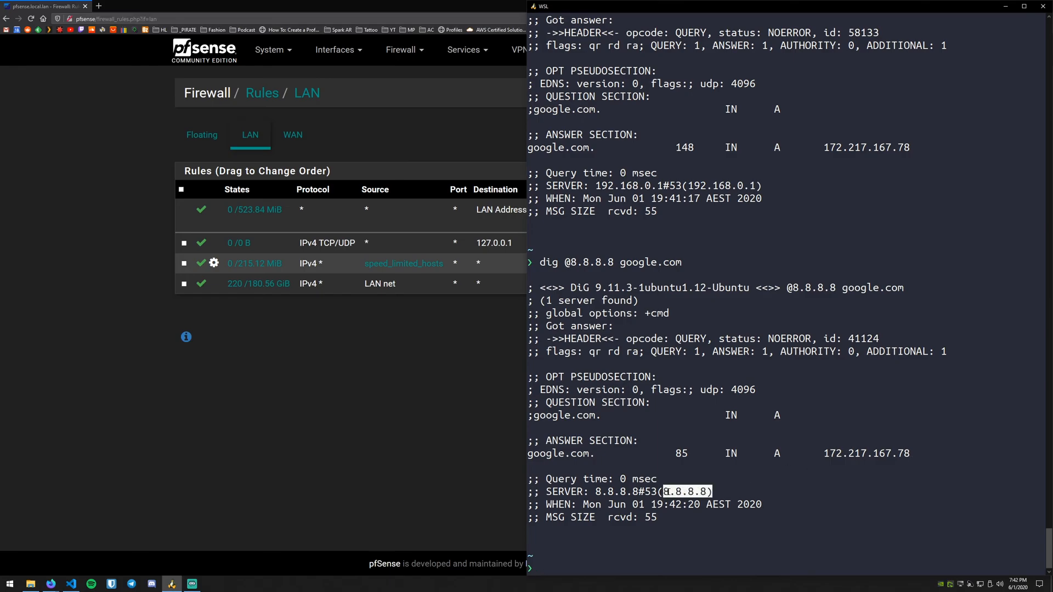
mouse_move(456, 397)
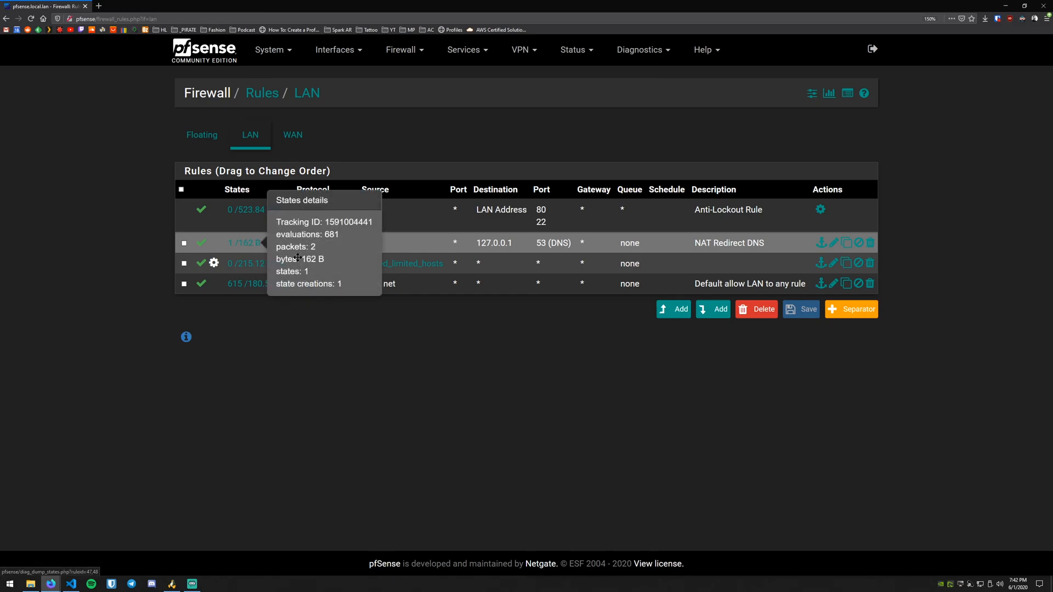
mouse_move(399, 335)
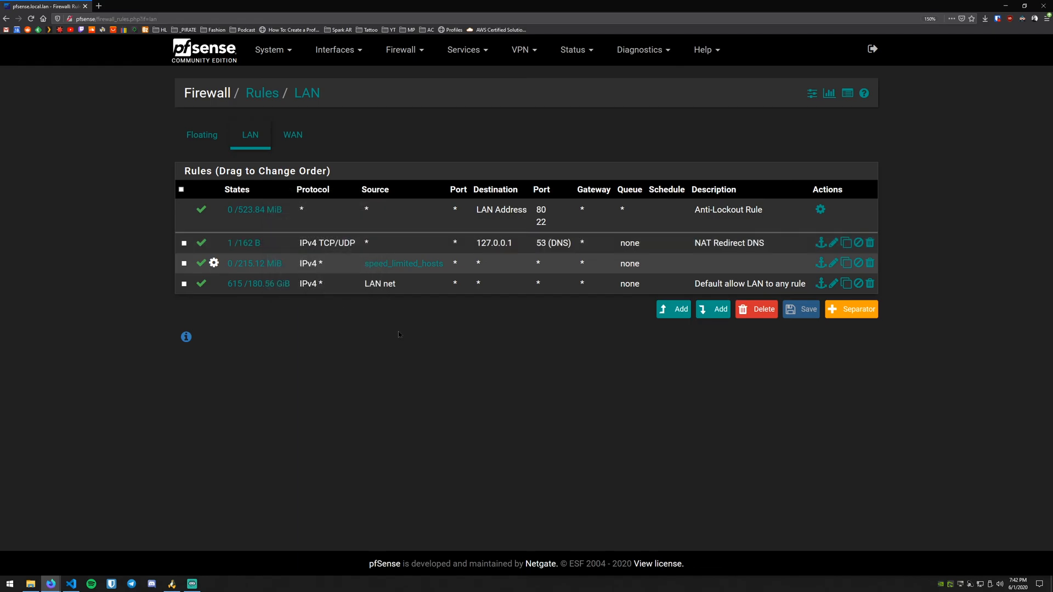
mouse_move(422, 333)
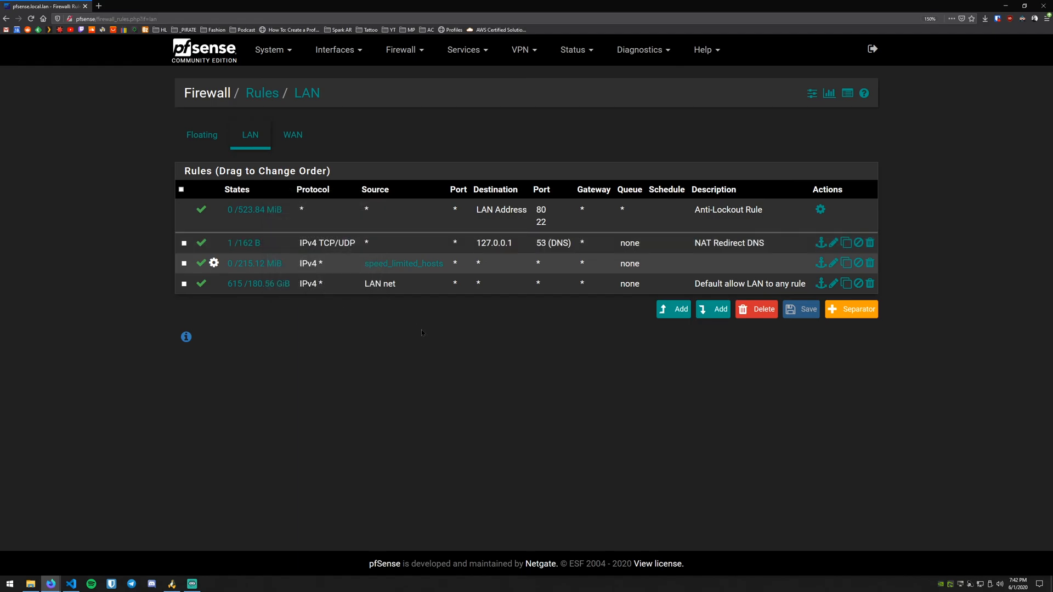
mouse_move(246, 242)
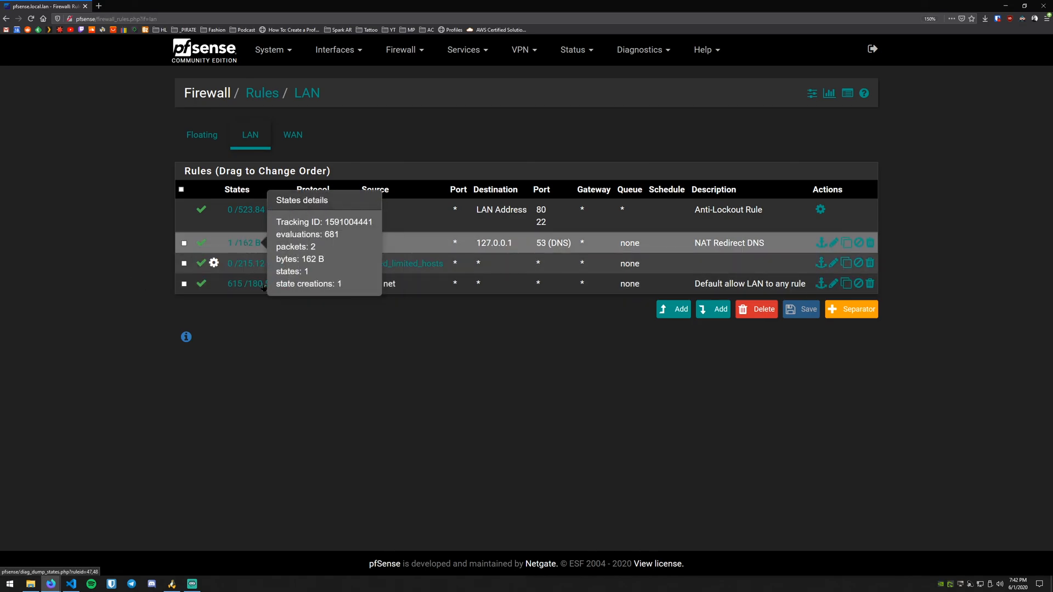
mouse_move(364, 423)
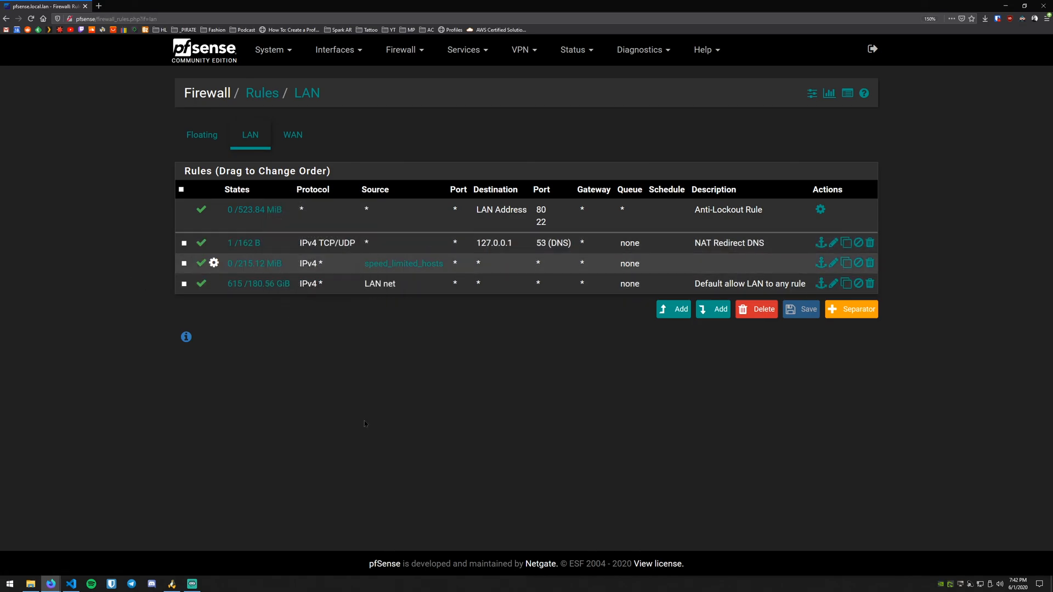